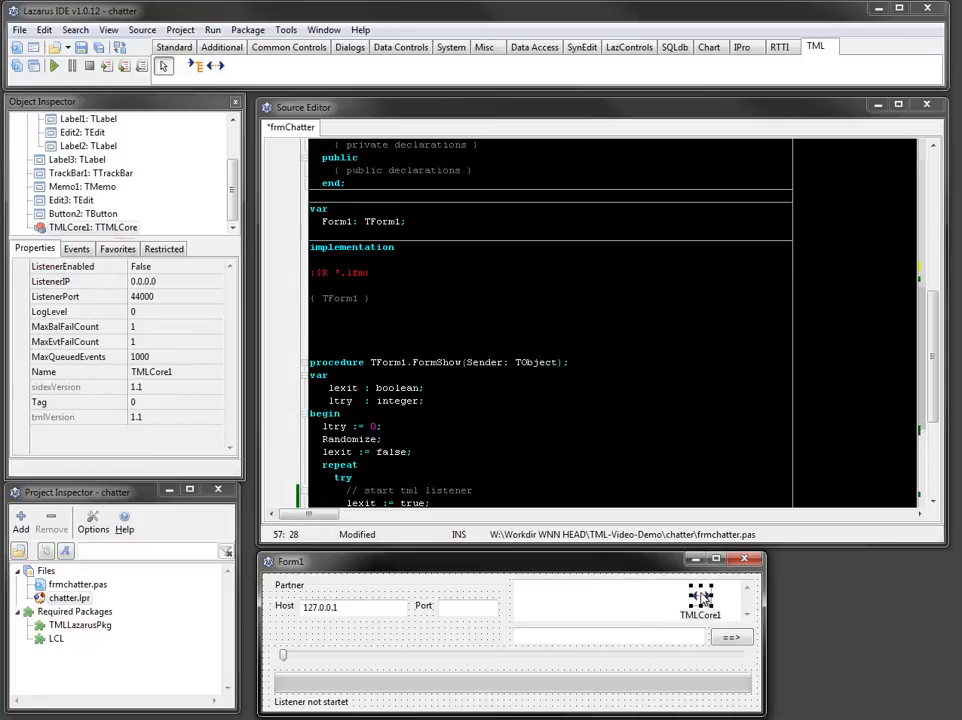
pyautogui.moveTo(184, 290)
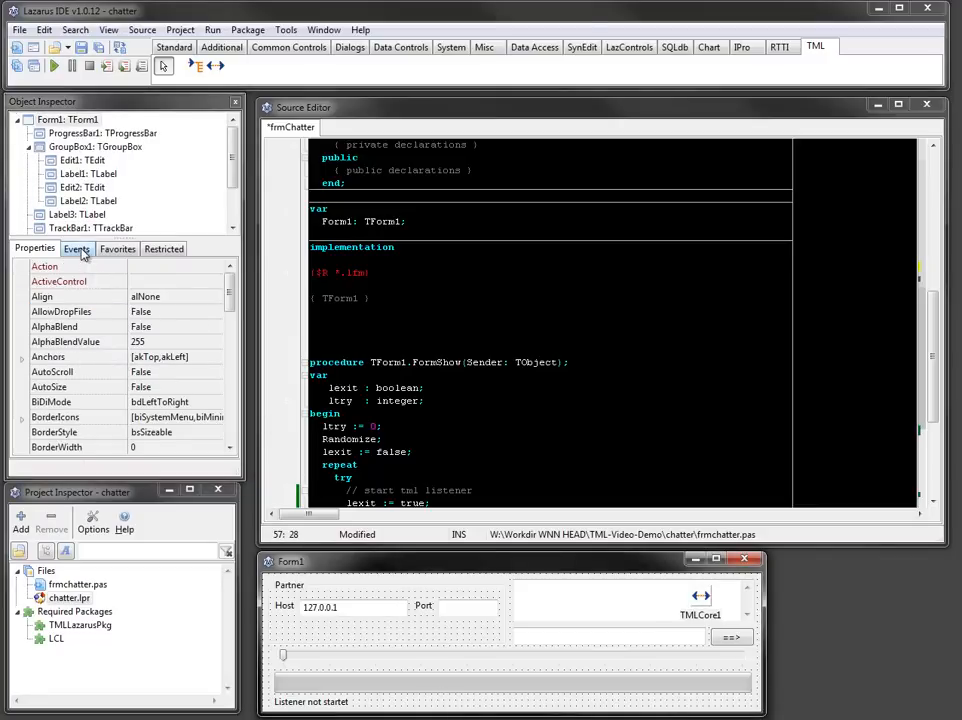
# Show Form1's events in the Object Inspector and scroll to the OnShow event
pyautogui.click(76, 248)
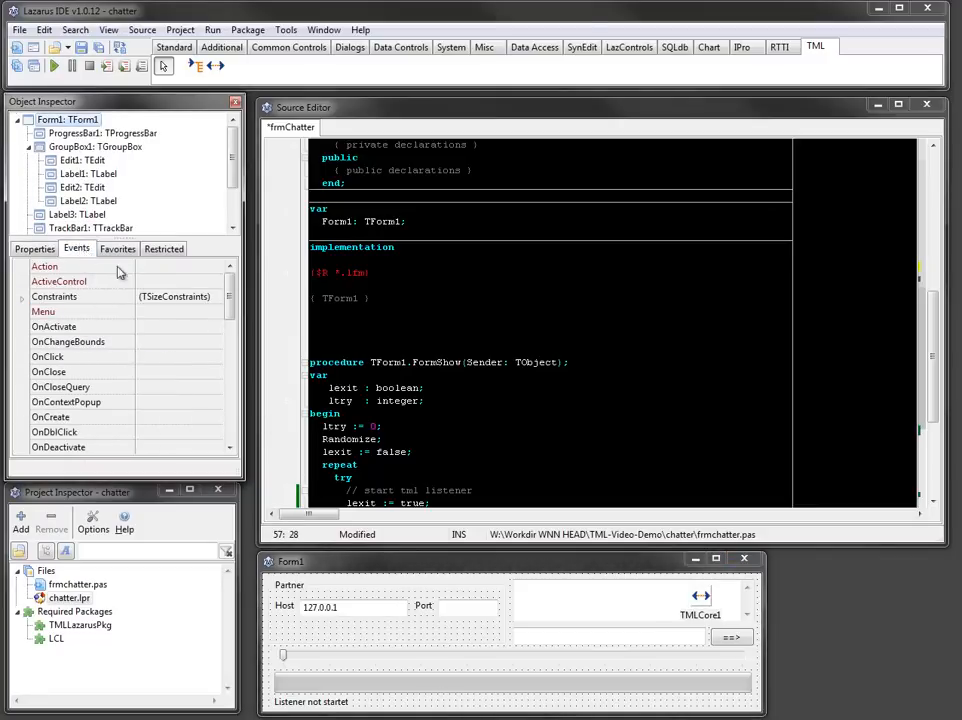
pyautogui.scroll(-3)
pyautogui.write('TMLCore1.')
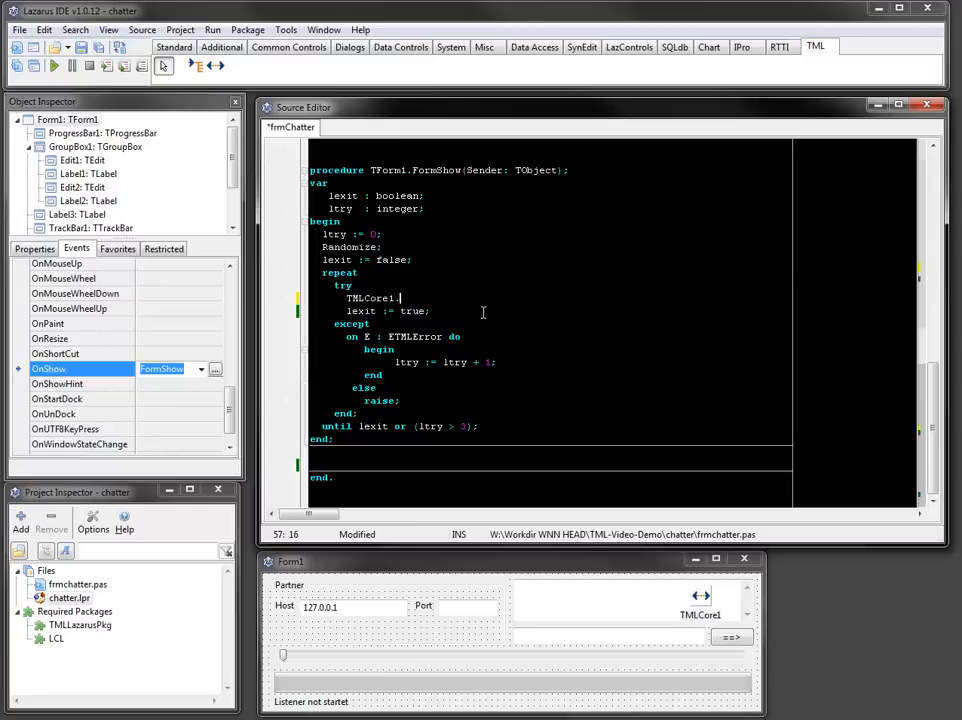
# Set ListenerPort to IntToStr(44000+Random(1000)) and ListenerEnabled:=true inside the FormShow retry loop
pyautogui.write('ListenerPort:=IntToStr(44000')
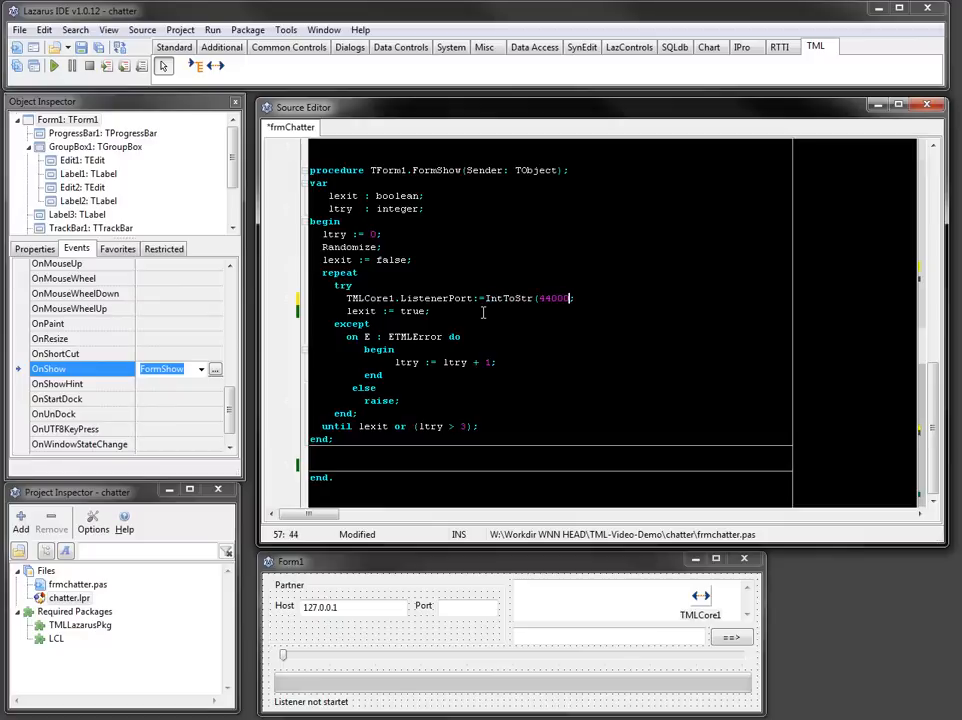
pyautogui.write('+Random')
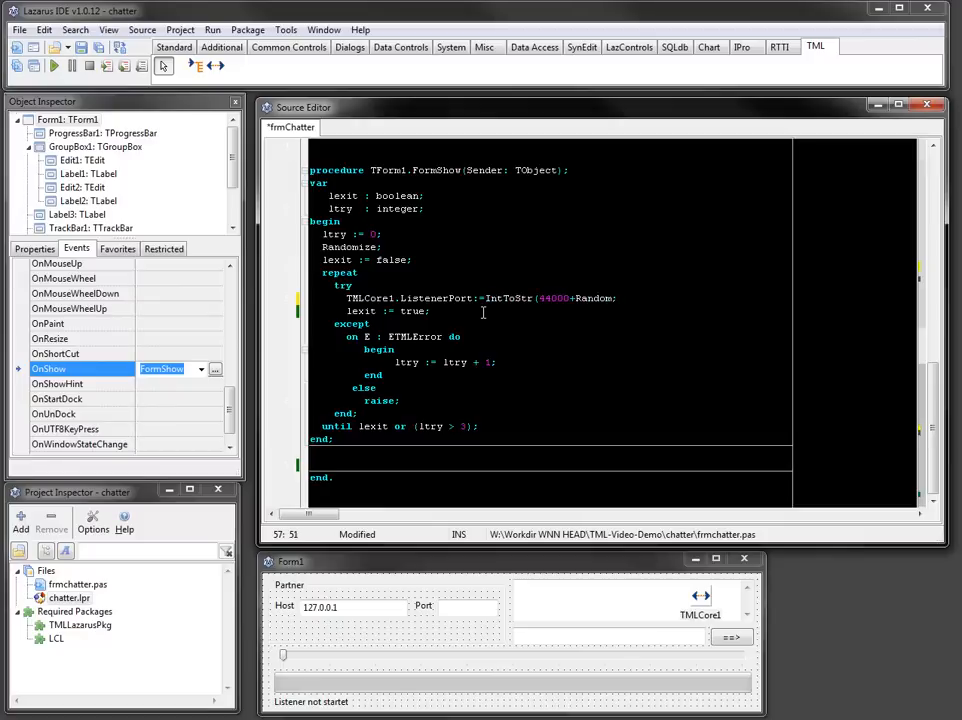
pyautogui.write('(1000)')
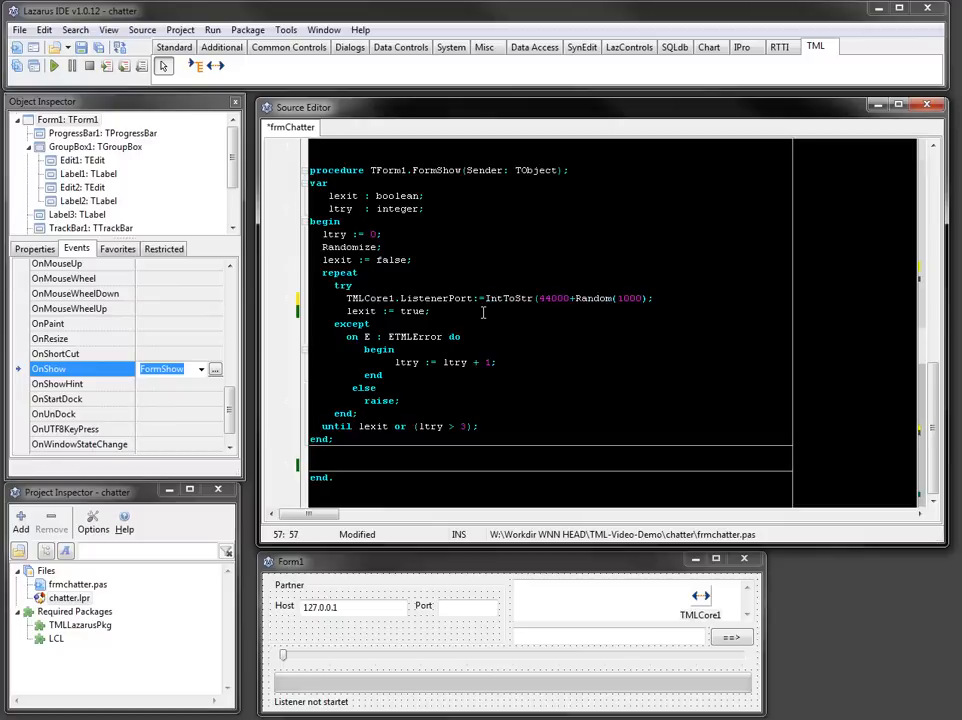
pyautogui.write(';')
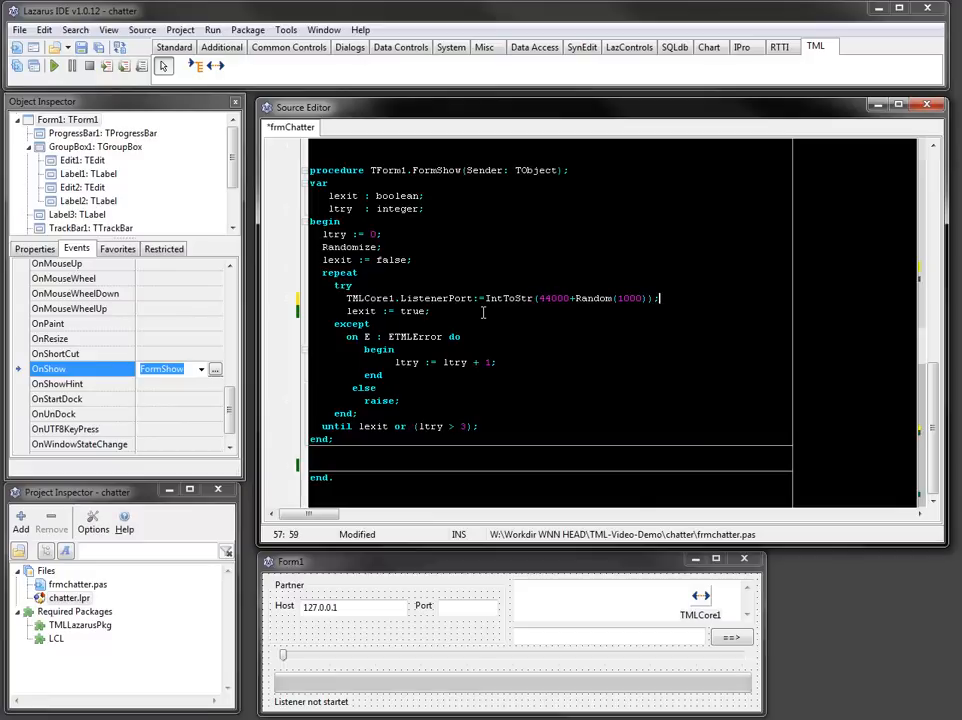
pyautogui.write('TMLCore')
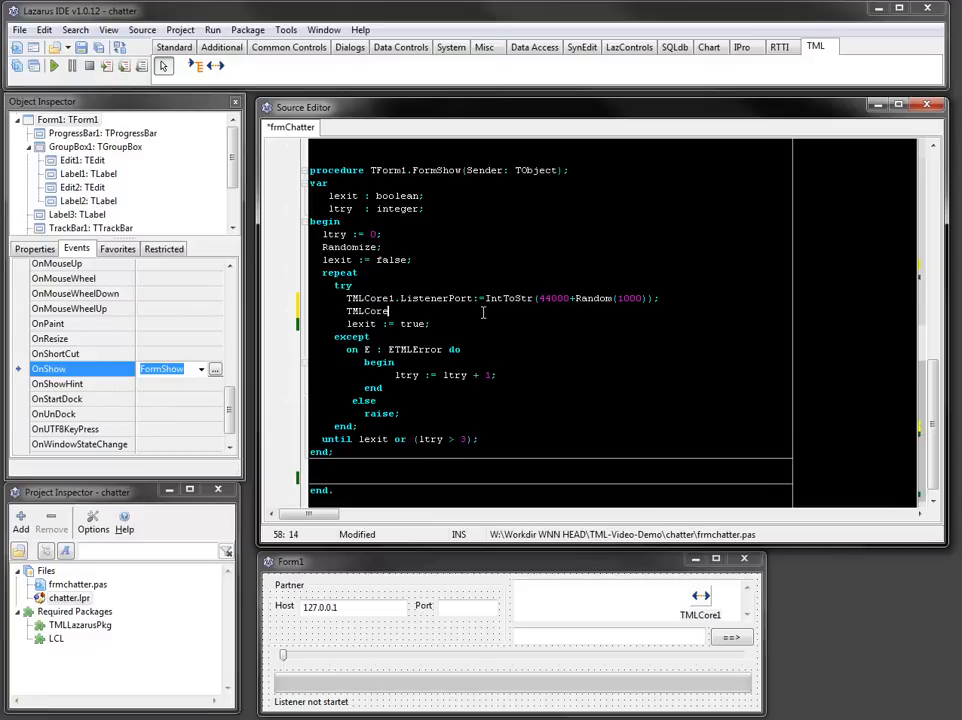
pyautogui.write('.')
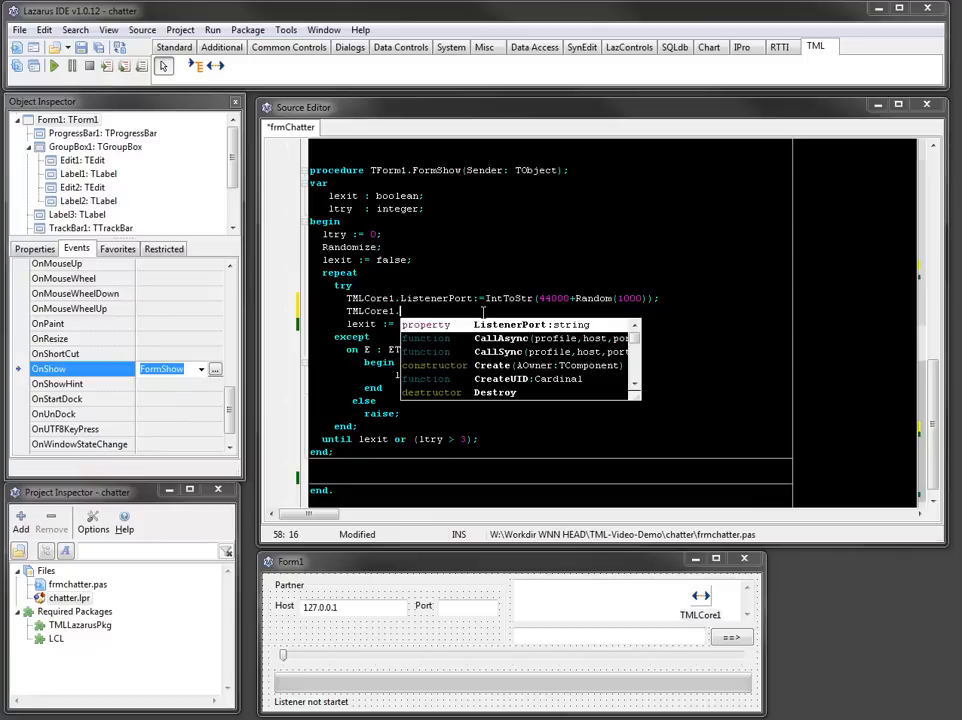
pyautogui.write('istenerEnabled:=true;')
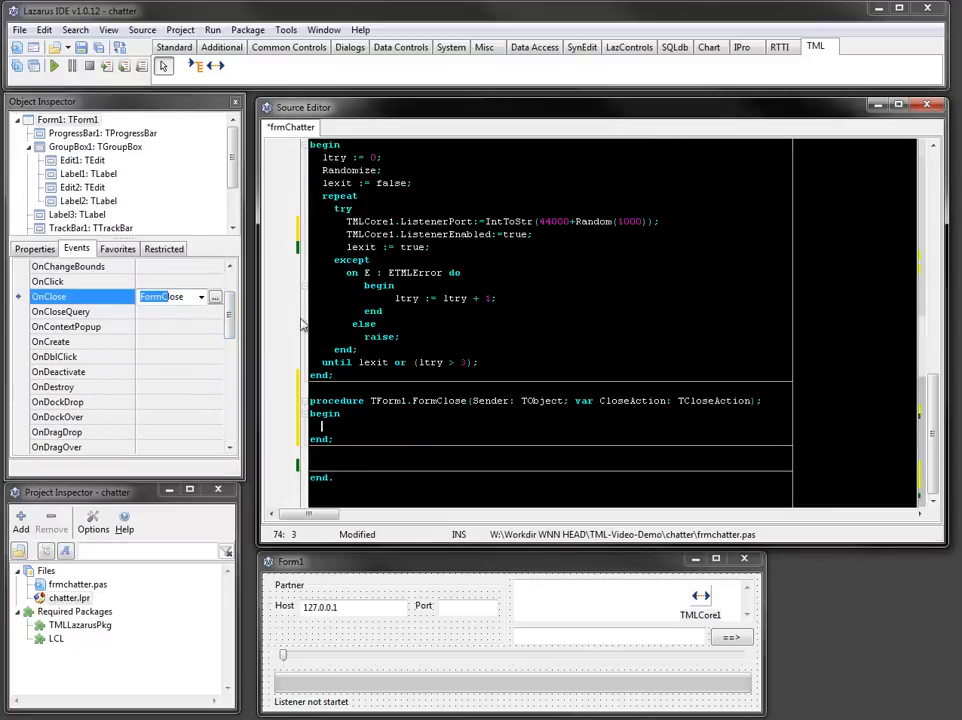
# Write TMLCore1.ListenerEnabled:=false in FormClose and begin the Label3.Caption line in FormShow
pyautogui.write('TMLCore1.')
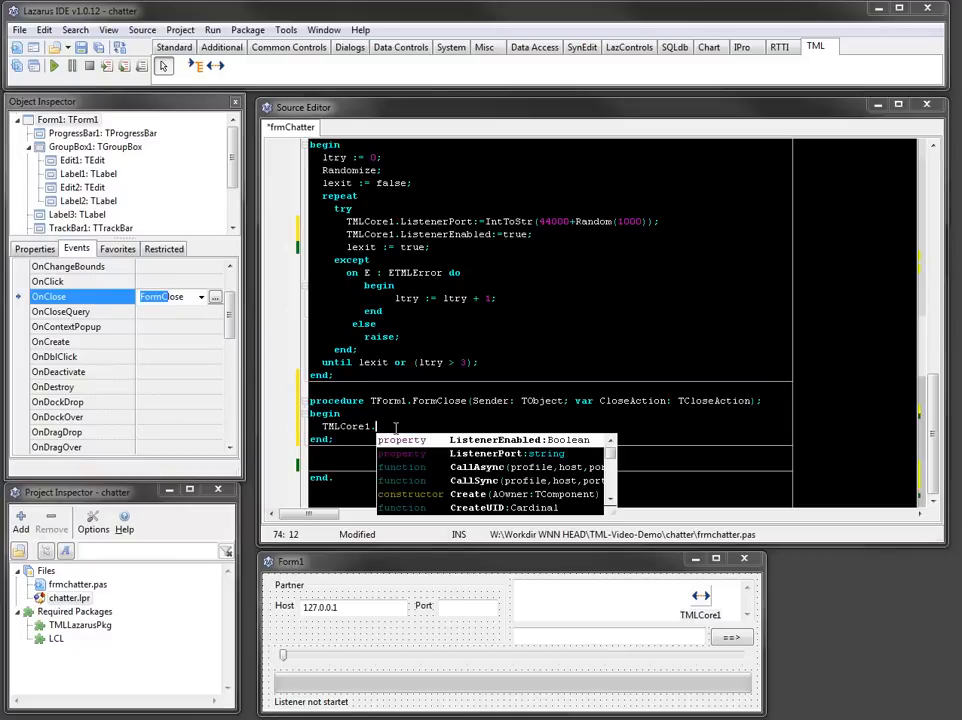
pyautogui.write('istenerEnabled:=false;')
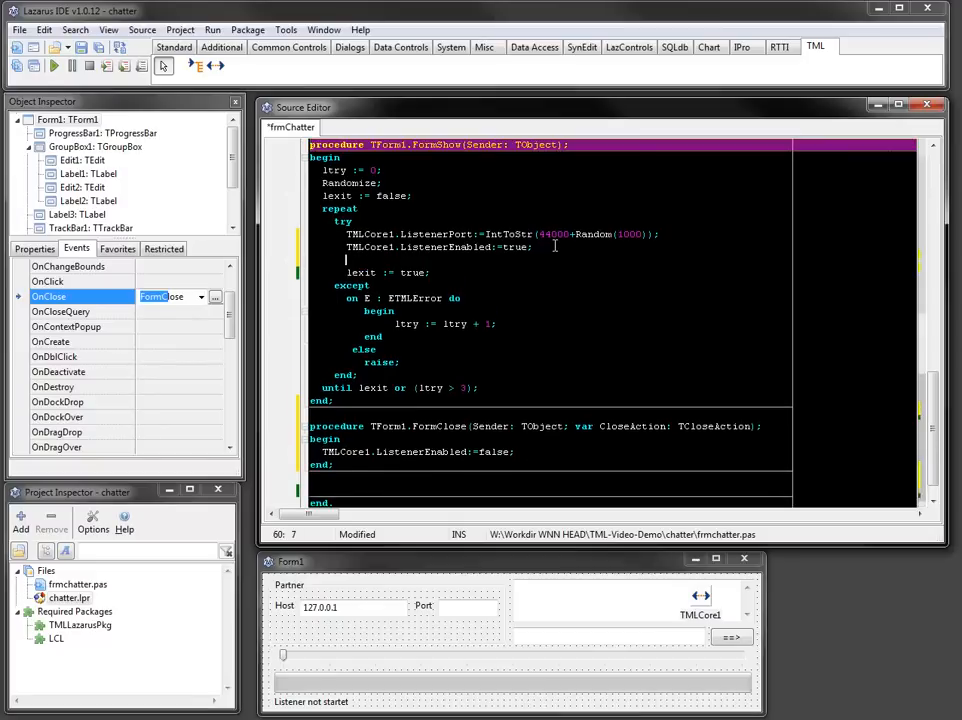
pyautogui.write("Label3.Caption:='Listener starte;")
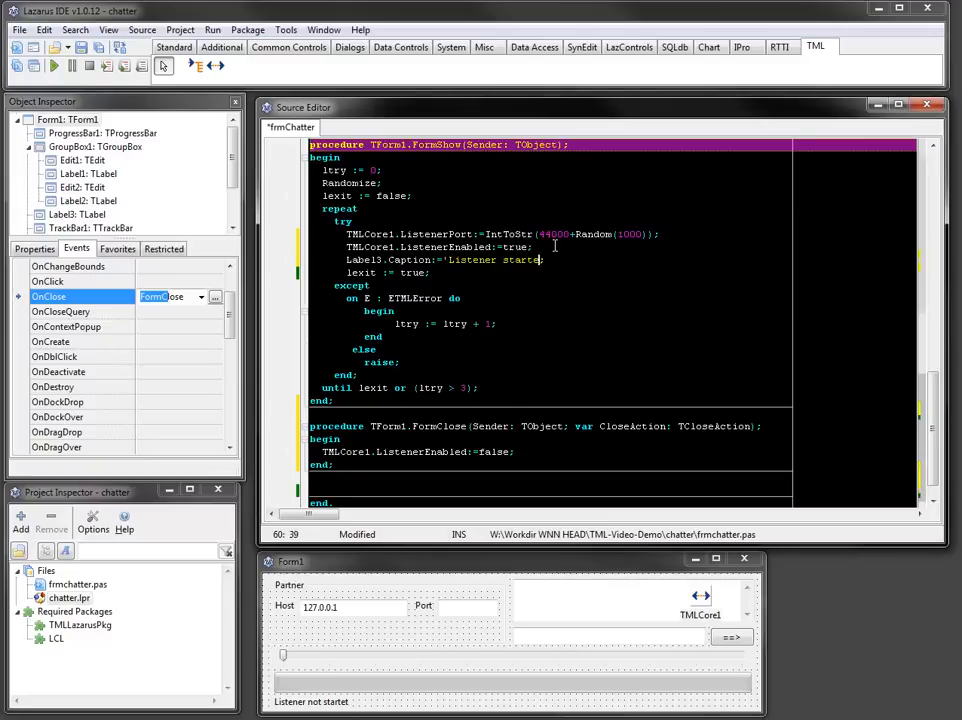
# Complete Label3.Caption:='Listener started on: '+TMLCore1.ListenerIP+':'+TMLCore1.ListenerPort;
pyautogui.write("on: '")
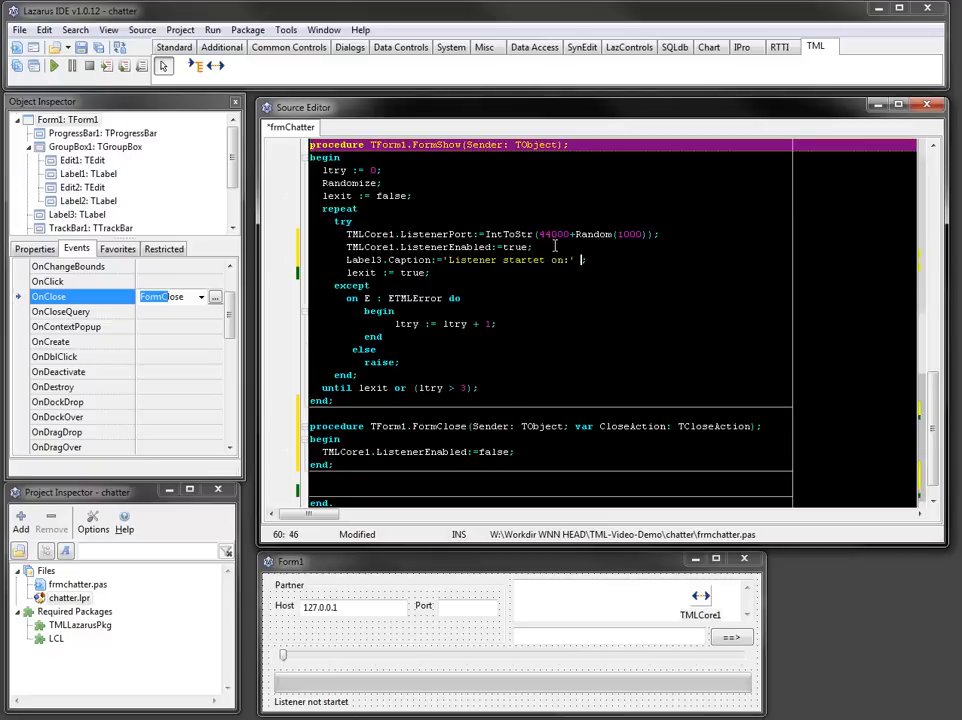
pyautogui.write("'")
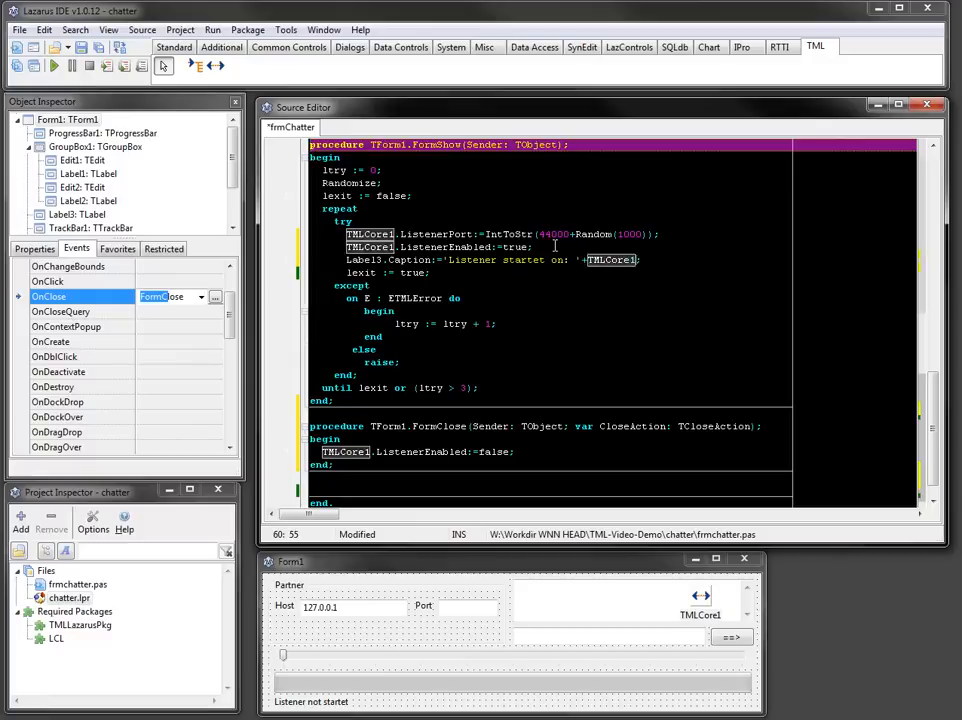
pyautogui.write("ListenerIP+':'+TMLCore1")
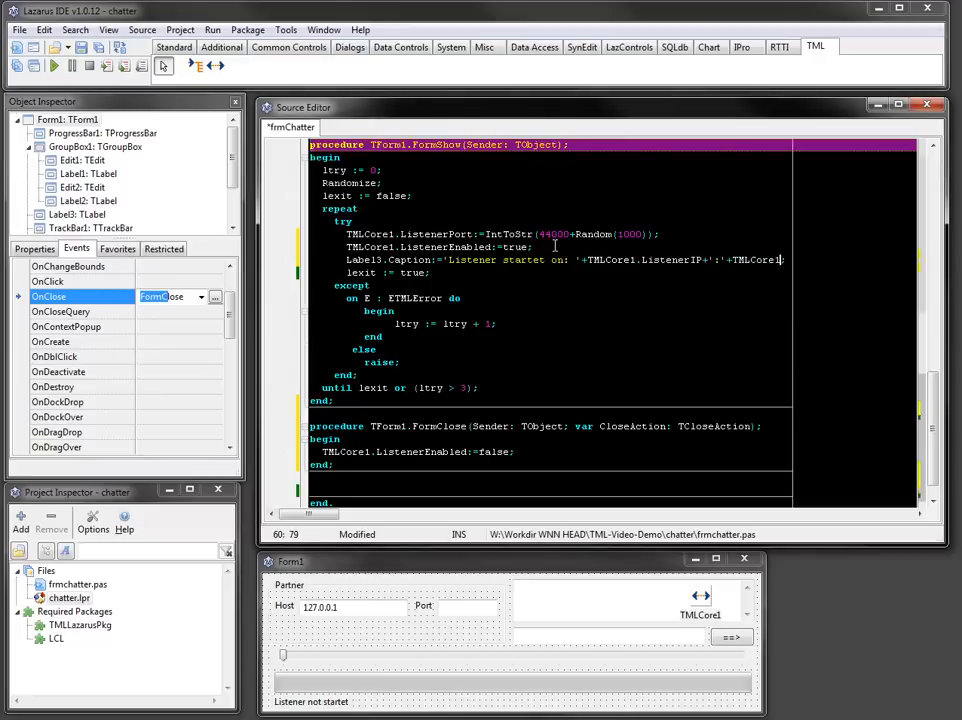
pyautogui.write('.ListenerPort;')
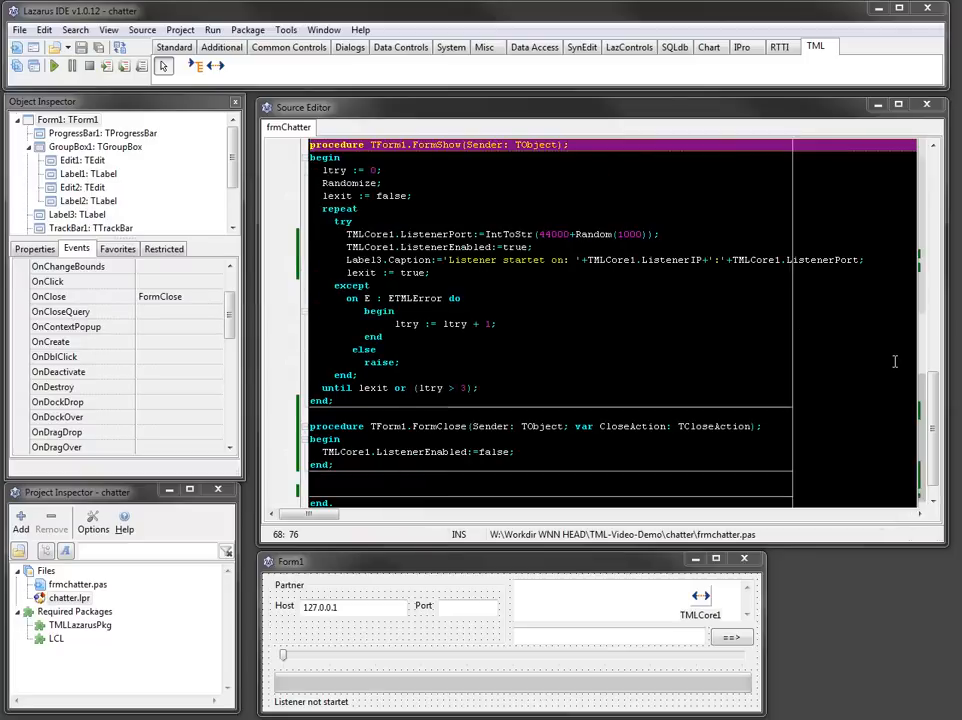
pyautogui.moveTo(884, 626)
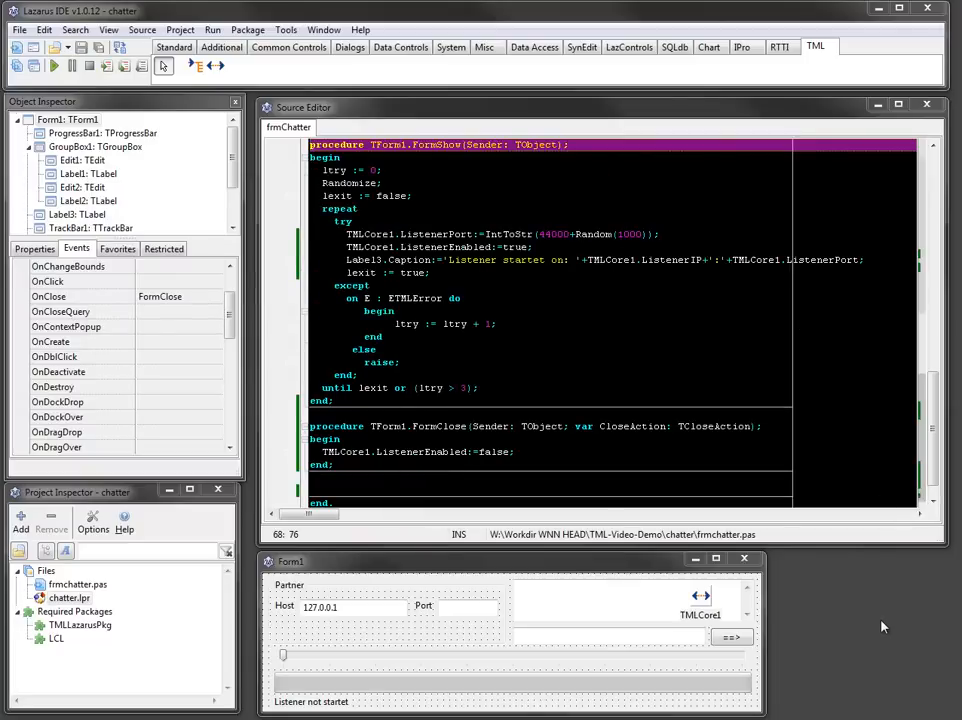
pyautogui.moveTo(800, 622)
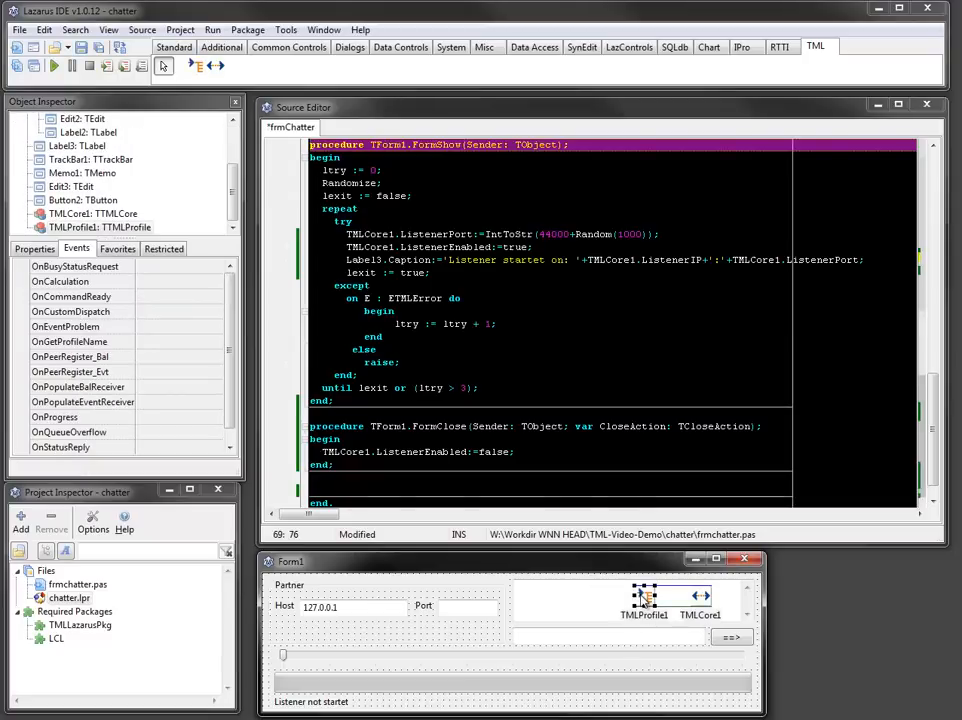
# Link the TMLProfile component's TMLCore property to TMLCore1
pyautogui.click(34, 248)
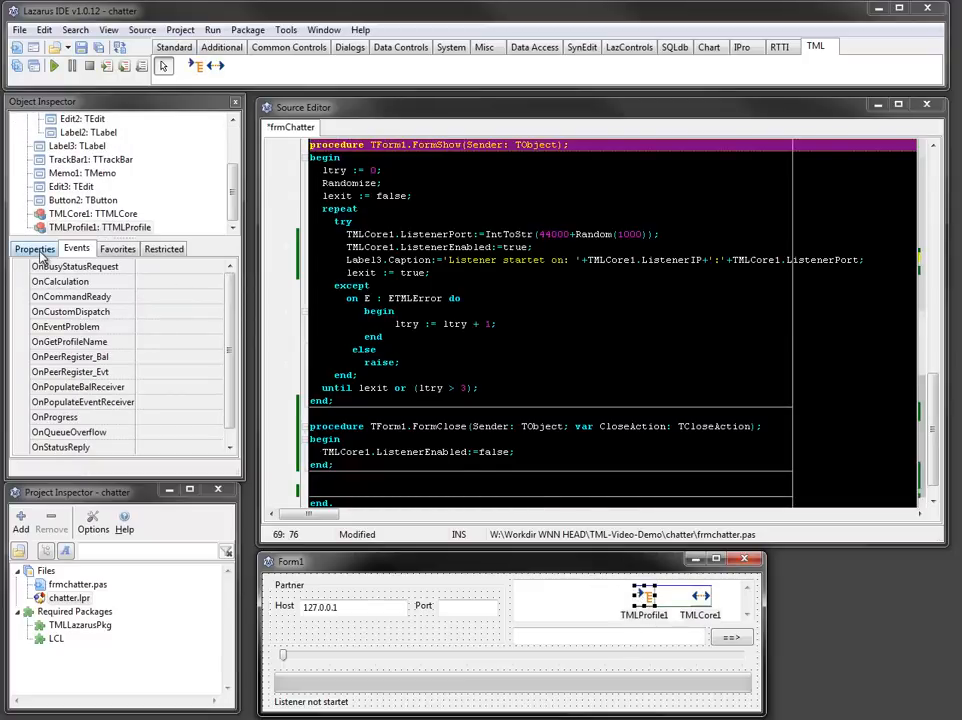
pyautogui.click(34, 248)
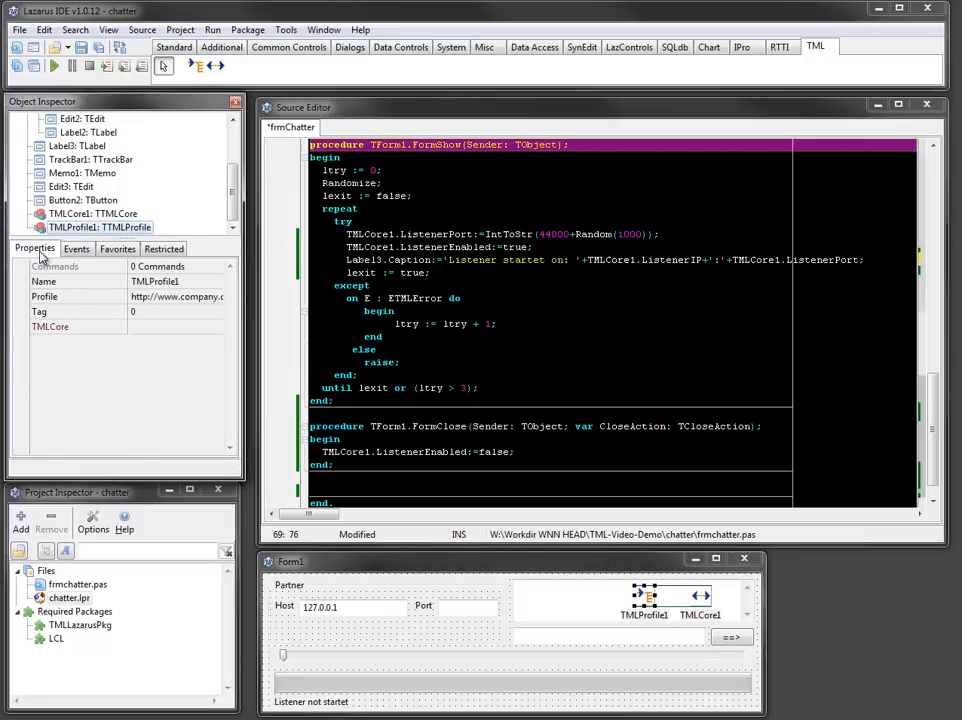
pyautogui.click(50, 326)
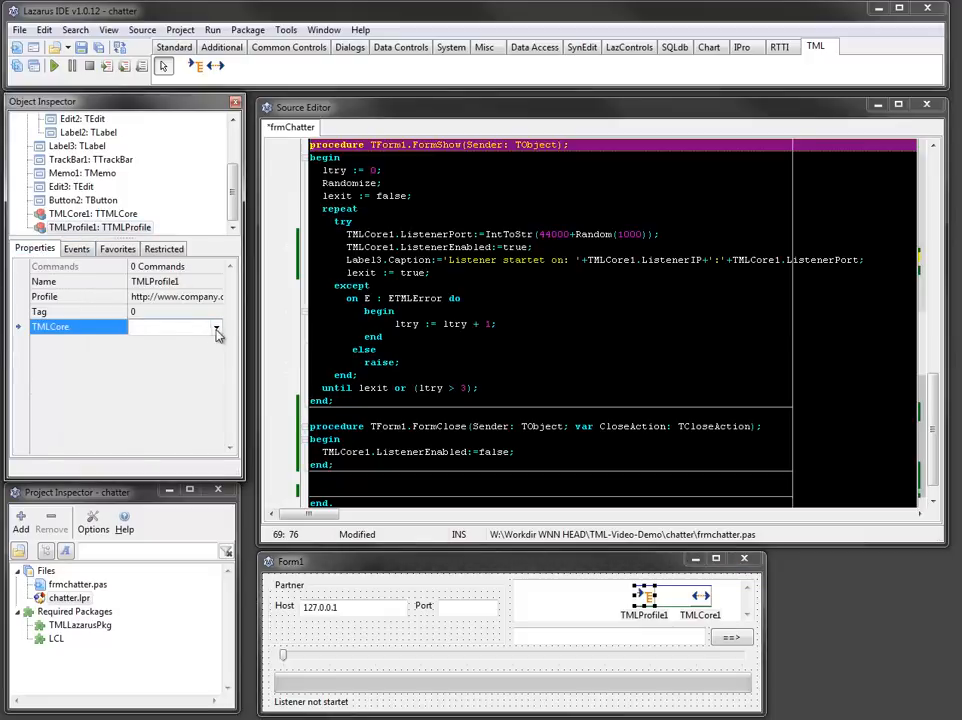
pyautogui.click(176, 328)
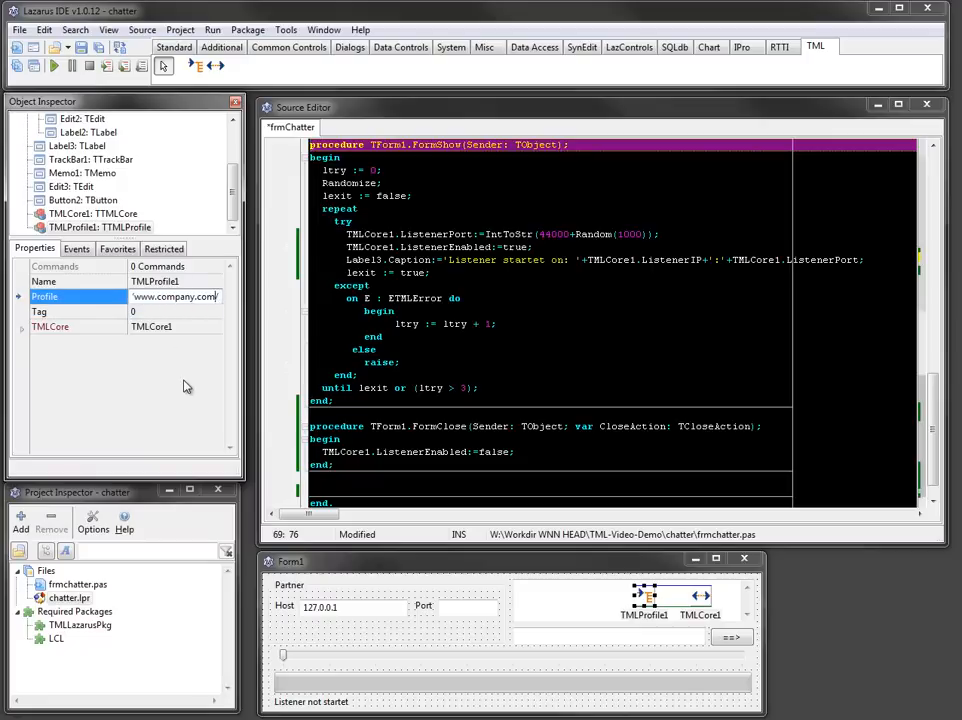
pyautogui.write('www.tml/')
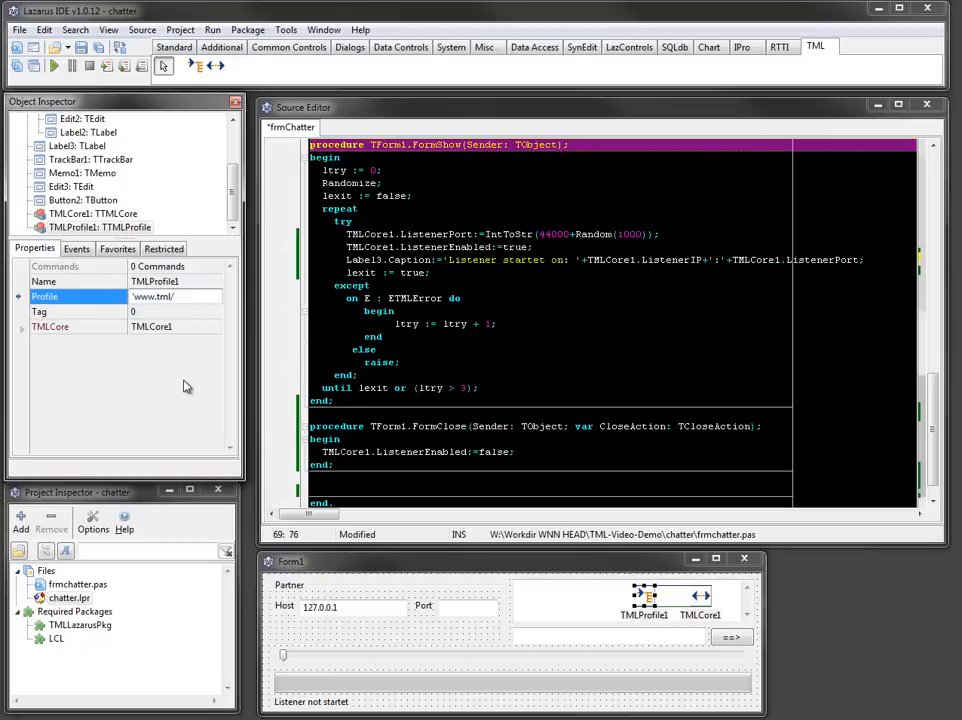
pyautogui.write('www.tml-software.co/')
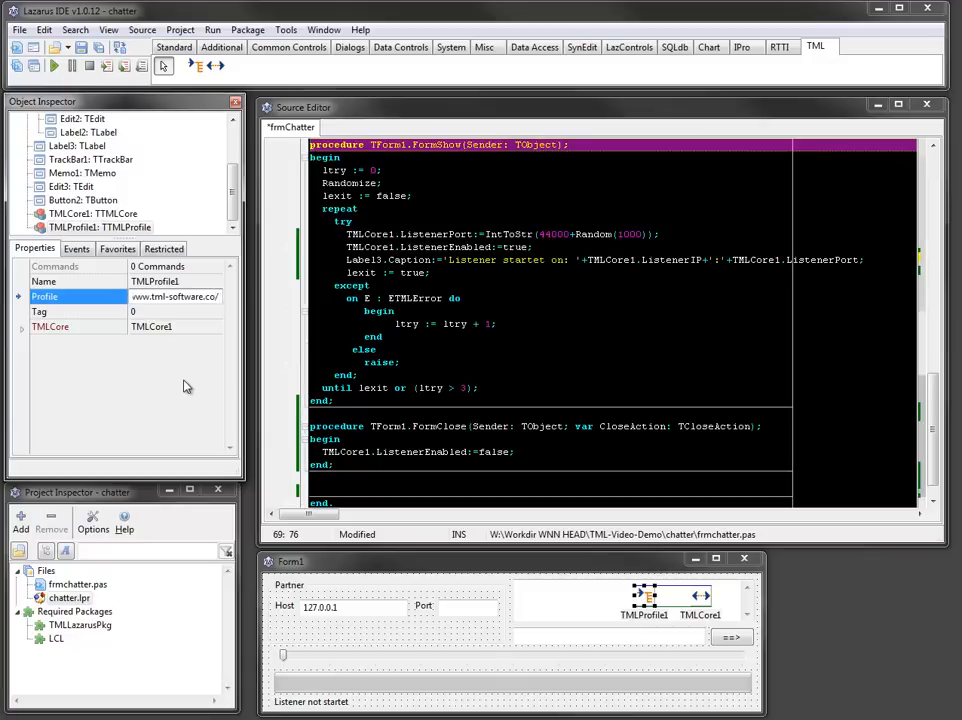
pyautogui.write('software.com/chatter')
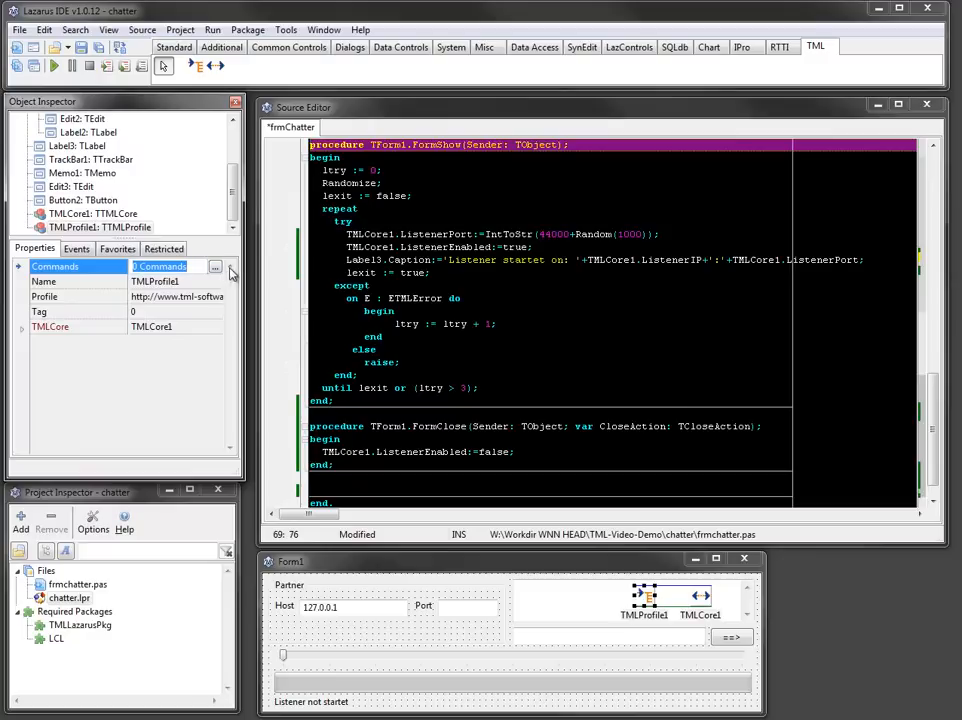
# Add a new command to the profile's Commands list and name it ReceiveMessageCmd
pyautogui.click(214, 266)
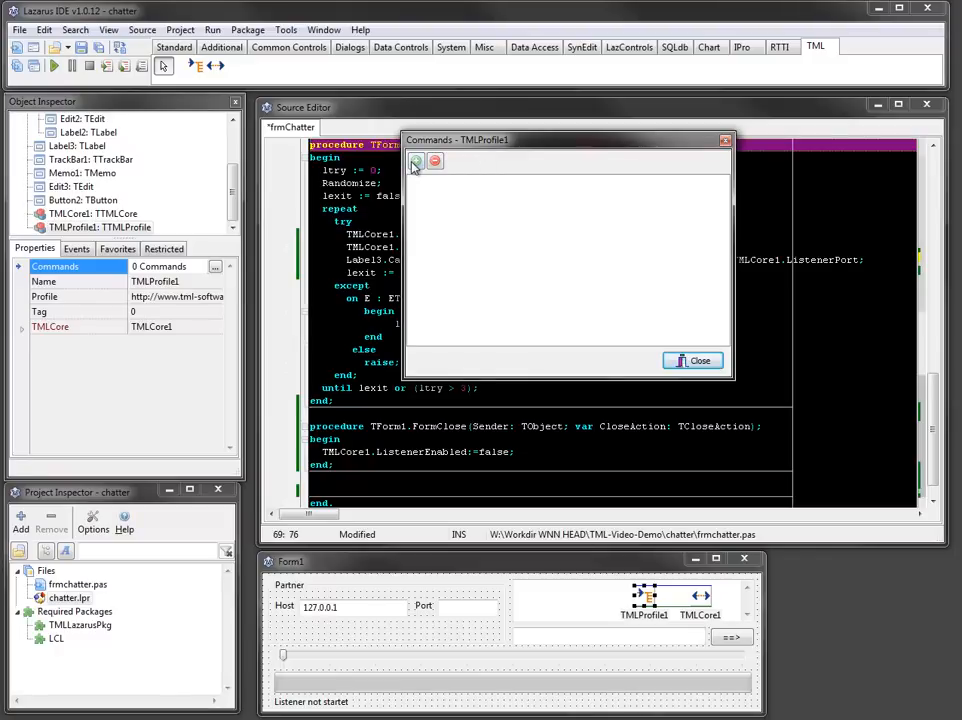
pyautogui.click(416, 160)
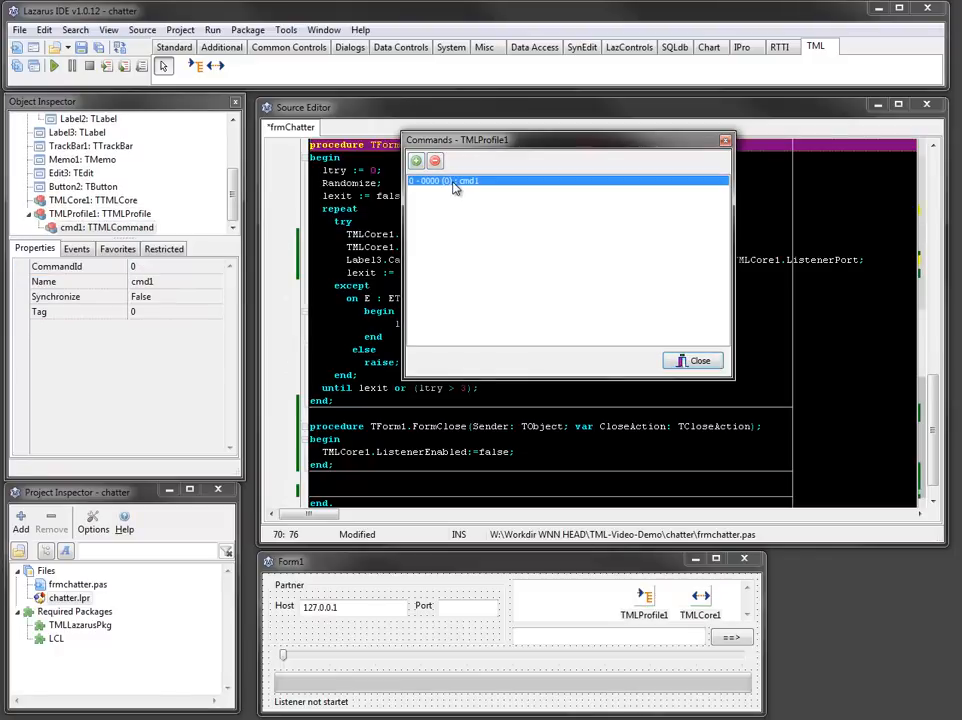
pyautogui.click(170, 280)
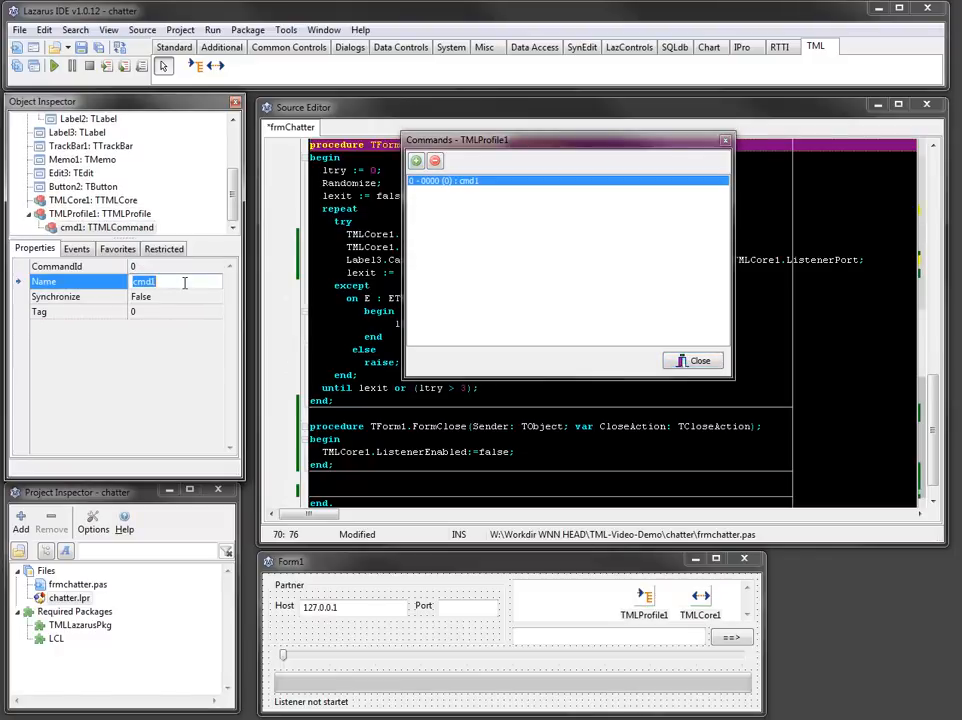
pyautogui.write('ReceiveMessageC')
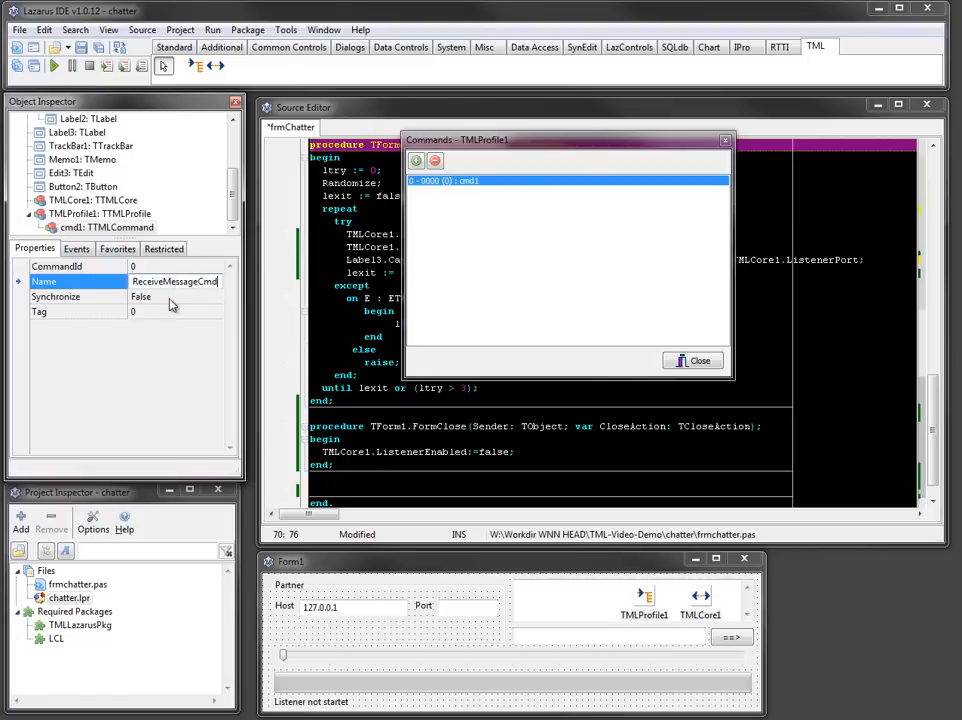
# Set the command's Synchronize to True and CommandId to 42, then show its events
pyautogui.click(210, 296)
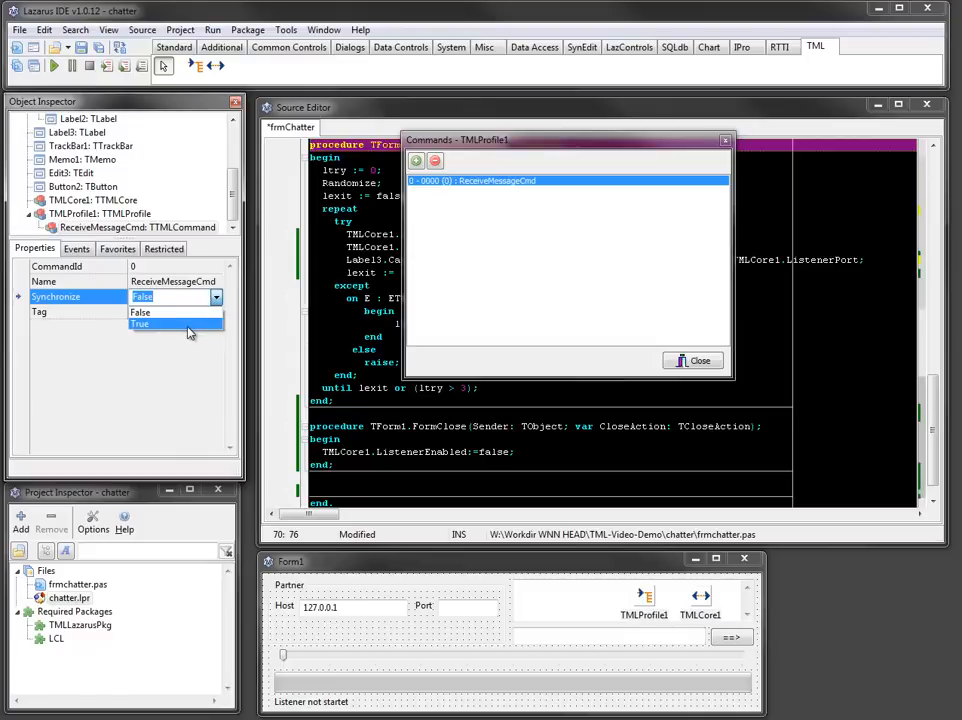
pyautogui.click(140, 324)
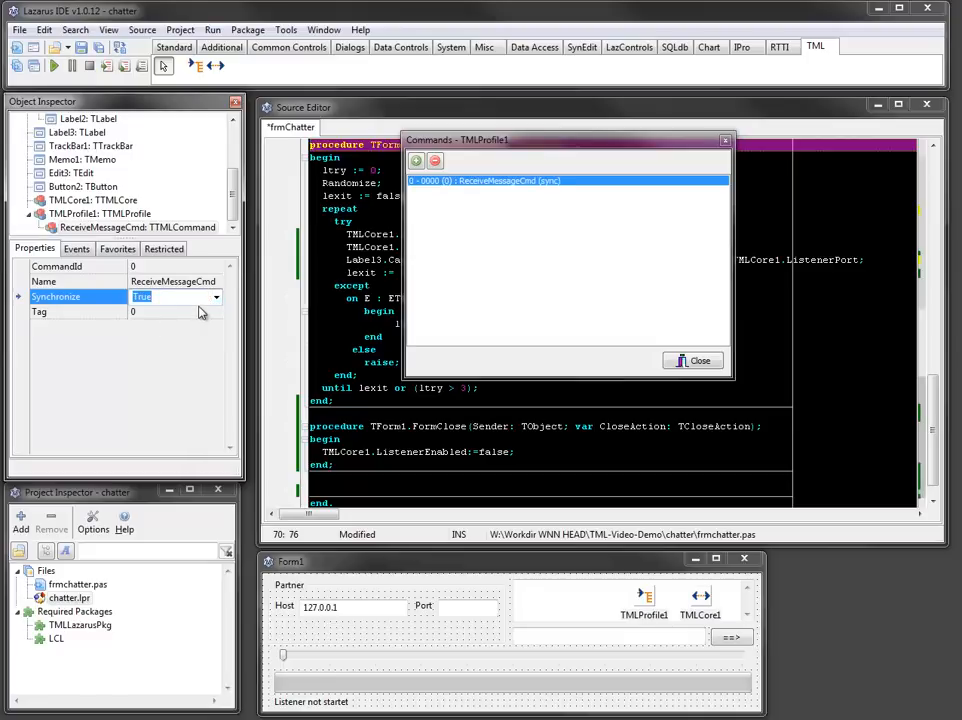
pyautogui.click(80, 266)
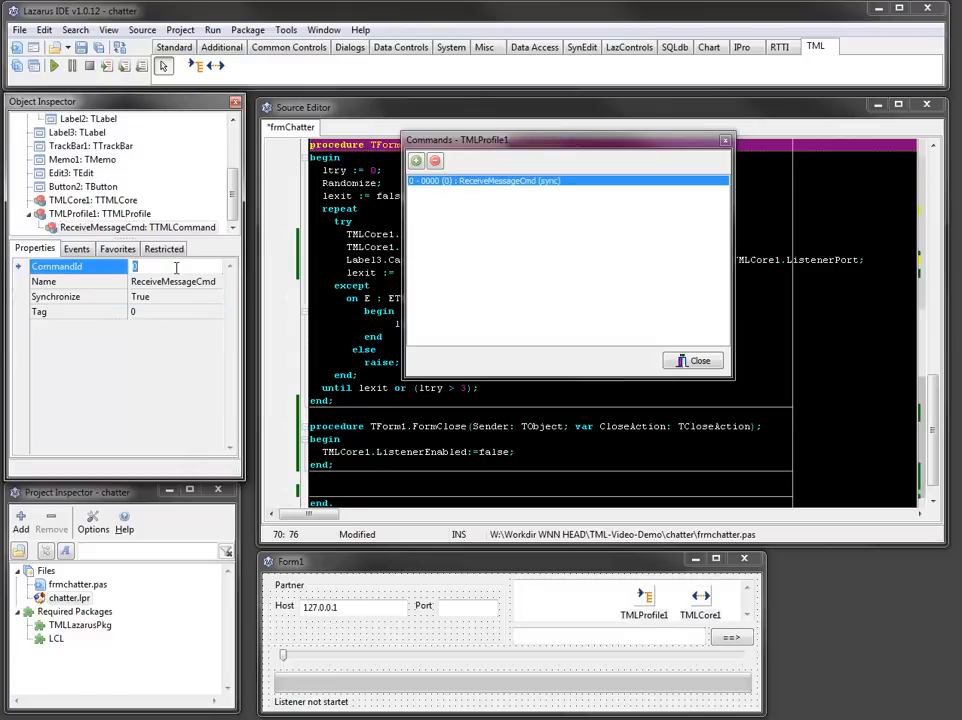
pyautogui.write('42')
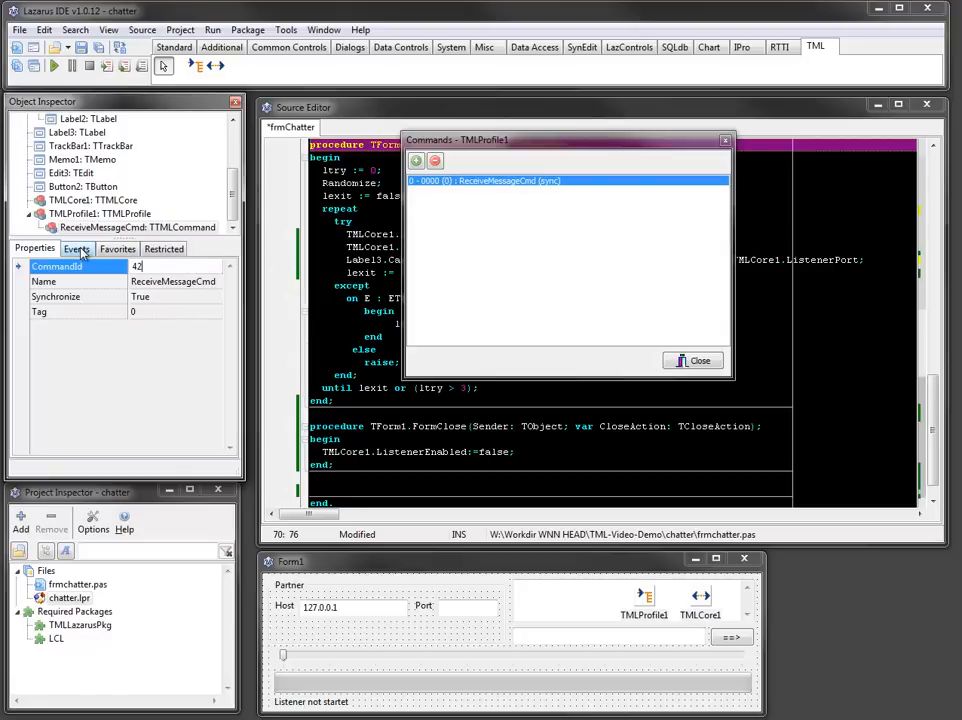
pyautogui.click(76, 248)
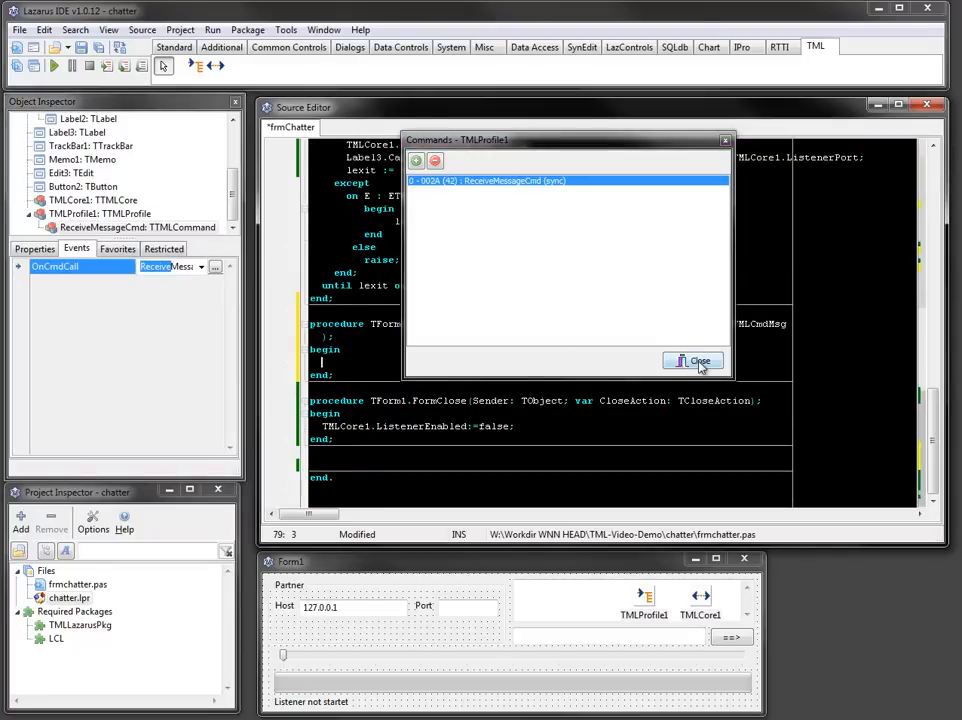
# Make the handler add IntToStr(Memo1.Lines.Count+1) plus acmd.Data.ReadString('Message','Text','n/a') to Memo1
pyautogui.click(692, 360)
pyautogui.write('Memo1.Lines')
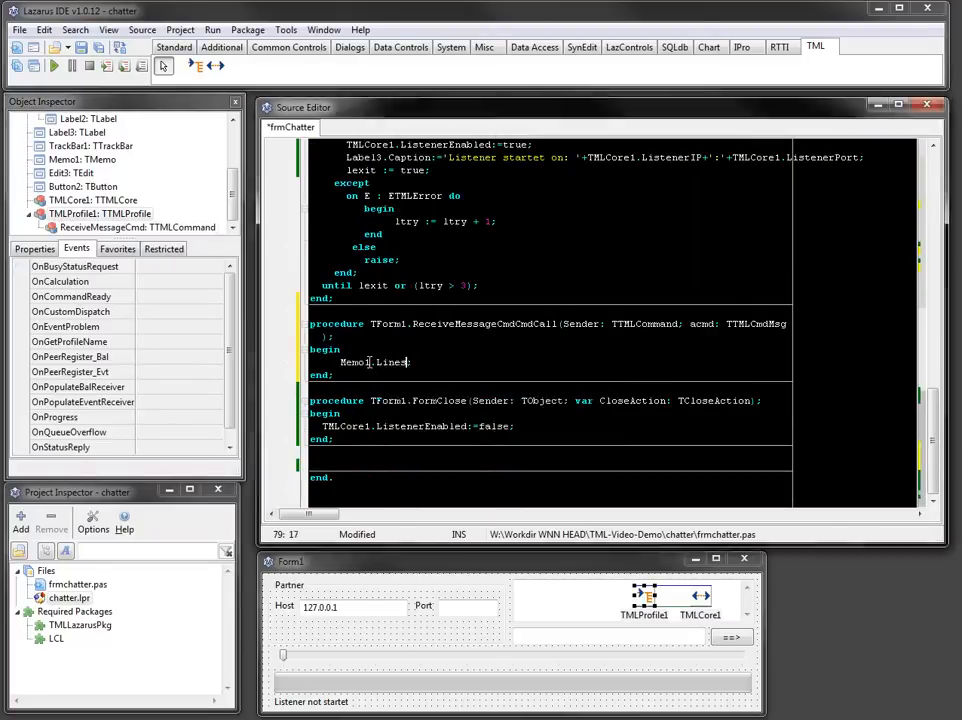
pyautogui.write('.Add(1')
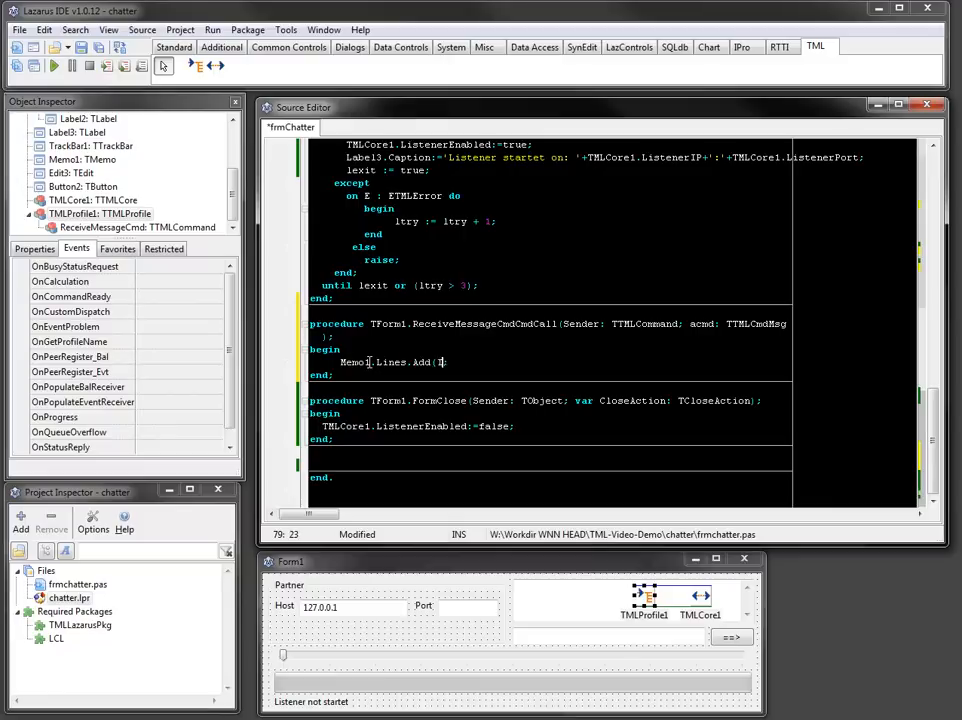
pyautogui.write('IntToStr(Memo1.Lines;')
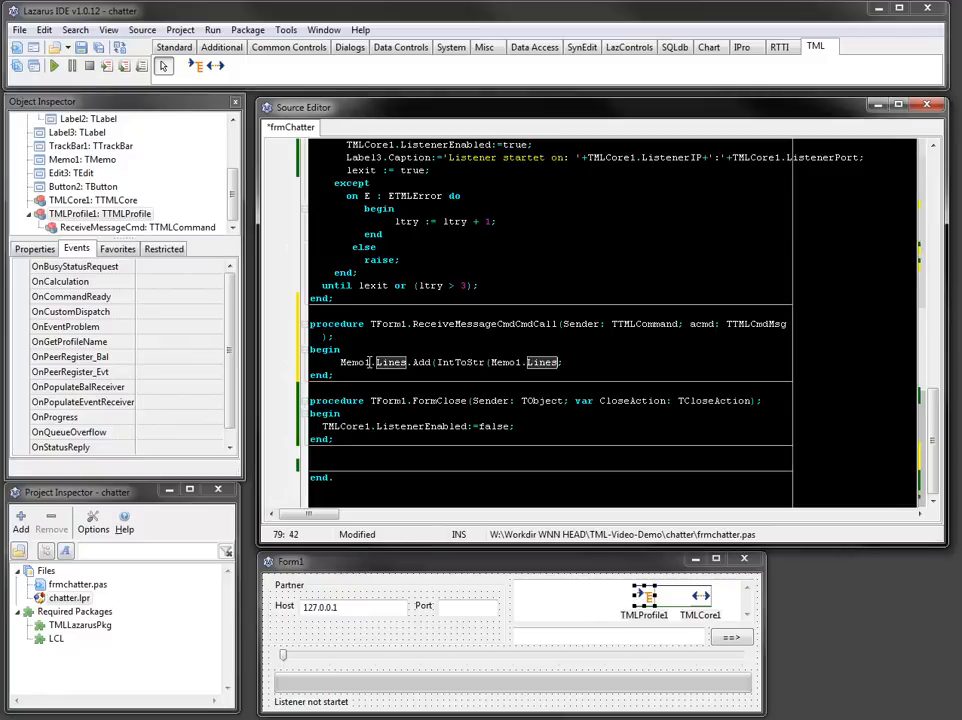
pyautogui.write('.Count+')
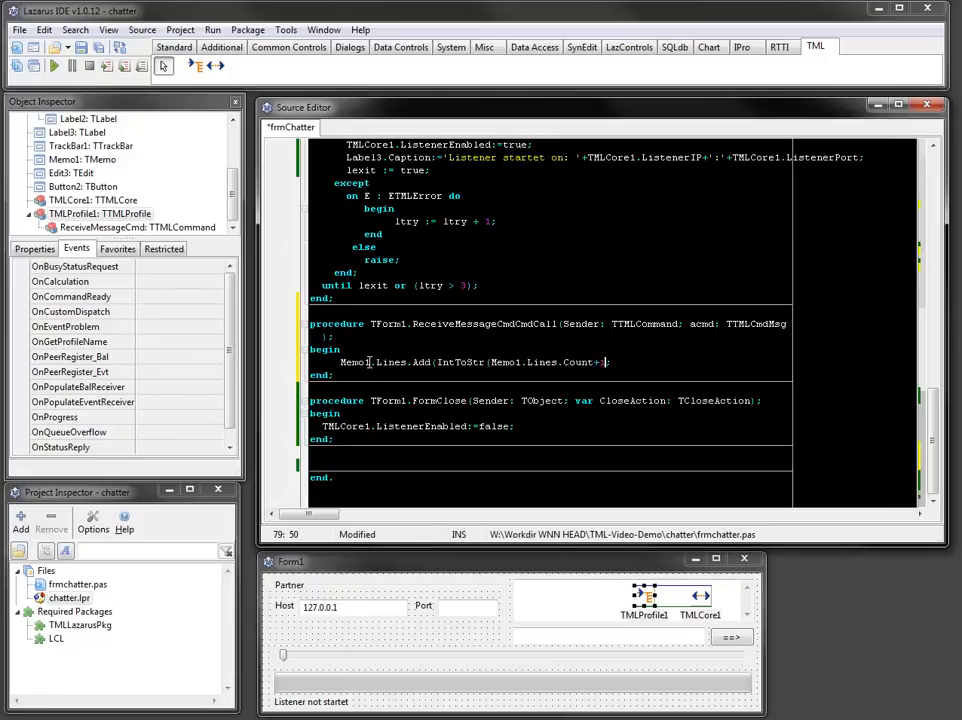
pyautogui.write("1)+' '+a")
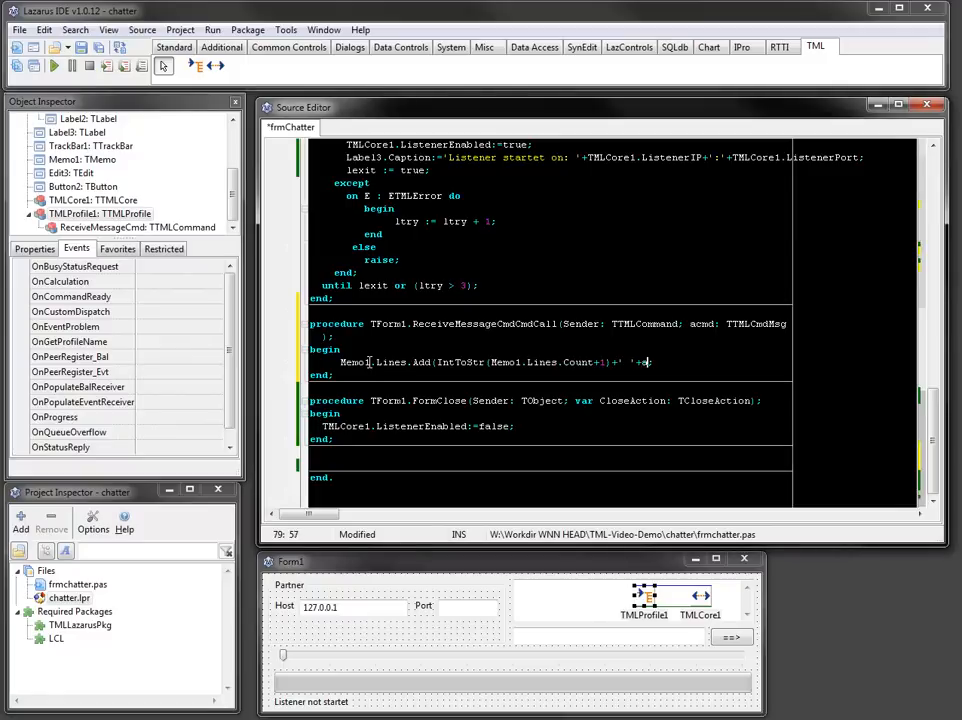
pyautogui.write('cmd.Data')
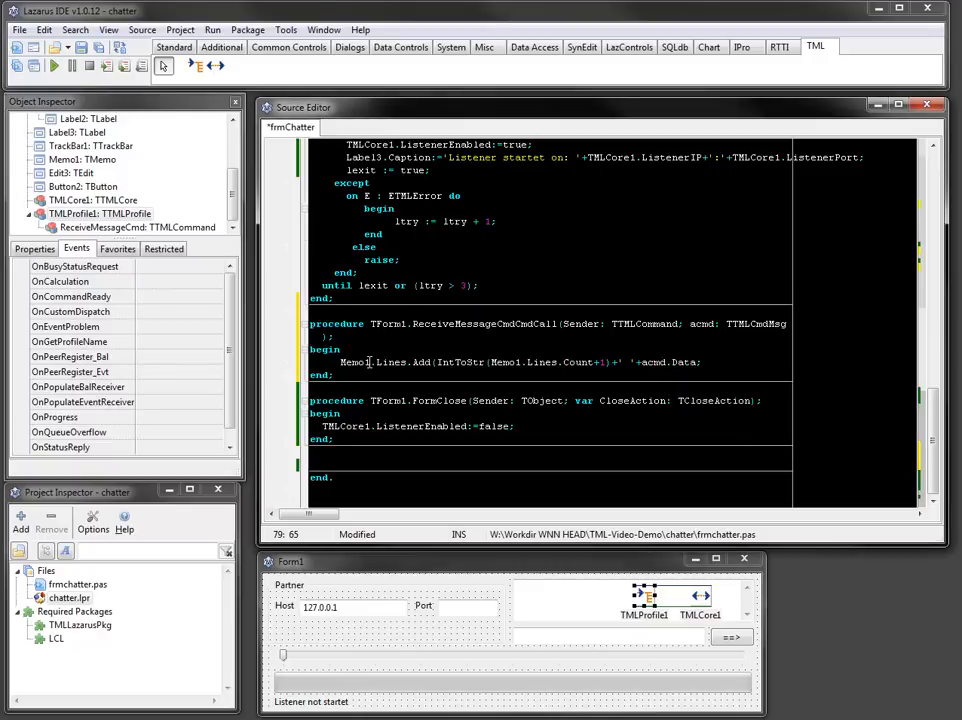
pyautogui.write('.')
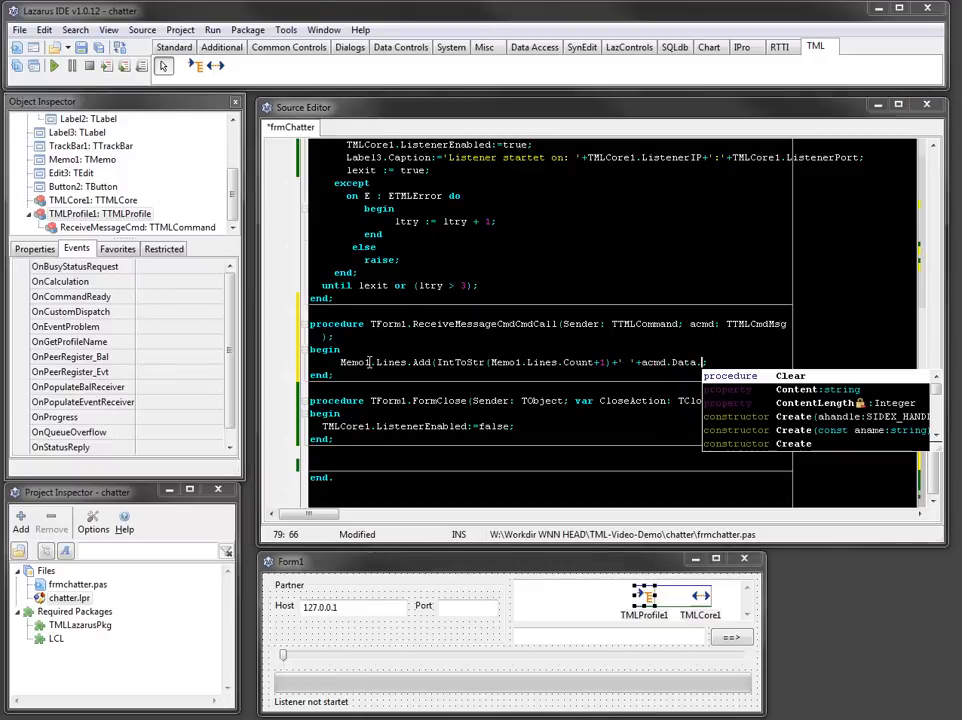
pyautogui.write('Read')
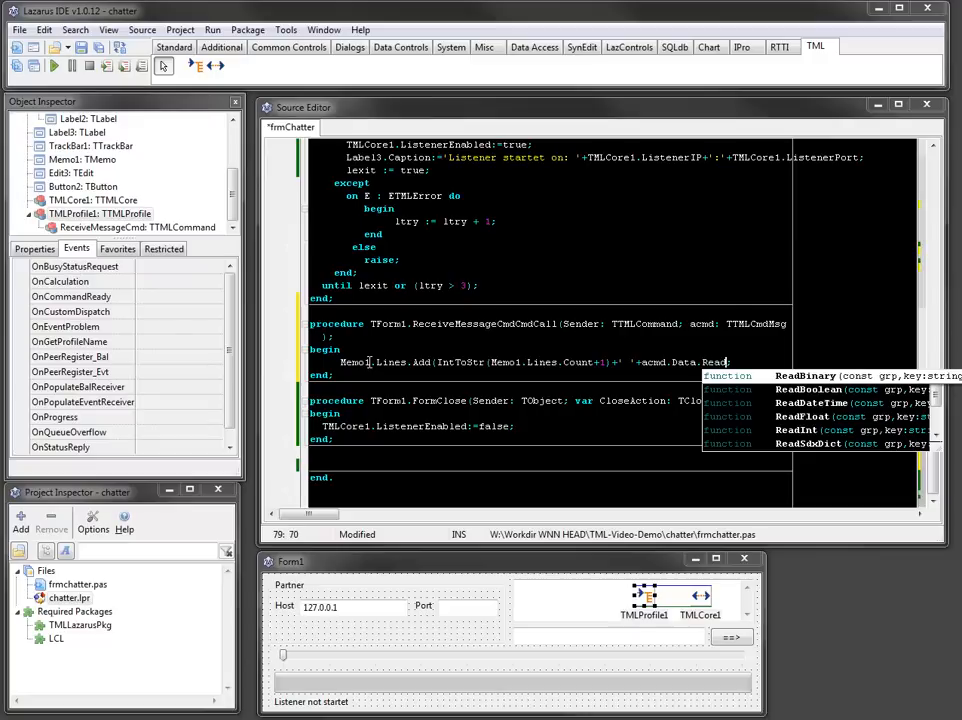
pyautogui.write("ssage','');")
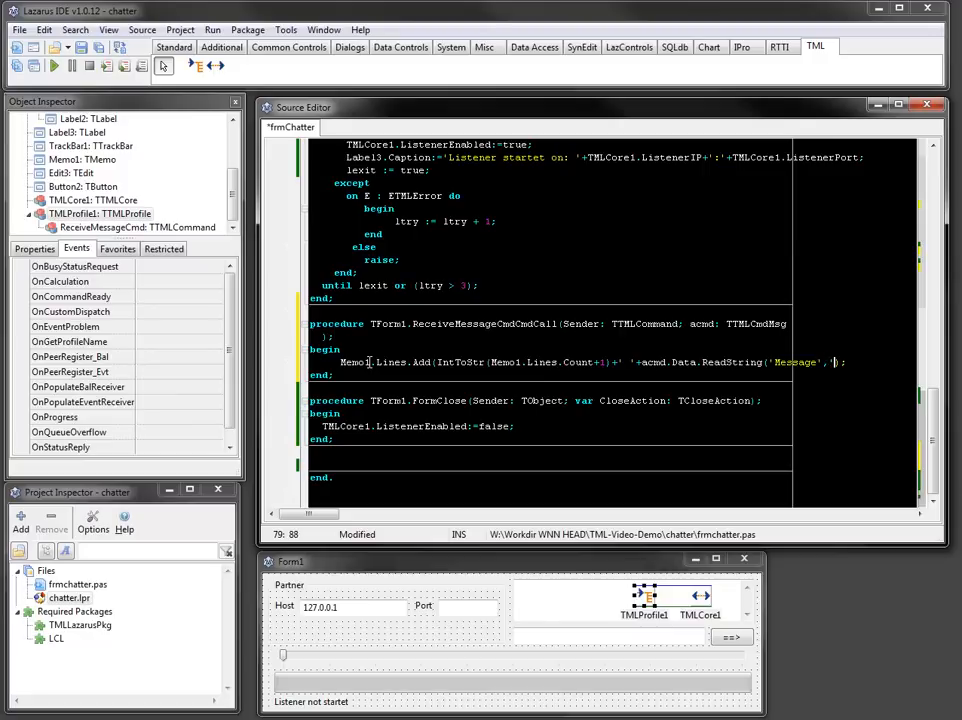
pyautogui.write("'Text','n/a'")
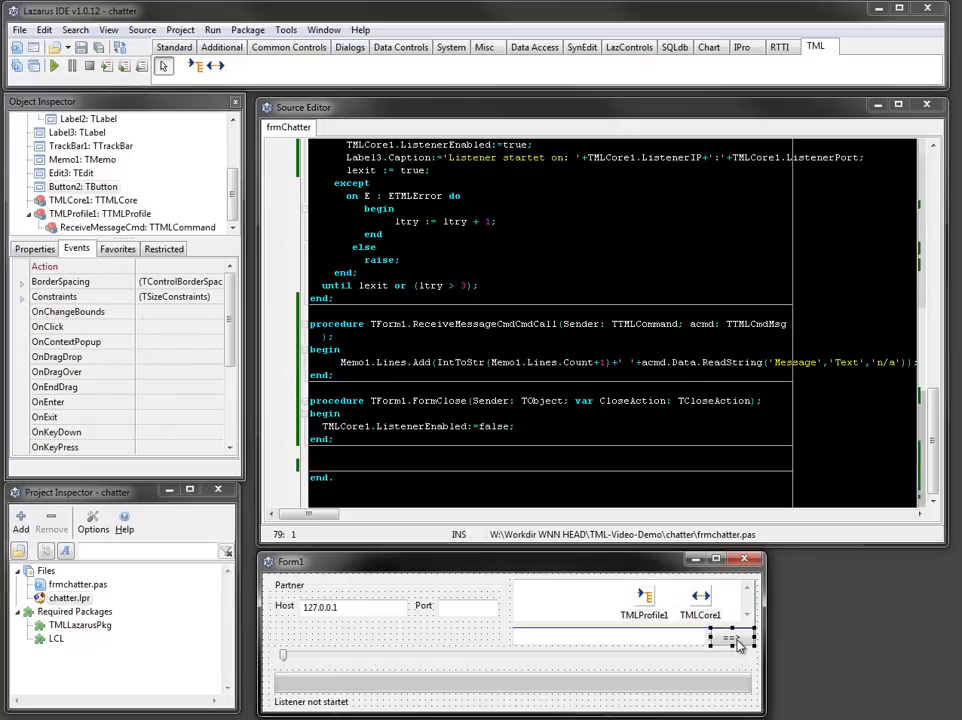
# Create Button2Click declaring cmd : TTMLCmdMsg and constructing it with command id 42
pyautogui.doubleClick(728, 640)
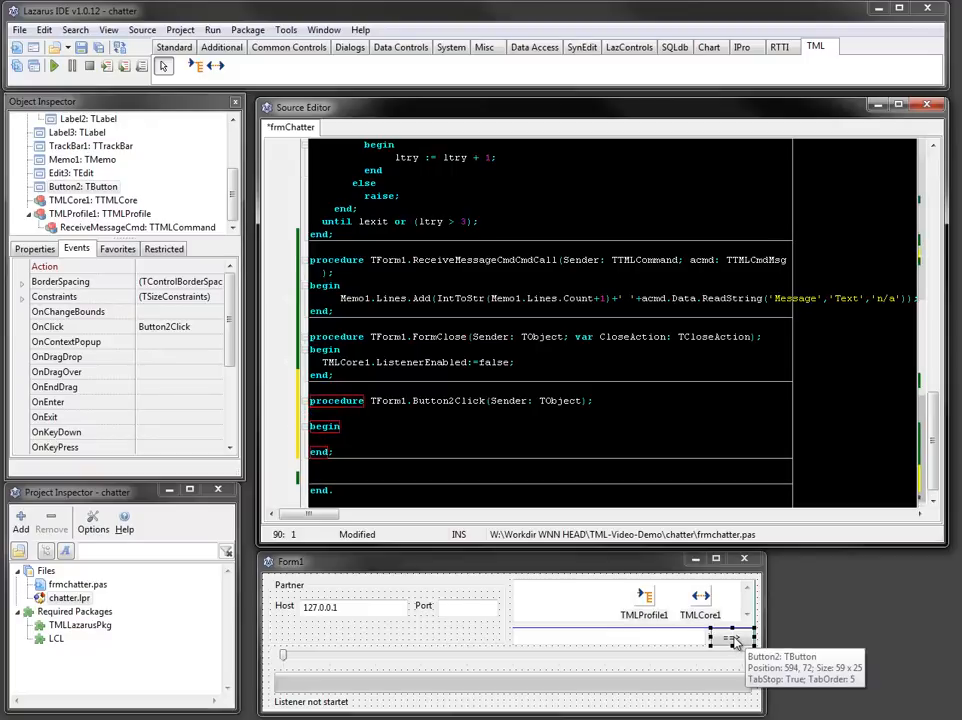
pyautogui.write('var')
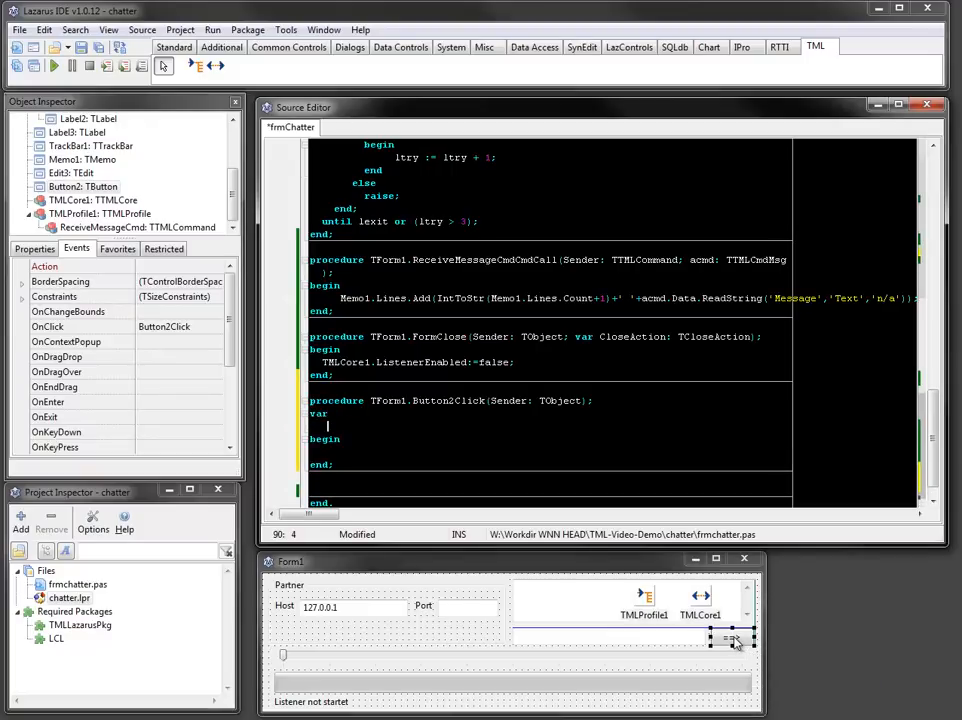
pyautogui.write('cmd : TTML')
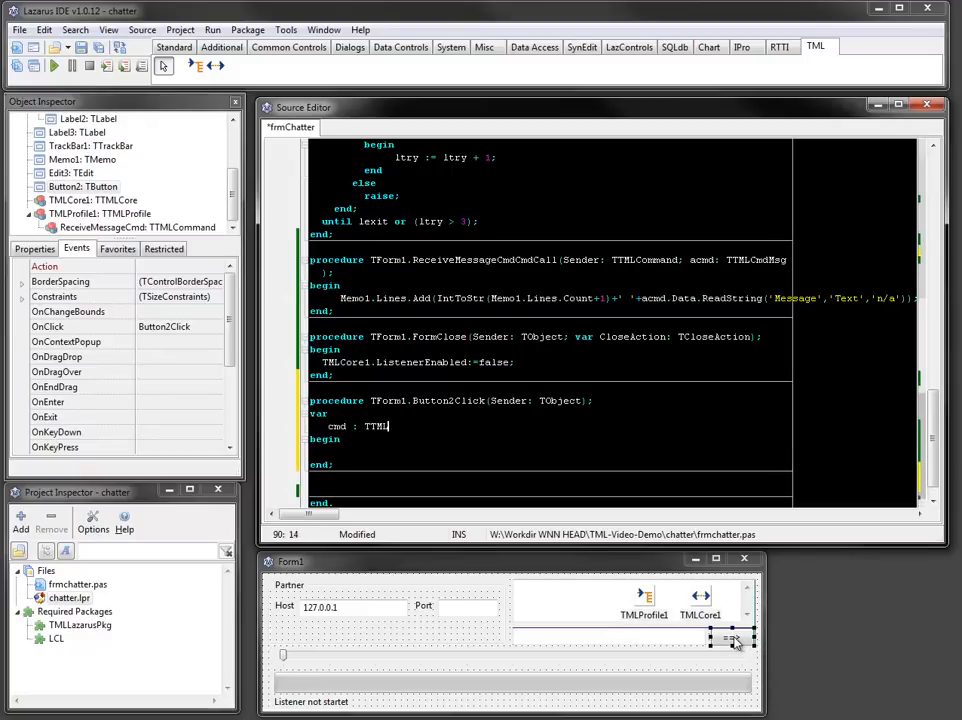
pyautogui.write('CmdMsg;')
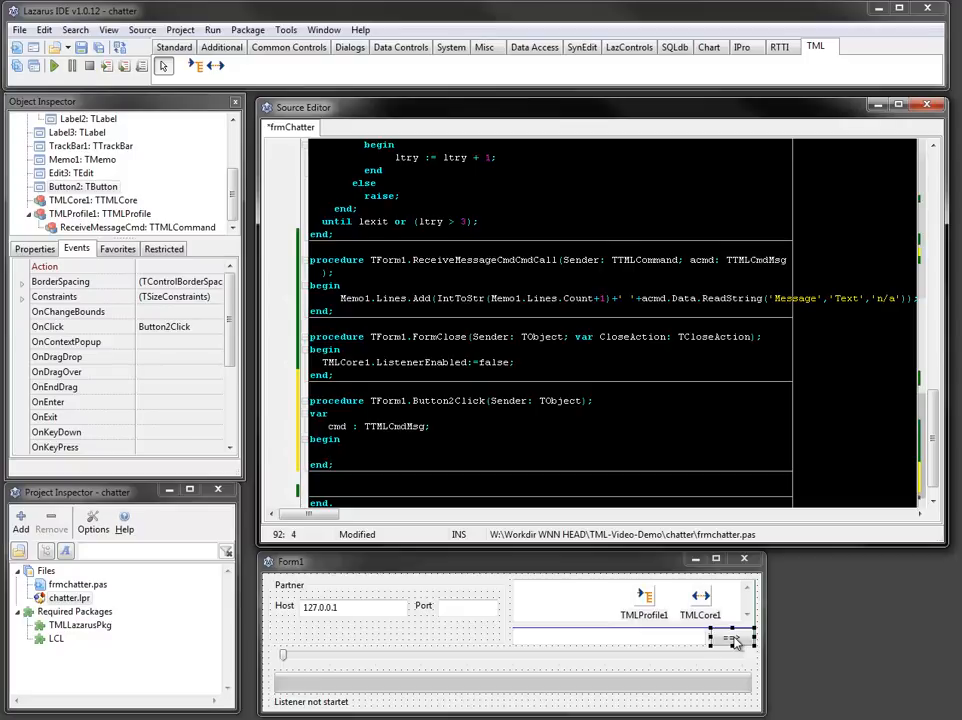
pyautogui.write('cmd := TTML')
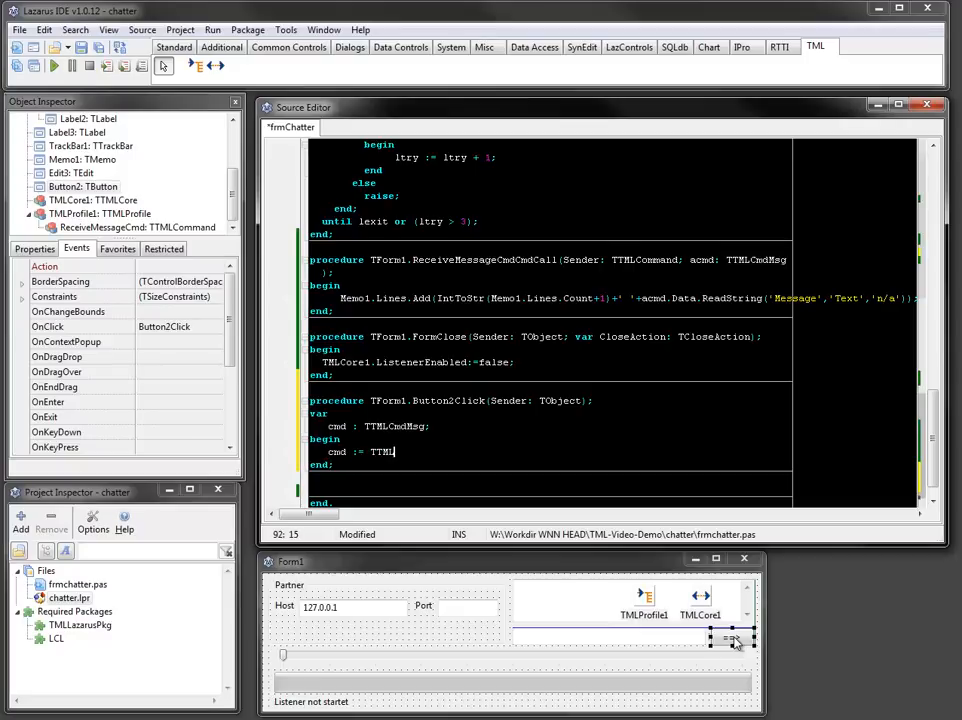
pyautogui.write('CmdMsg.')
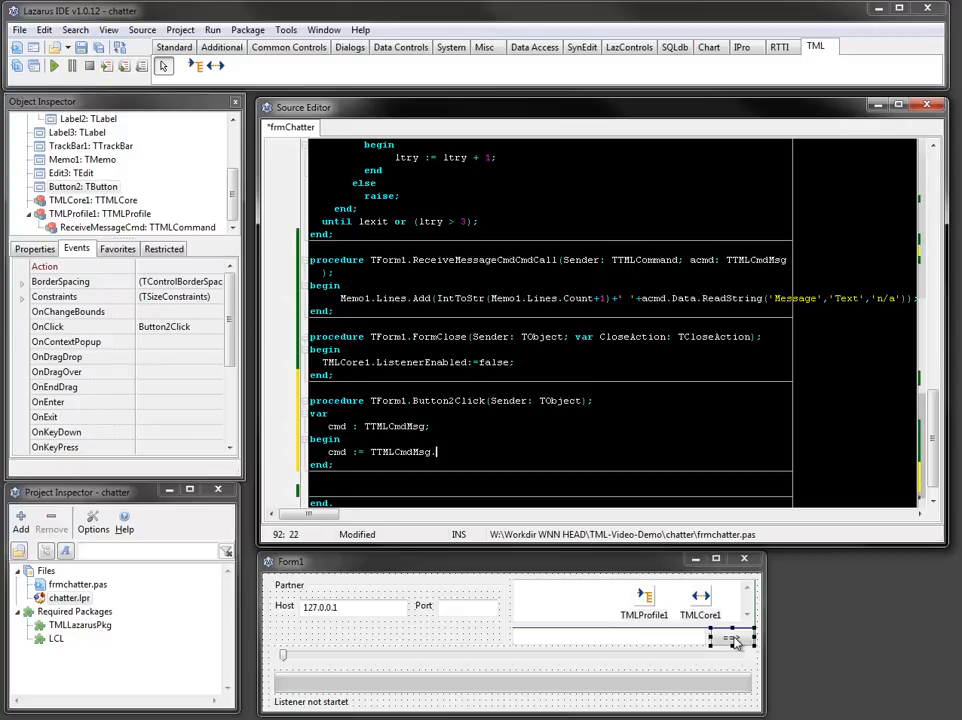
pyautogui.write('.')
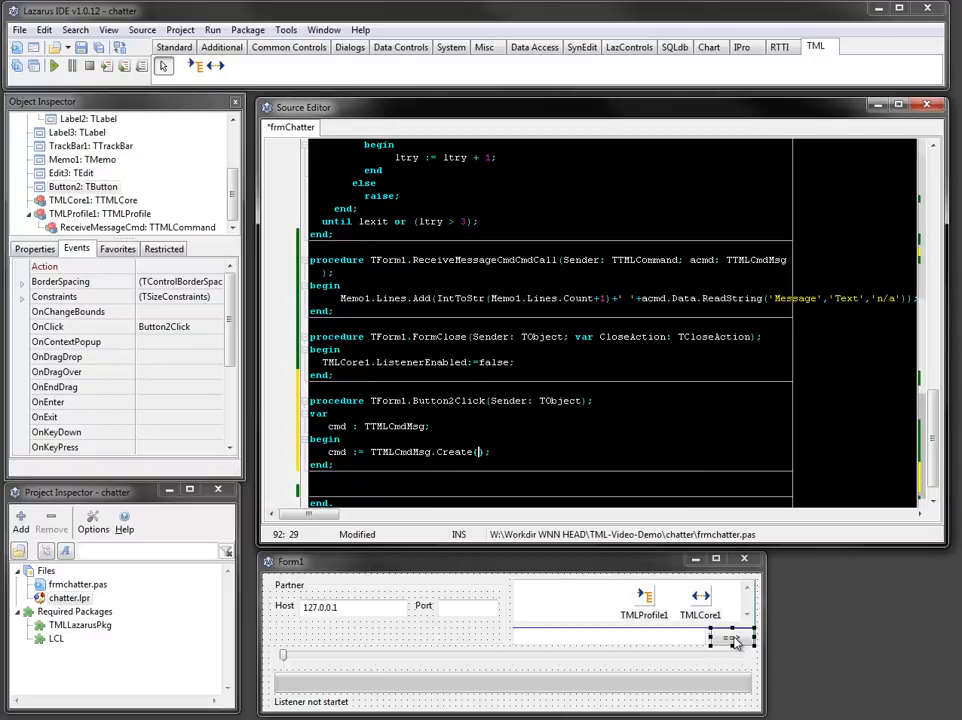
pyautogui.write('42')
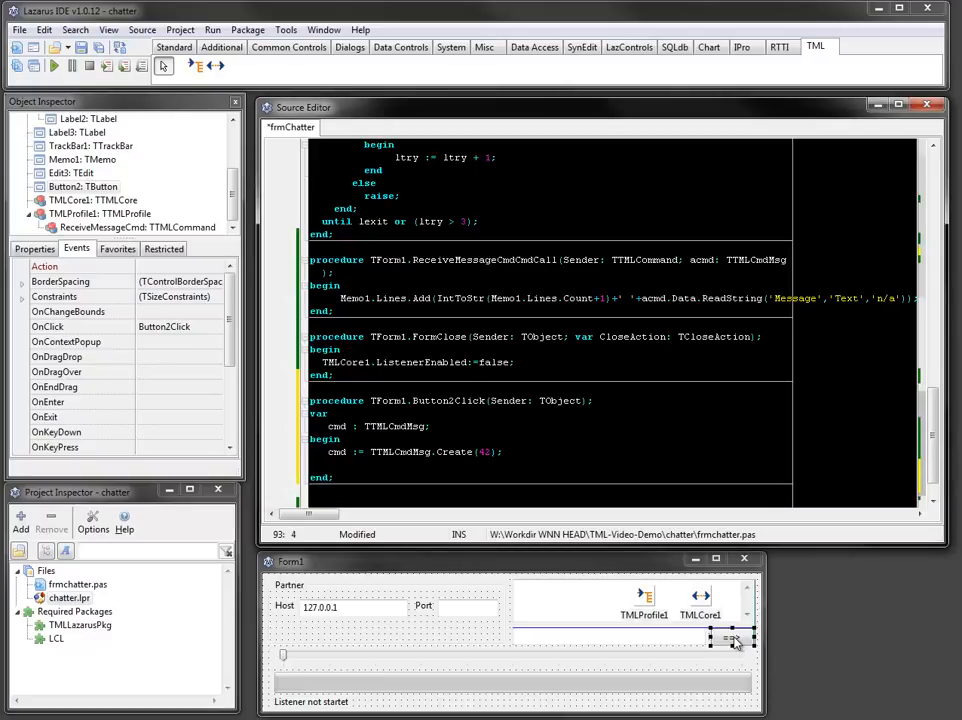
# Write Edit3.Text into the command data under 'Message'/'Text'
pyautogui.write('cmd.Data.')
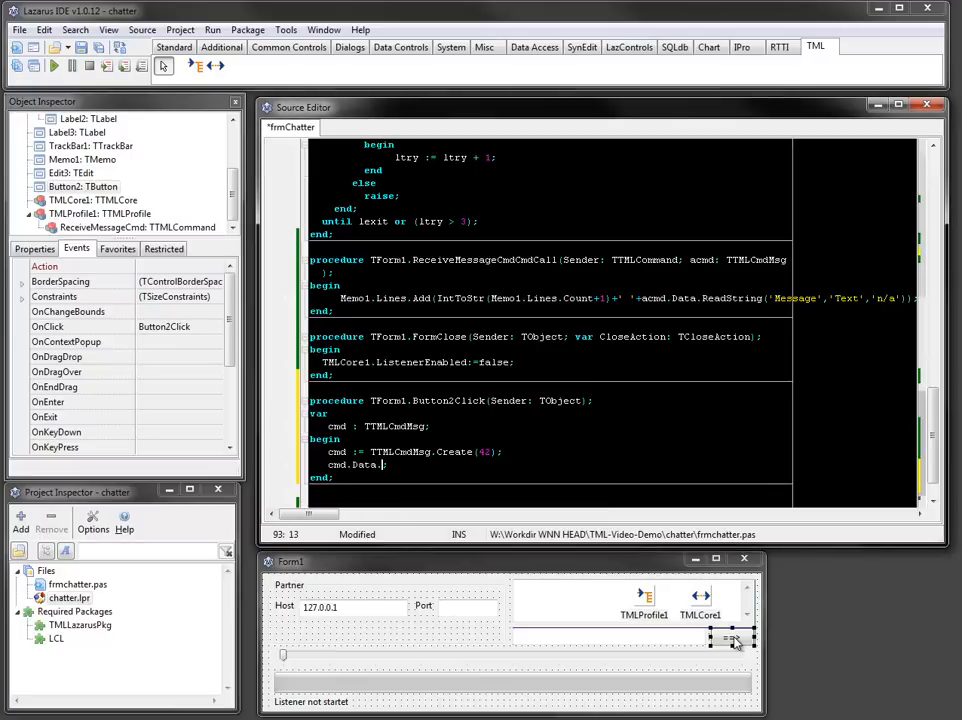
pyautogui.write("WriteString('');")
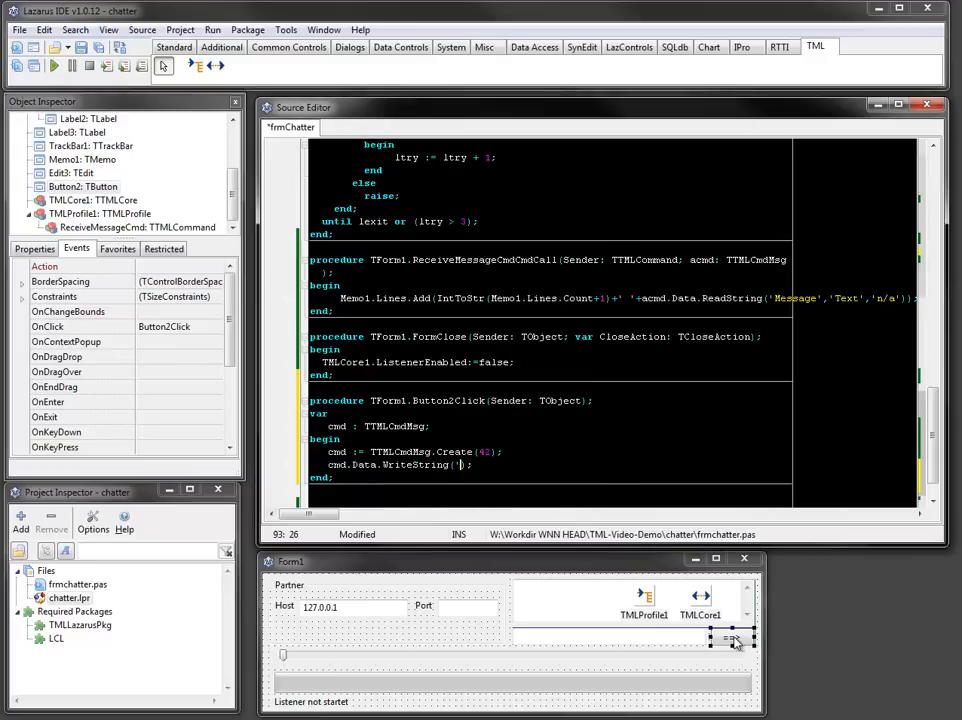
pyautogui.write('Message')
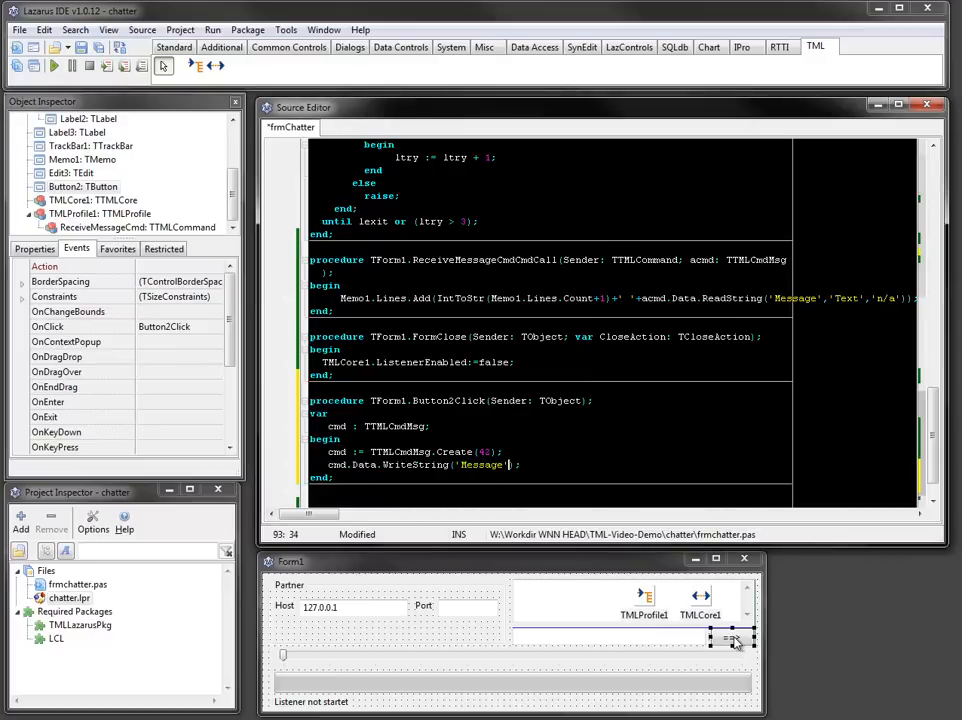
pyautogui.write("'Text',")
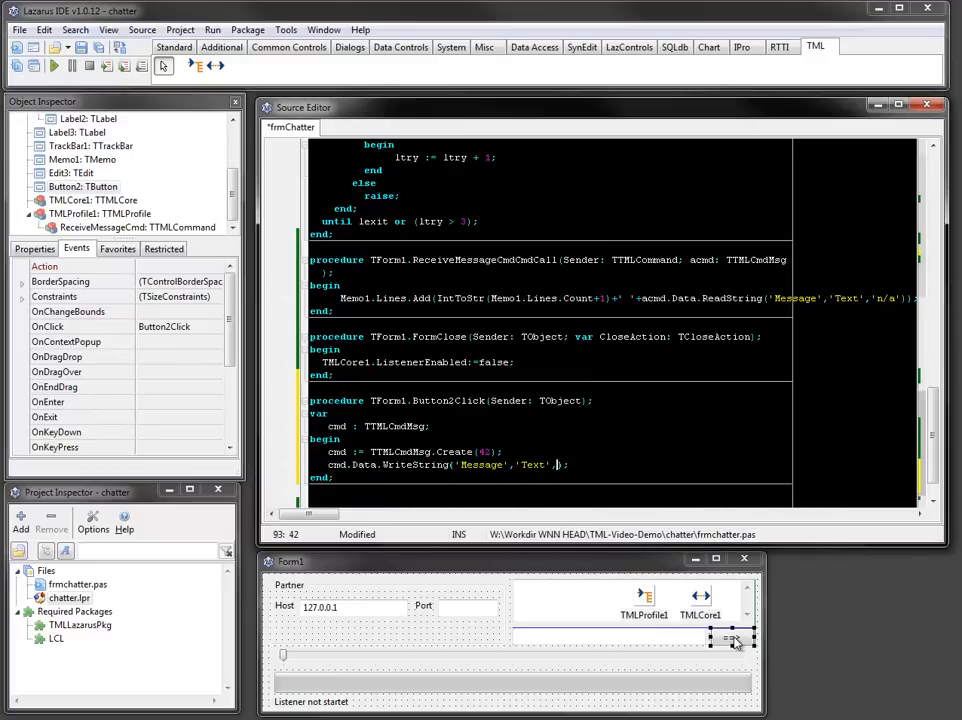
pyautogui.write('Edit3.Text')
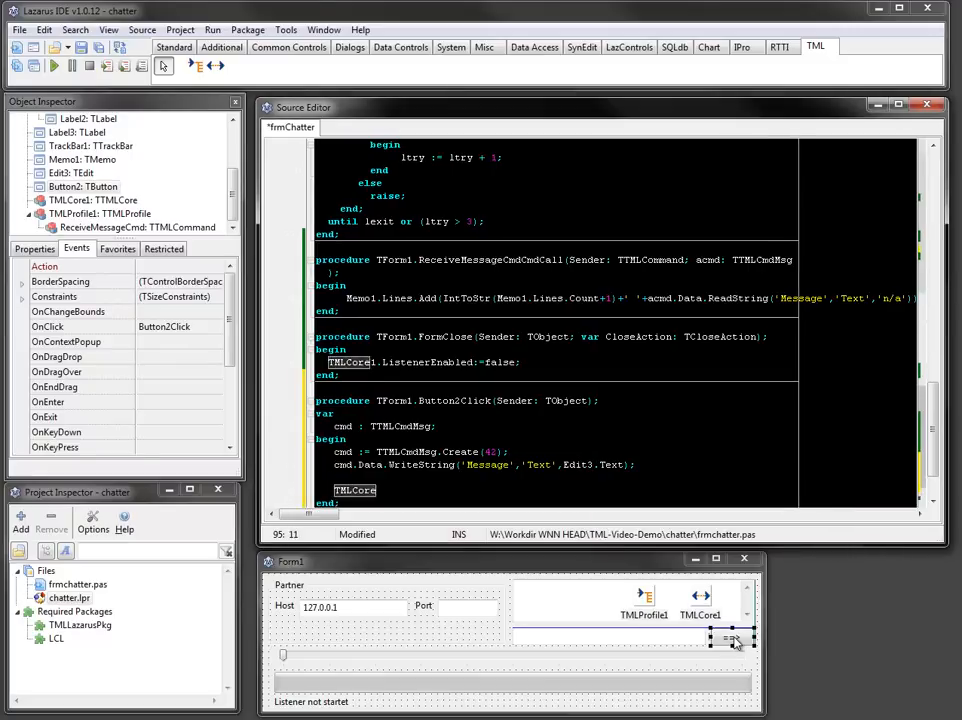
pyautogui.write('TMLCore1.C')
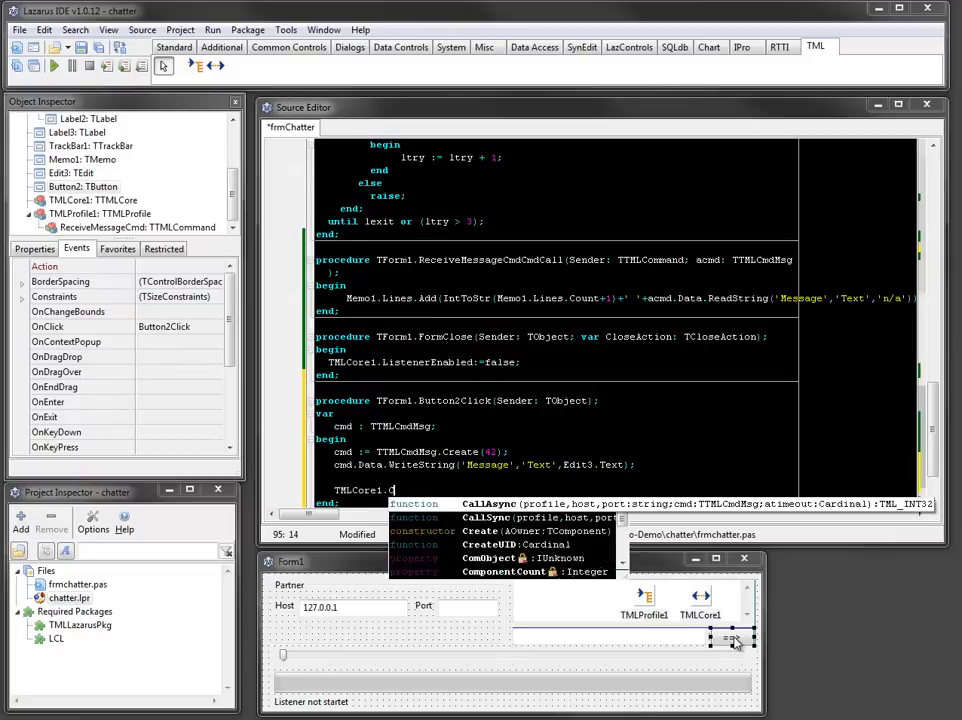
pyautogui.write('CallSync();')
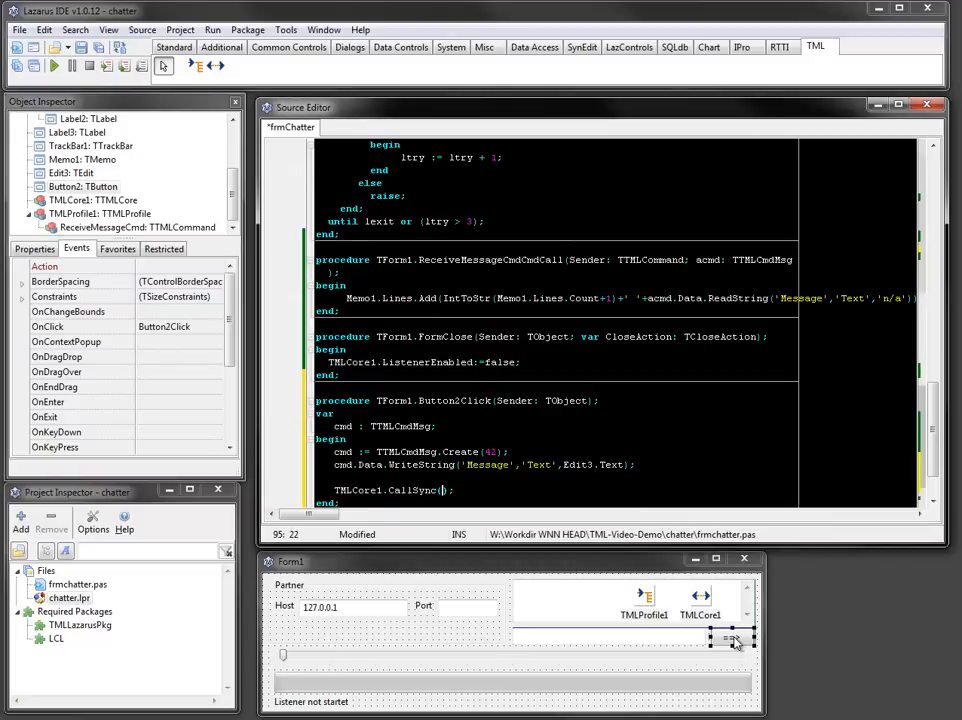
pyautogui.write('http')
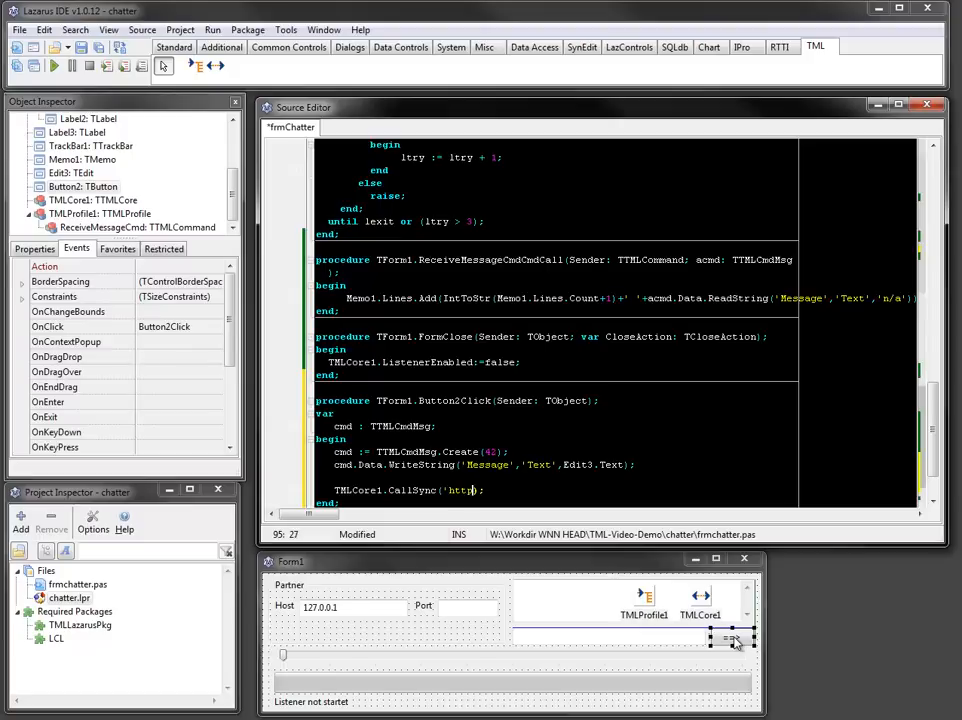
pyautogui.write('//)')
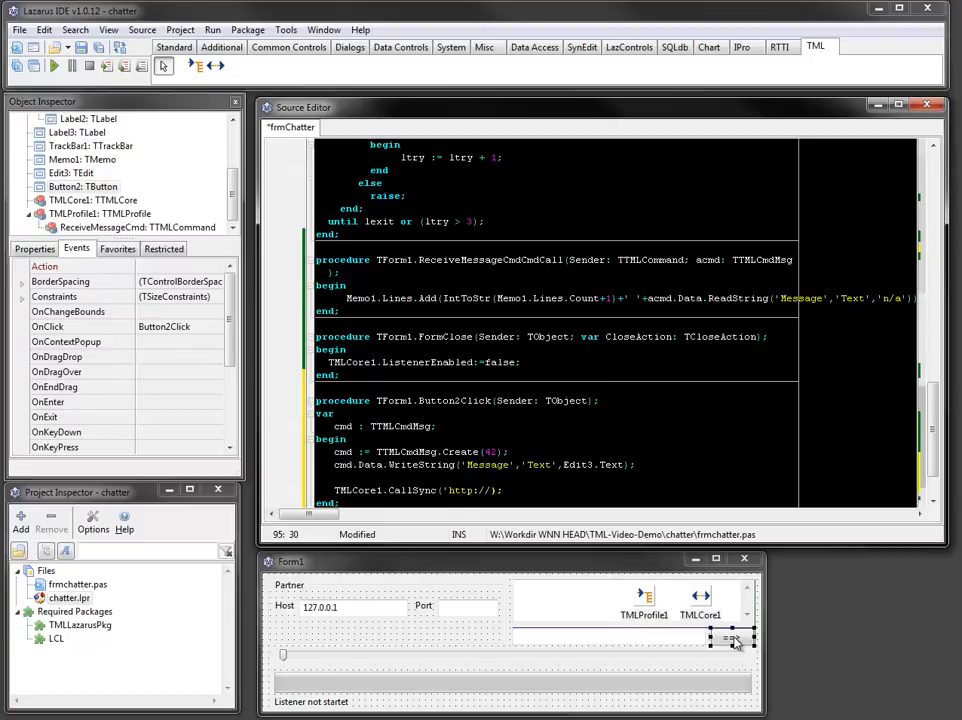
pyautogui.write('www.tml-software.com')
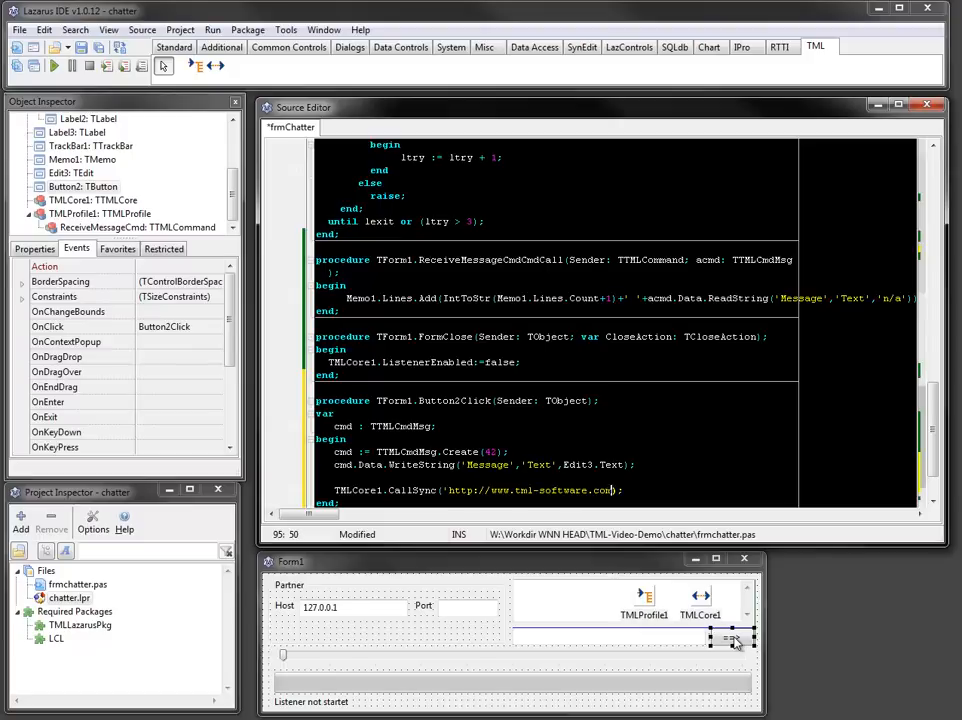
pyautogui.write('/chatter')
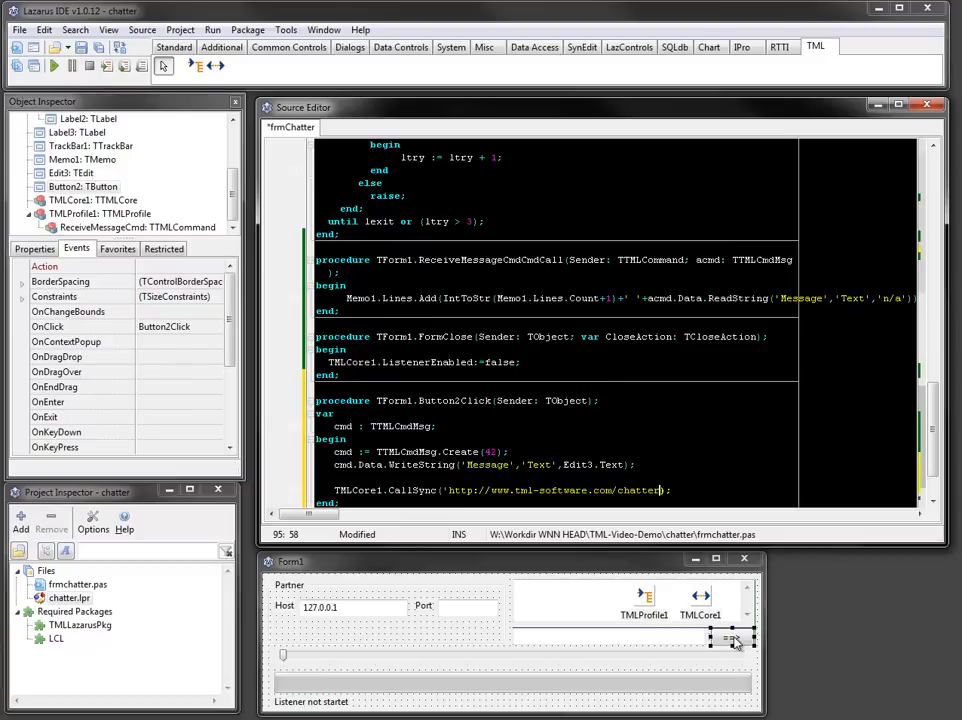
pyautogui.write(',B')
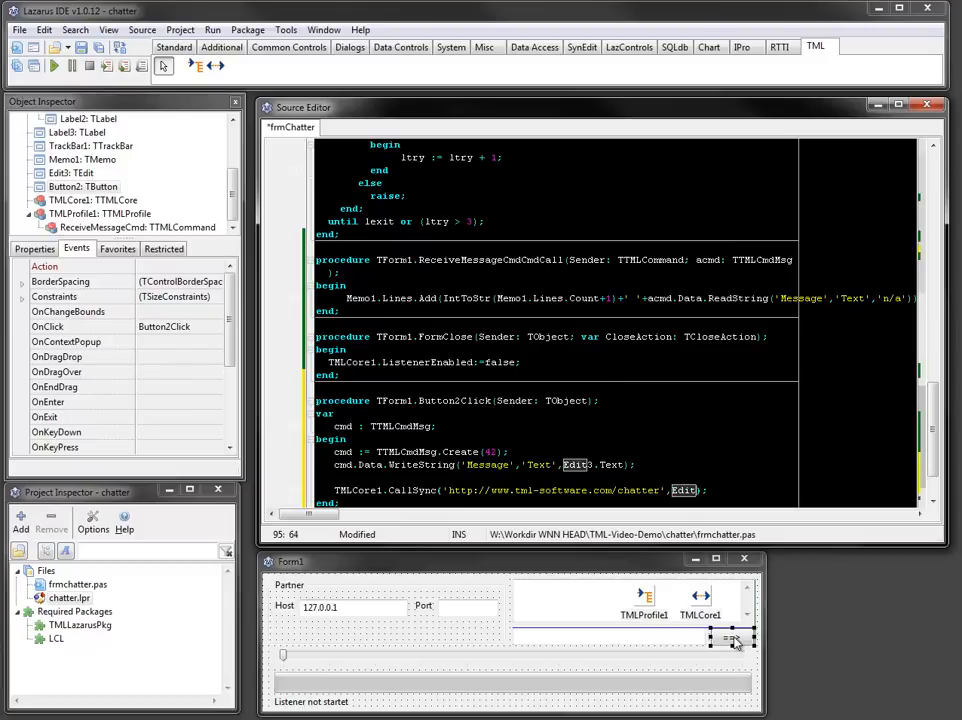
pyautogui.write('Edit1.Text,')
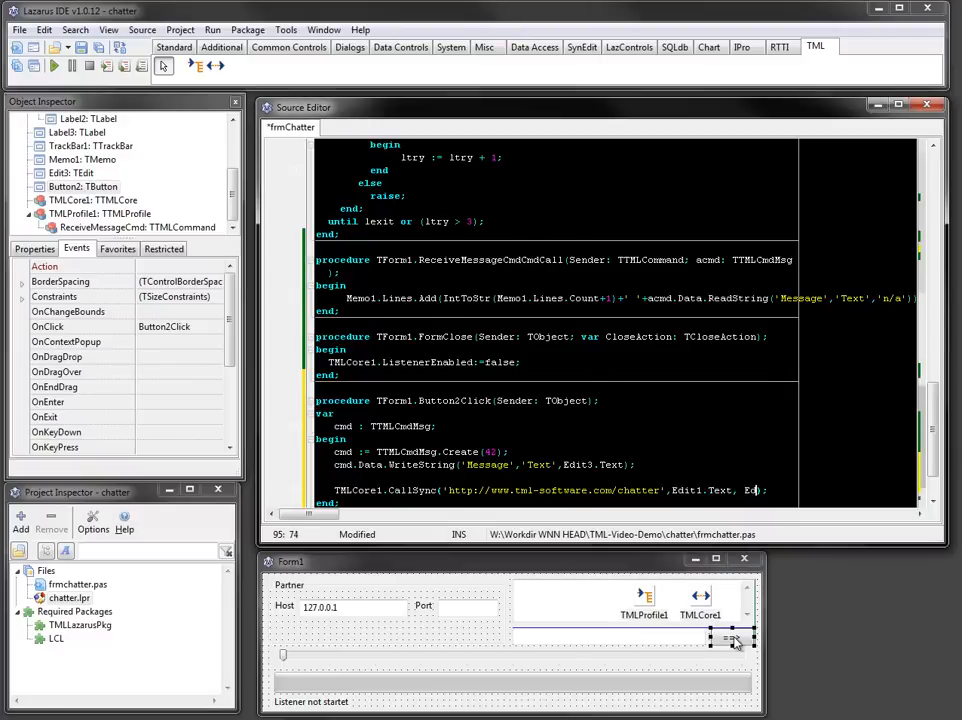
pyautogui.write('Edit2.Text, cmd, 1000);')
pyautogui.write('FreeAndNil(cmd);')
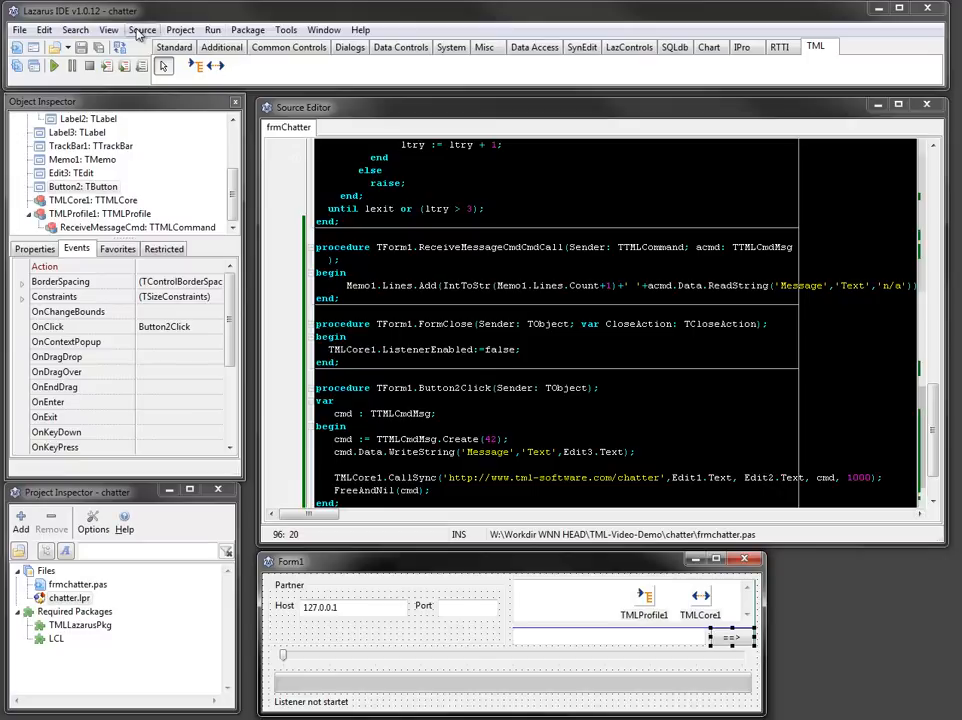
pyautogui.click(212, 30)
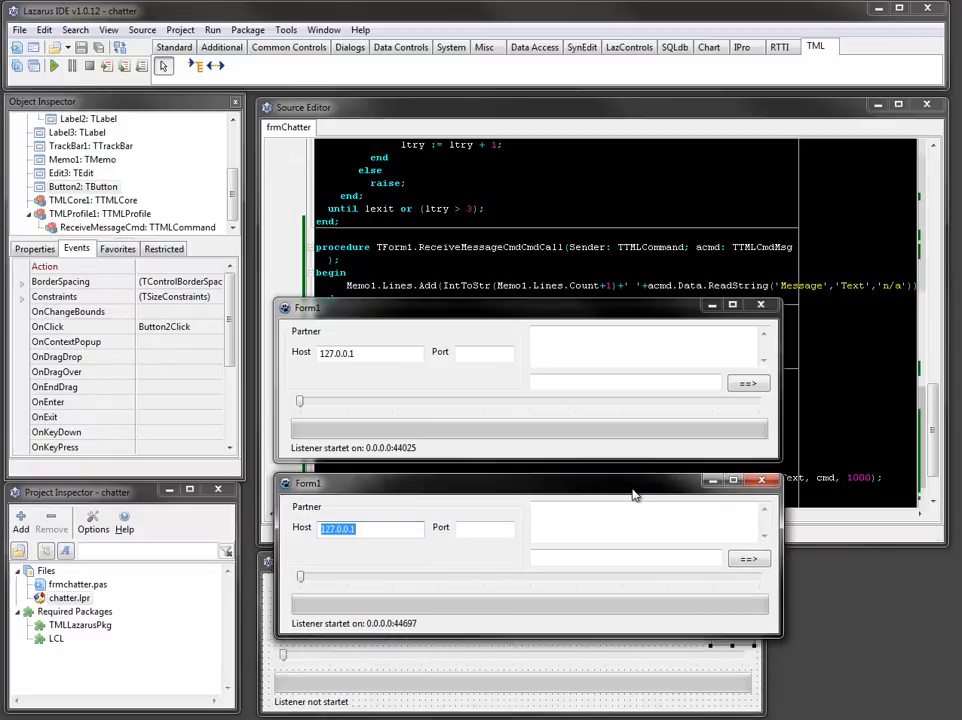
pyautogui.moveTo(398, 636)
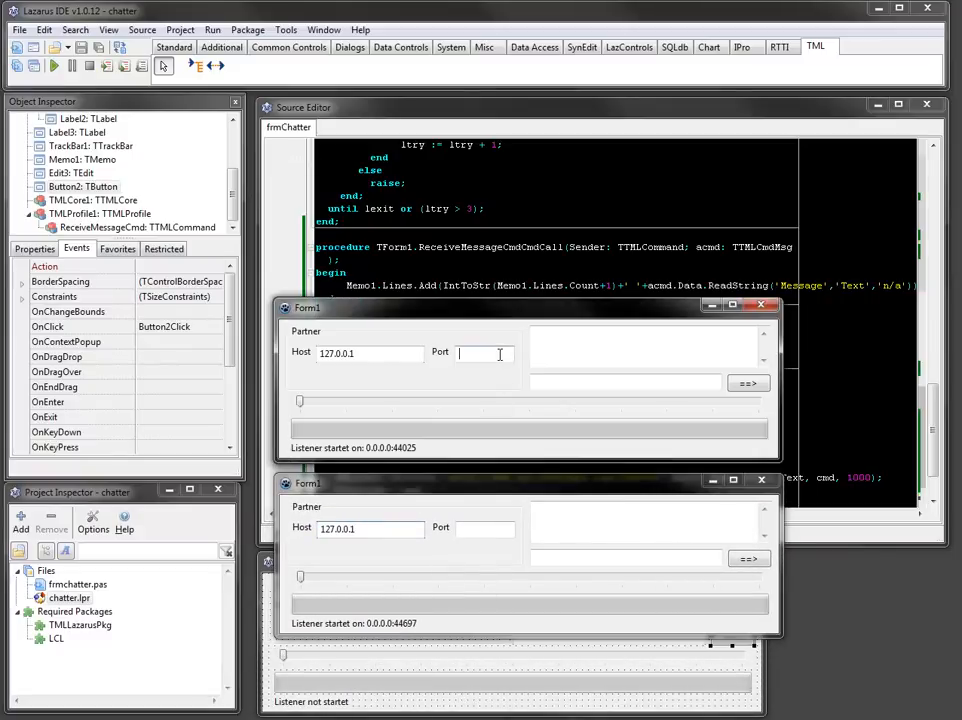
# Enter each instance's partner port and exchange test messages, sending 'xxx' back from the second
pyautogui.write('44697')
pyautogui.click(624, 382)
pyautogui.write('test')
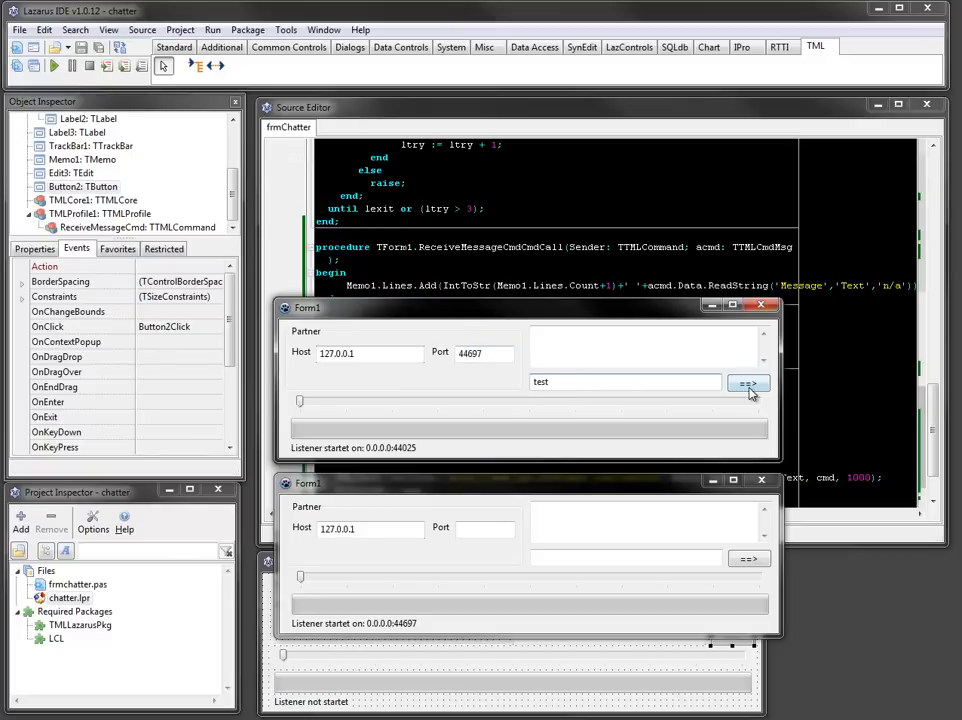
pyautogui.click(748, 384)
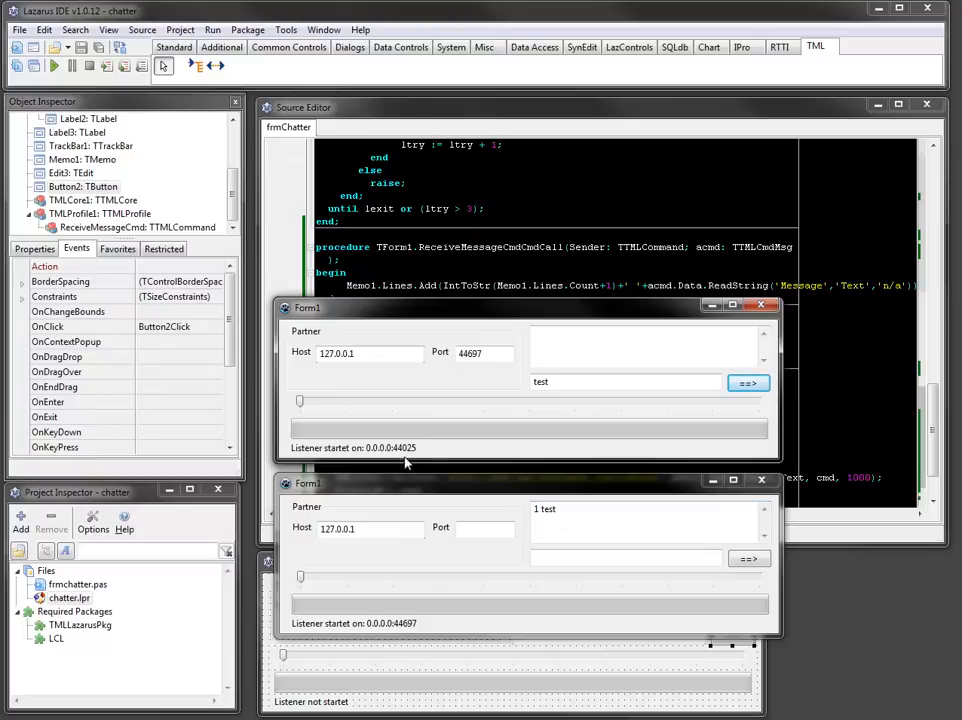
pyautogui.moveTo(460, 520)
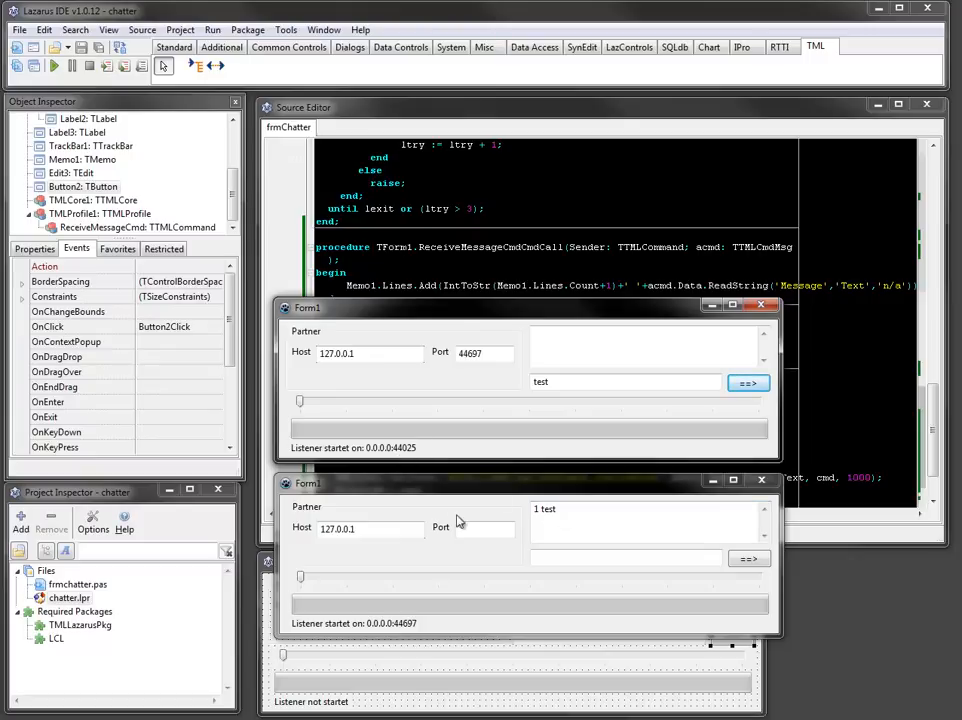
pyautogui.click(484, 528)
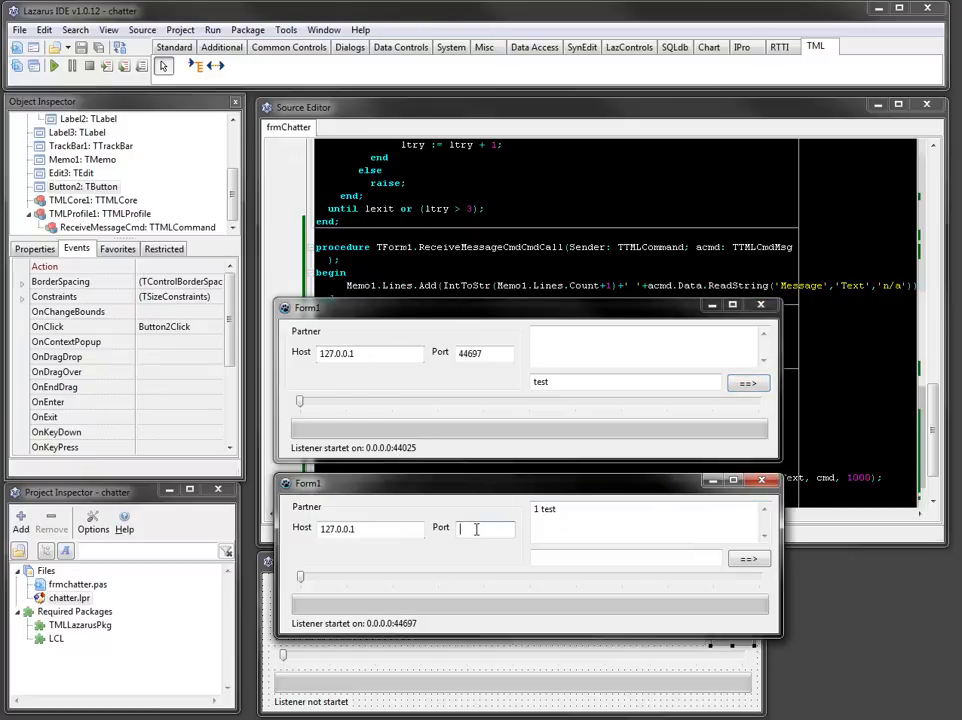
pyautogui.write('44025')
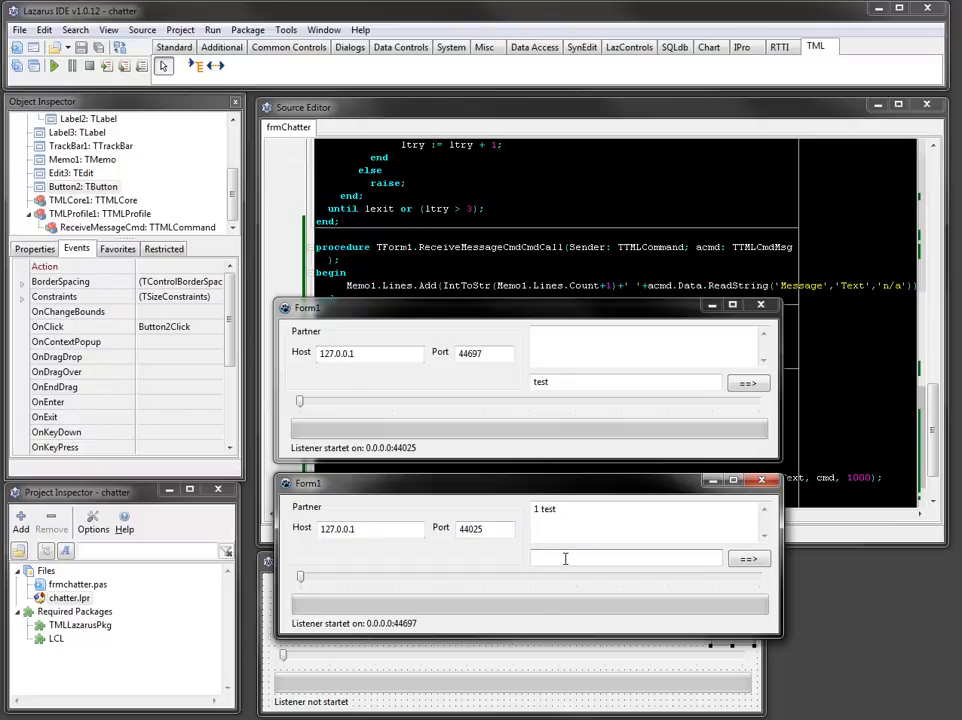
pyautogui.write('xxx')
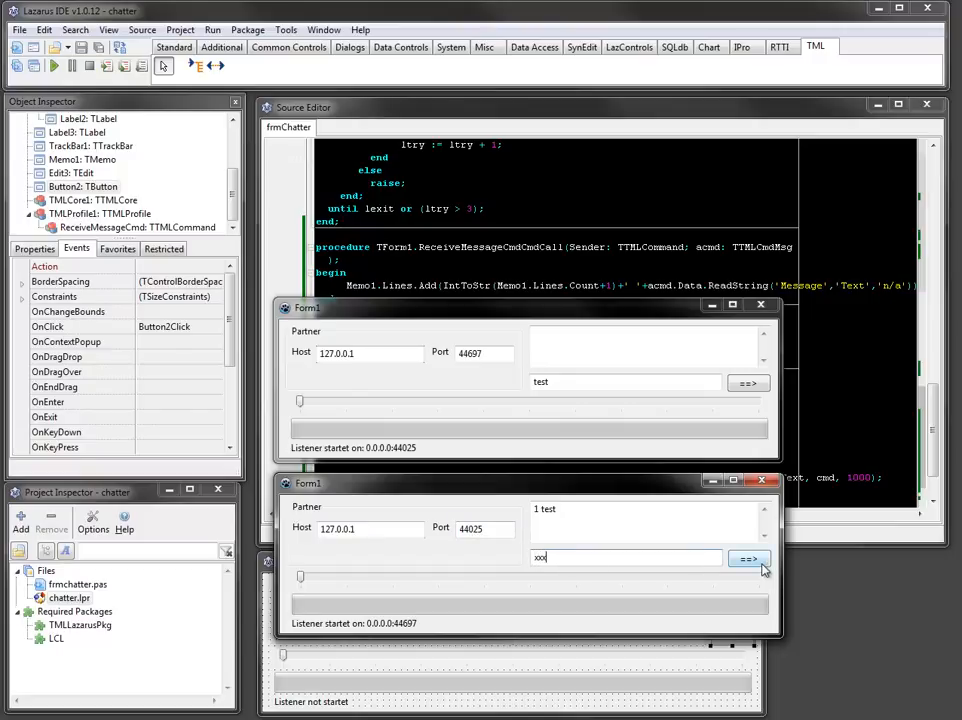
pyautogui.click(748, 558)
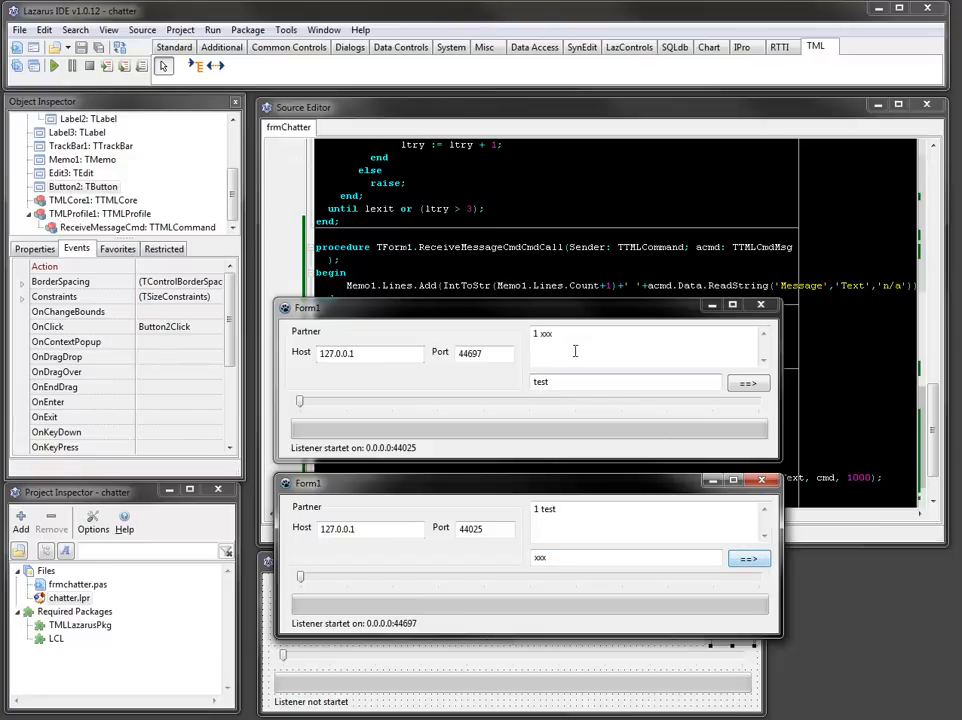
# Send one more message from each instance, then close both chat windows
pyautogui.click(748, 384)
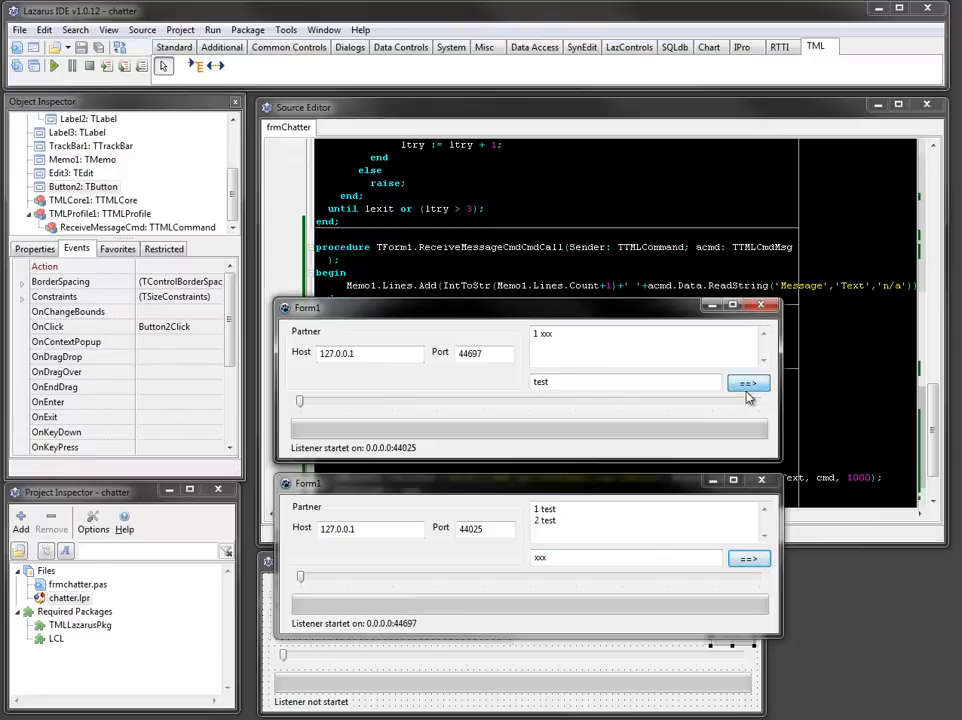
pyautogui.click(748, 558)
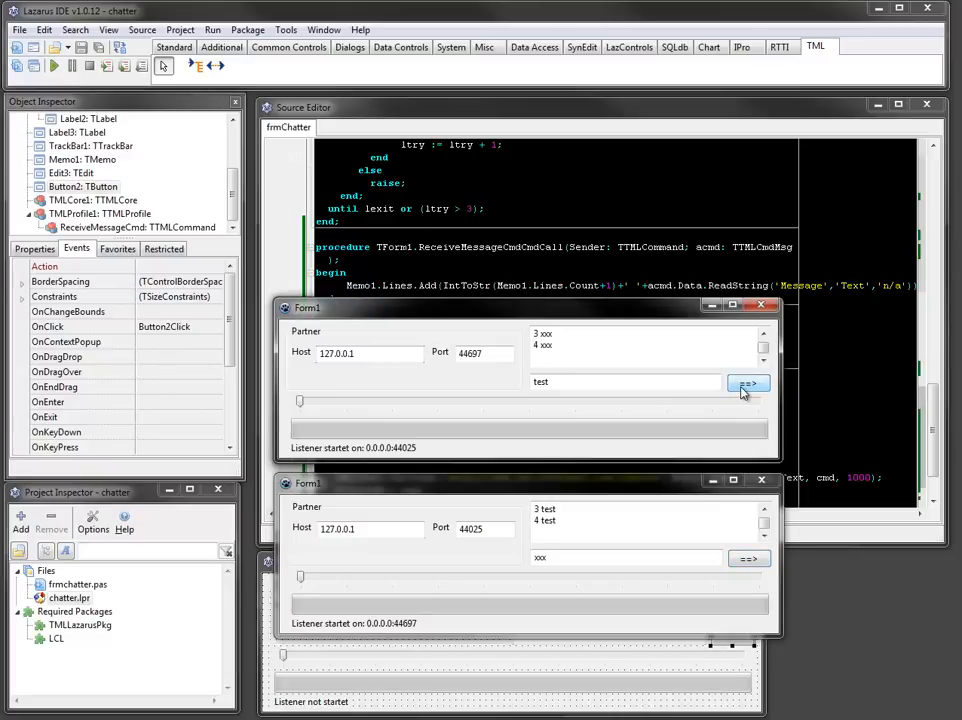
pyautogui.click(760, 304)
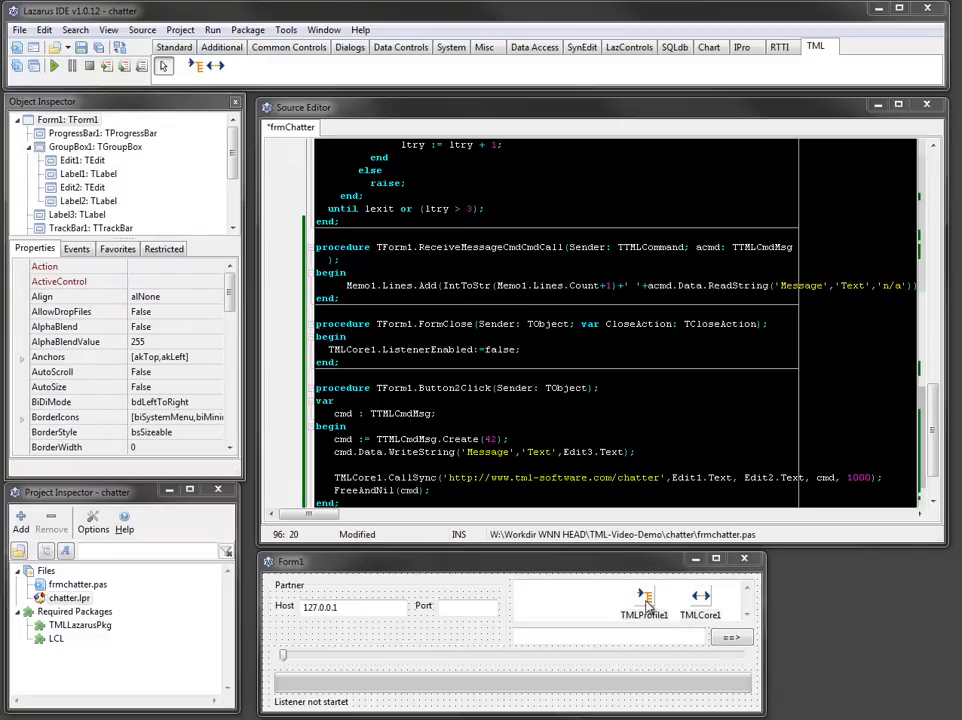
# Add MoveTrackBarCmd to TMLProfId1's Commands with CommandId 43, synchronized, and show its events
pyautogui.click(644, 596)
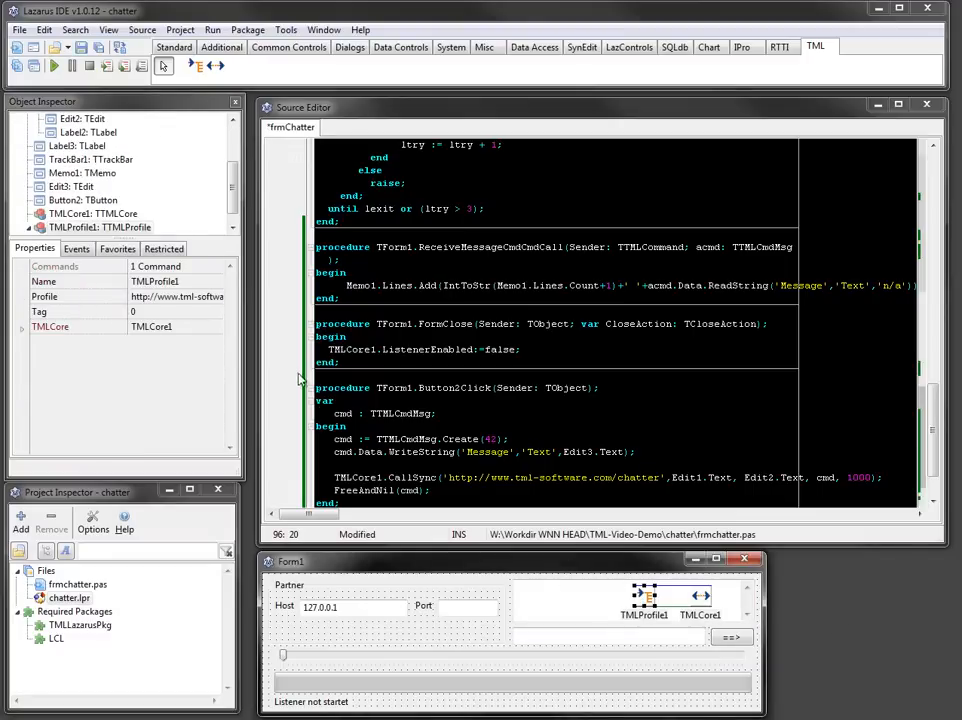
pyautogui.click(56, 266)
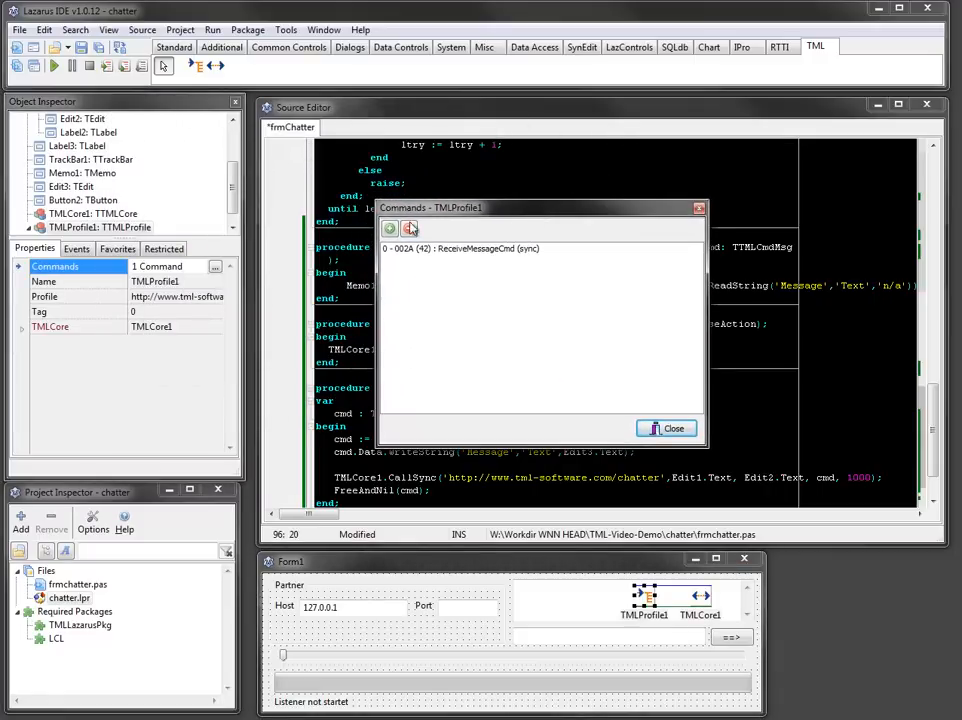
pyautogui.click(390, 228)
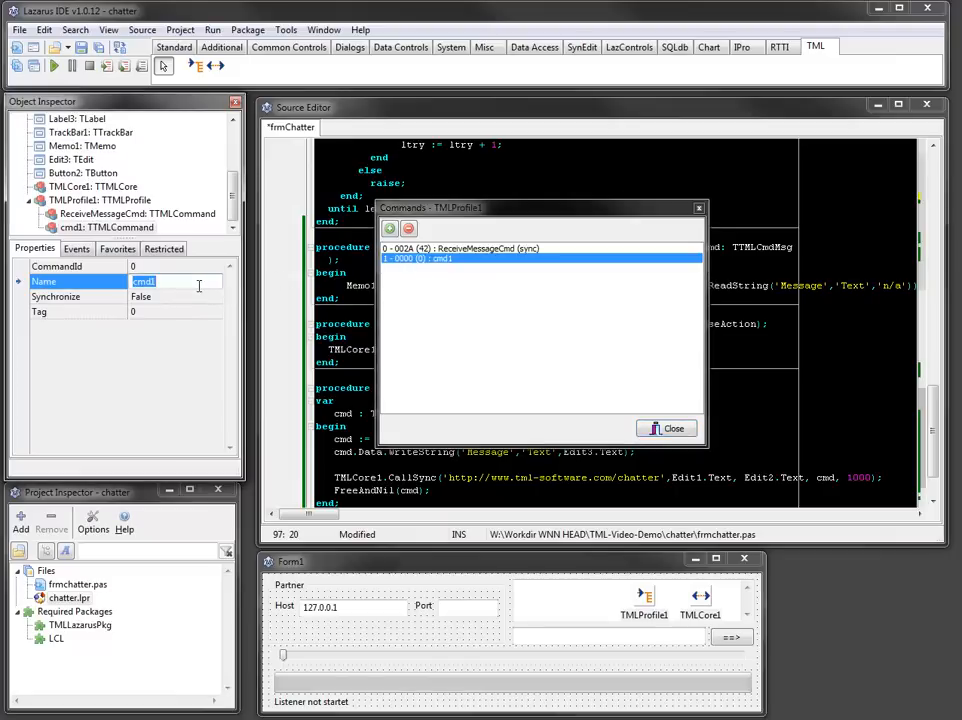
pyautogui.write('MoveTrackBarC')
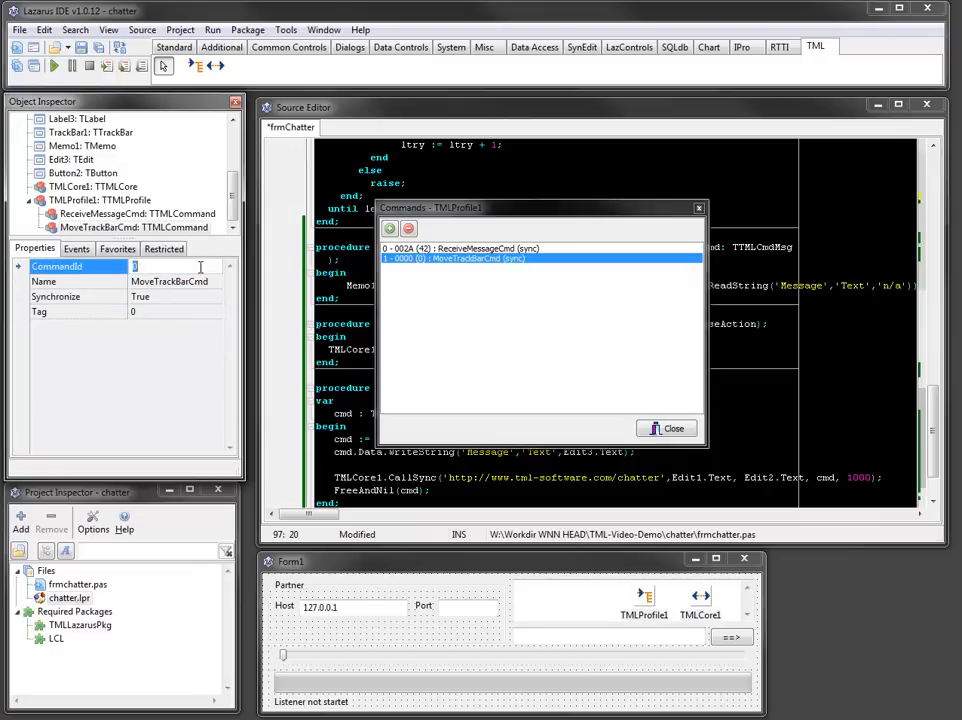
pyautogui.write('43')
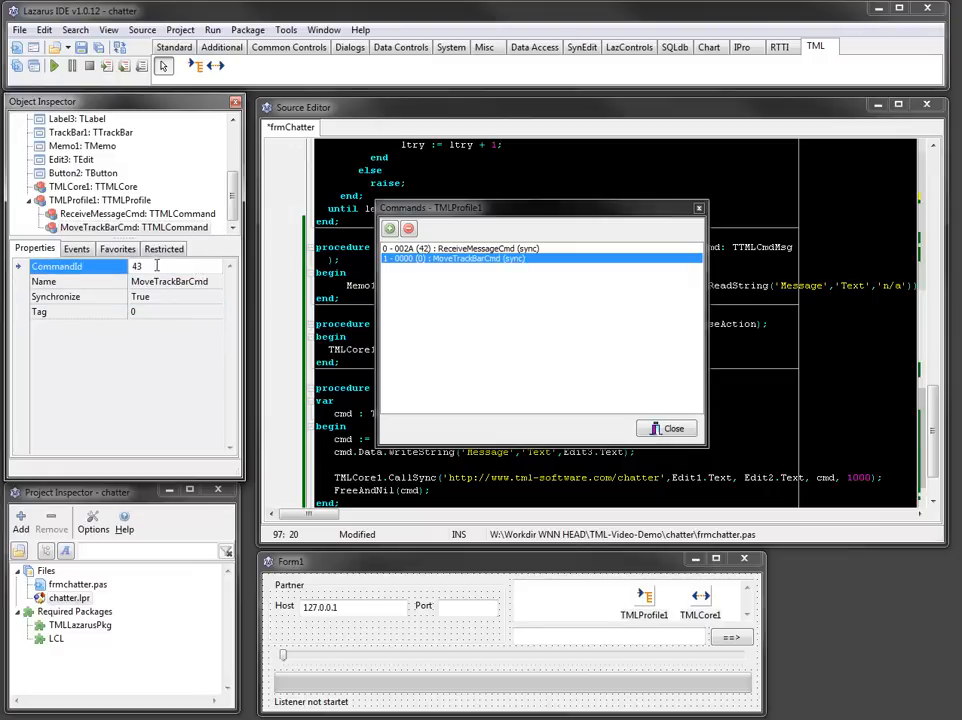
pyautogui.click(76, 248)
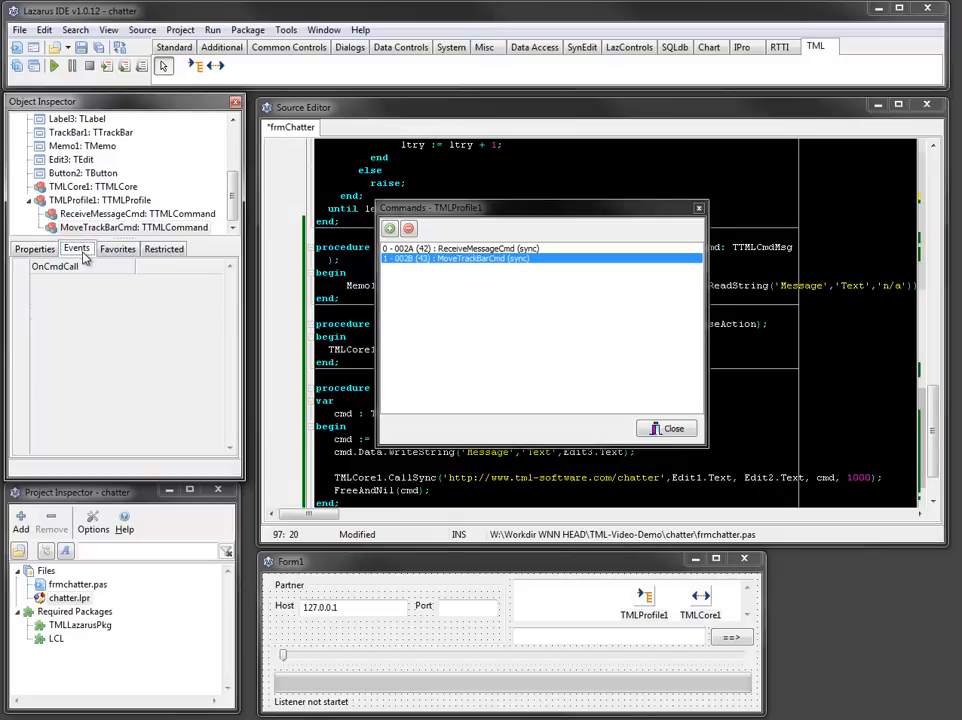
# Create MoveTrackBarCmd's OnCmdCall handler setting ProgressBar1.Position from acmd.Data.ReadInt('TrackBar','Position',0)
pyautogui.click(56, 266)
pyautogui.write('ProgressBar1.Position:=;')
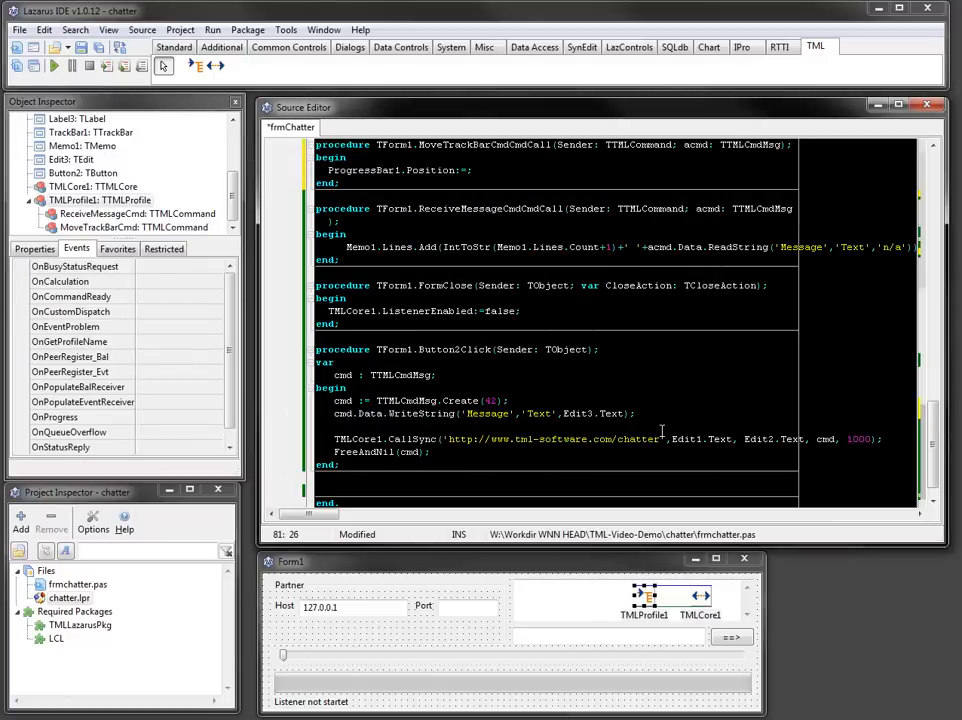
pyautogui.write('acmd')
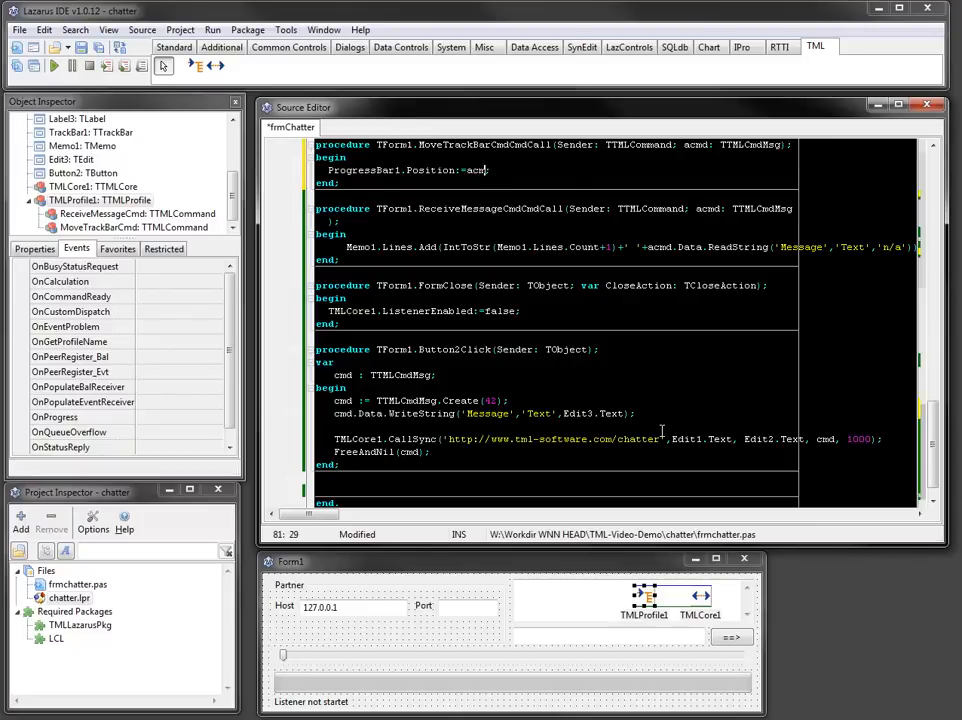
pyautogui.write('.')
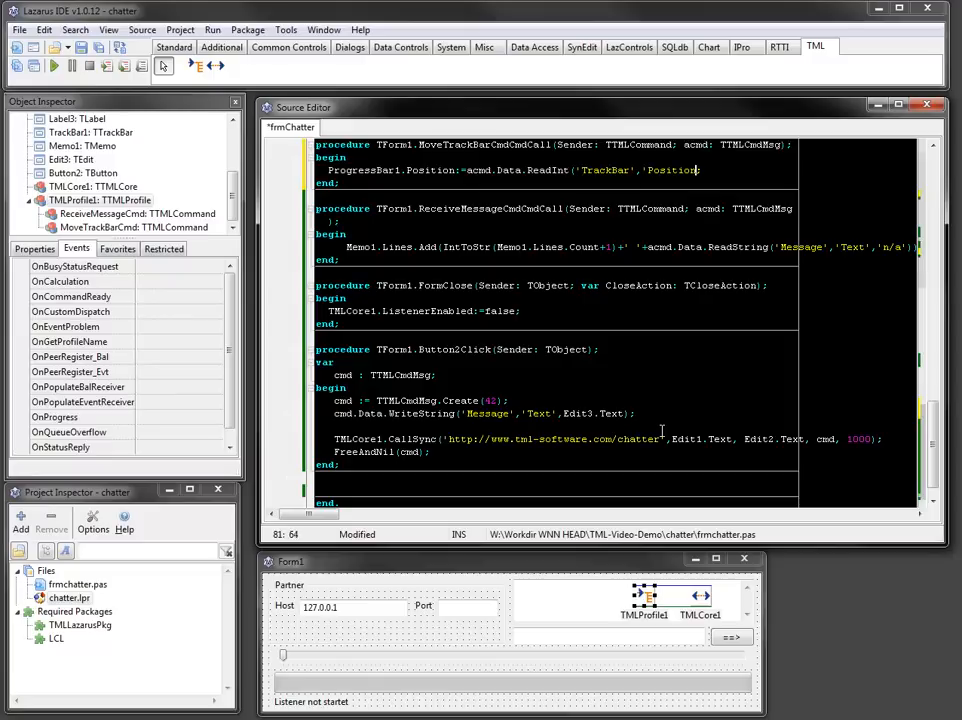
pyautogui.write(',0);')
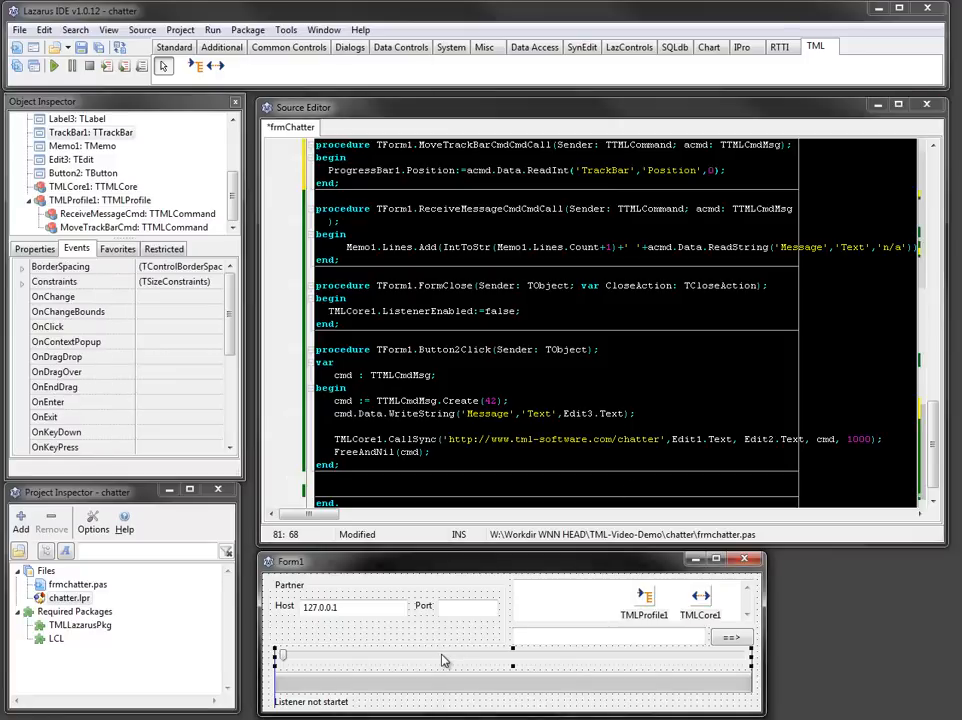
# Generate TrackBar1Change declaring var cmd : TTMLCmdMsg and setting ProgressBar1.Position := TrackBar1.Position
pyautogui.click(52, 296)
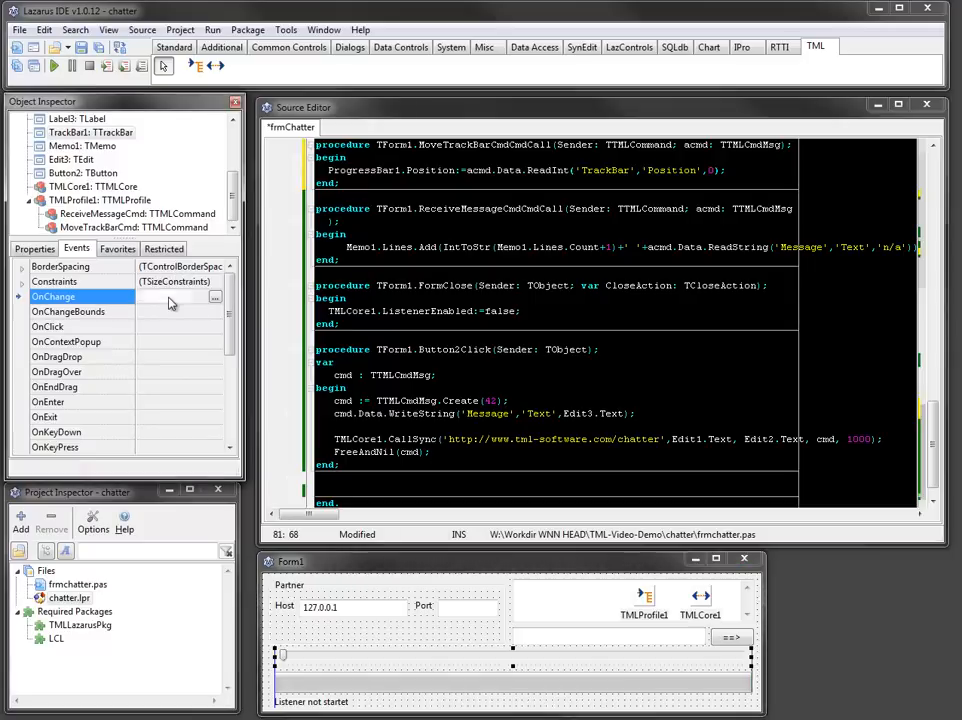
pyautogui.click(180, 298)
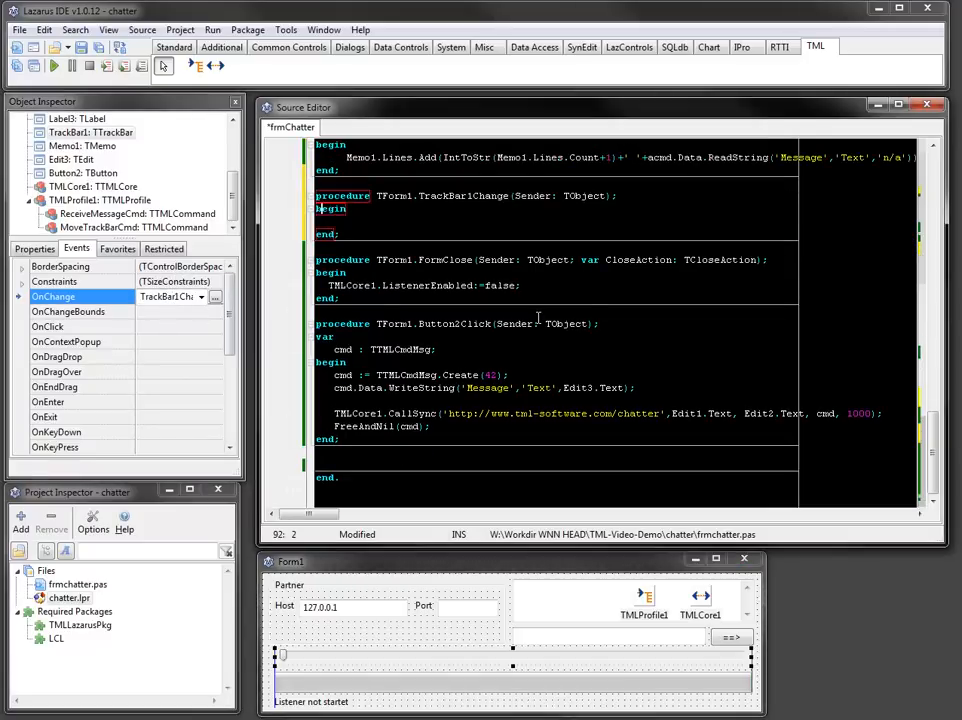
pyautogui.write('var')
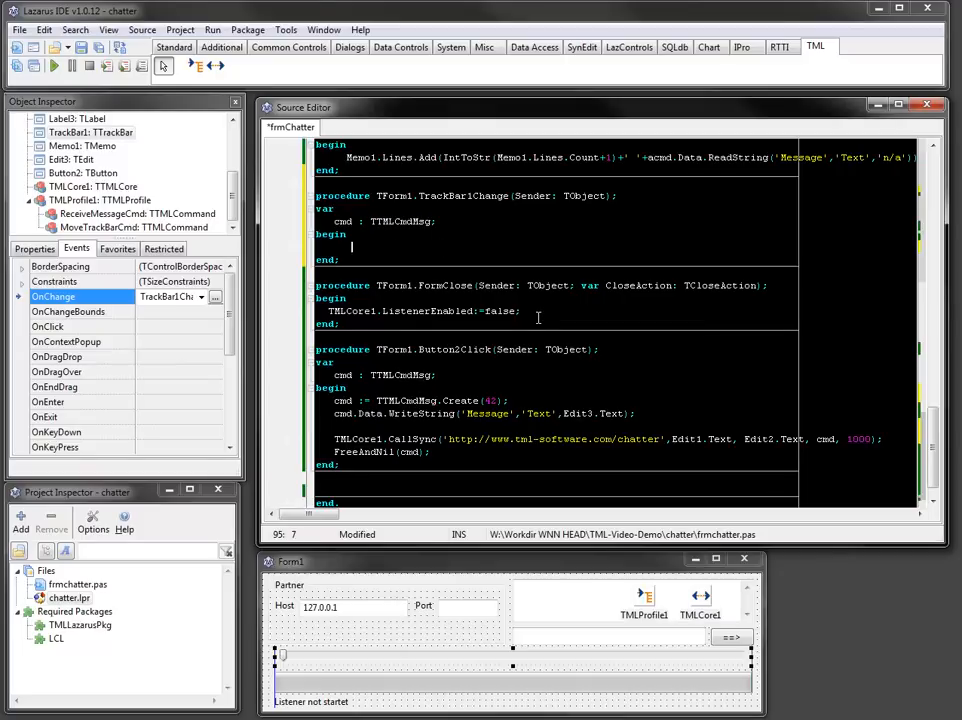
pyautogui.write('ProgressBar1.')
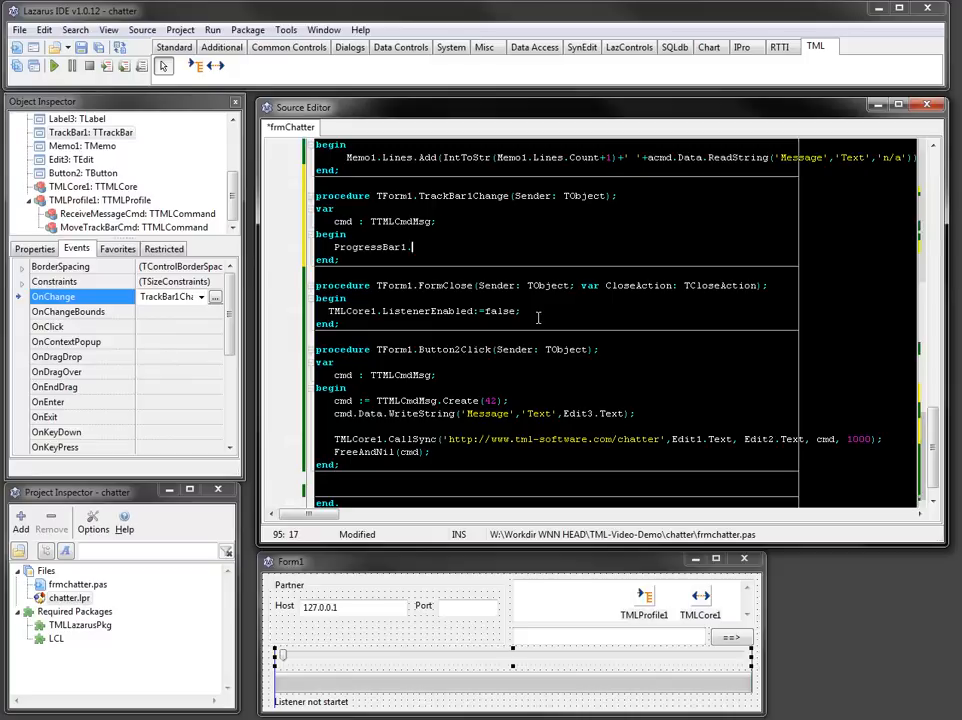
pyautogui.write('Position:=TrackBar1.Position;')
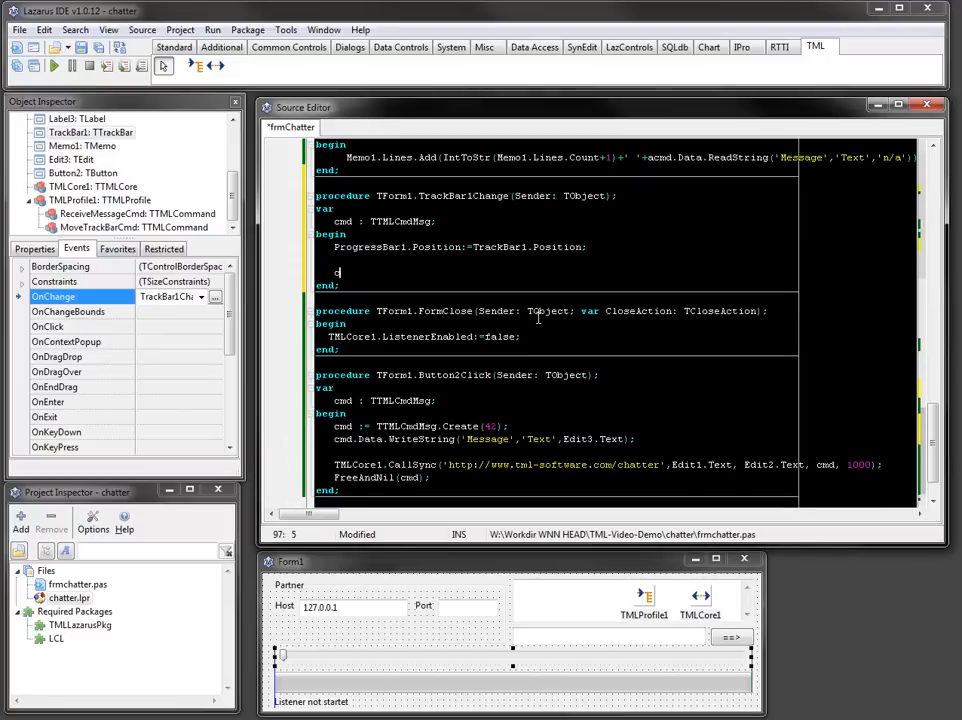
# Create the command with cmd := TTMLCmdMsg.Create(42)
pyautogui.write('cmd := TTML')
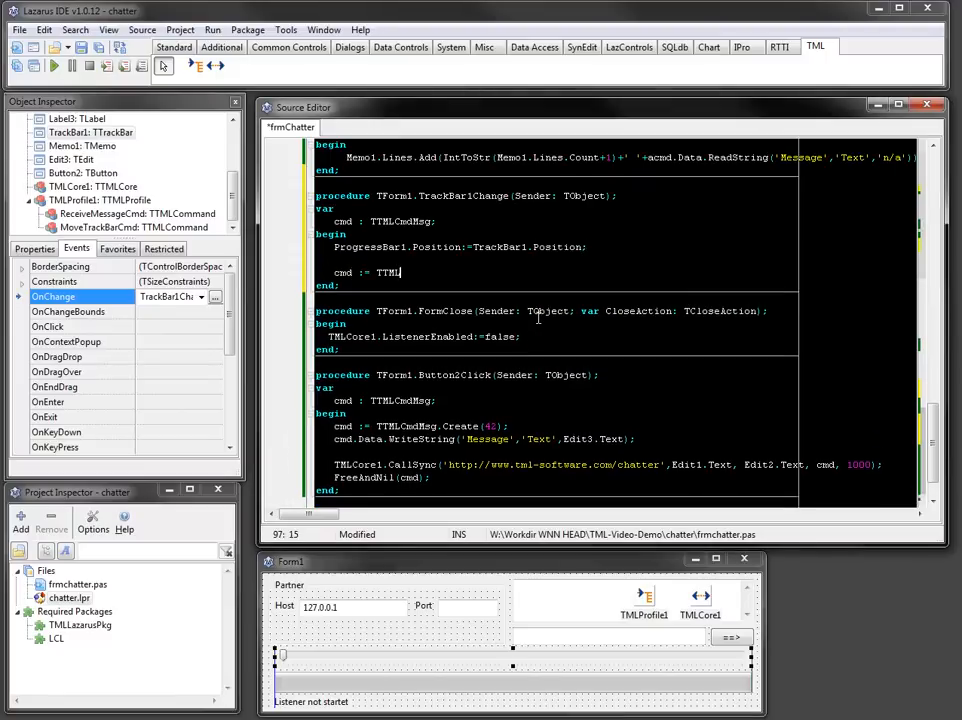
pyautogui.write('CmdMsg.')
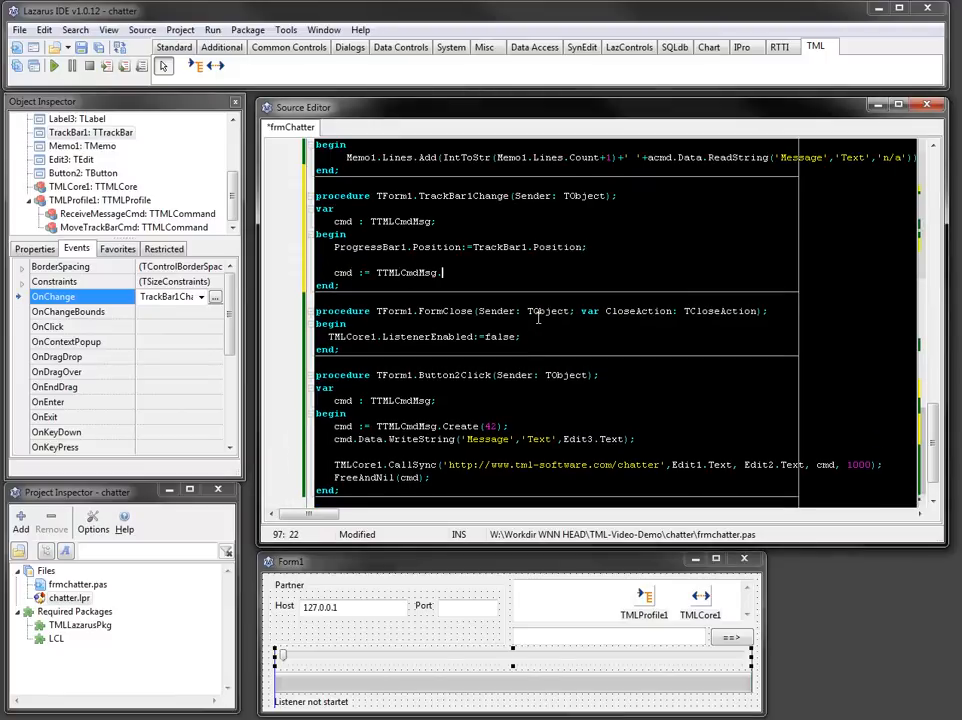
pyautogui.write('.')
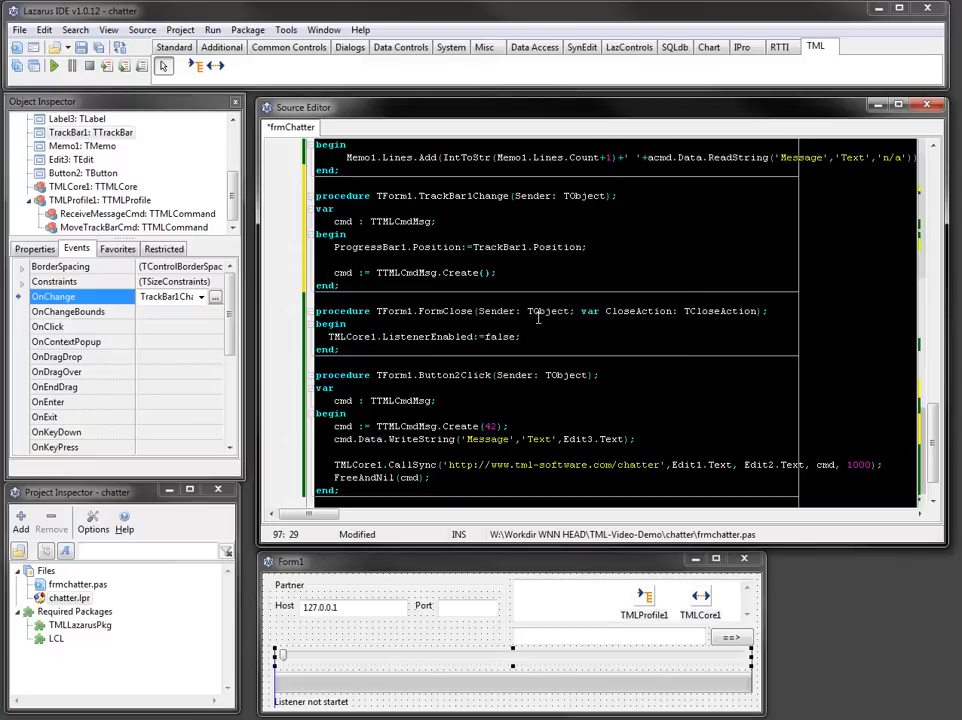
pyautogui.write('42')
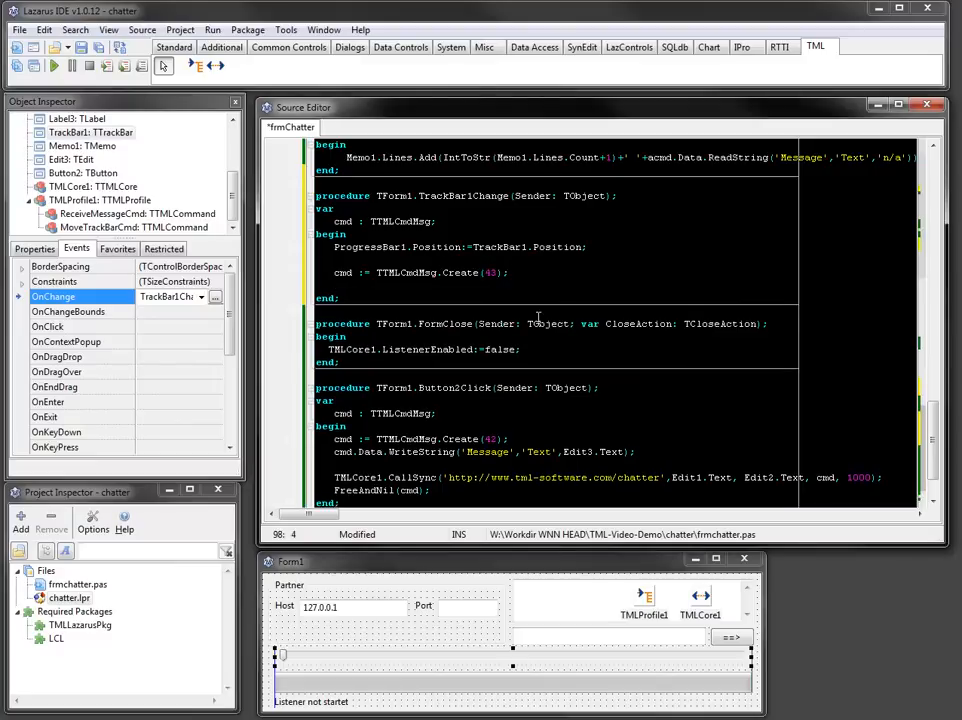
# Write TrackBar1.Position into the command via cmd.Data.WriteInt('TrackBar','Position',...)
pyautogui.write('cmd.')
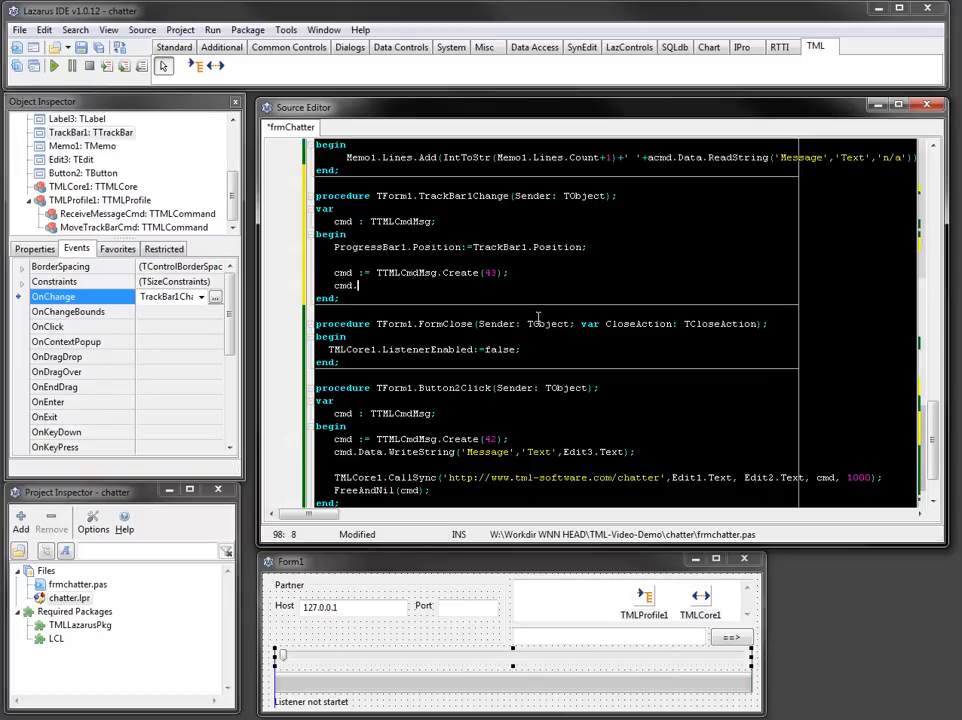
pyautogui.write('Data.')
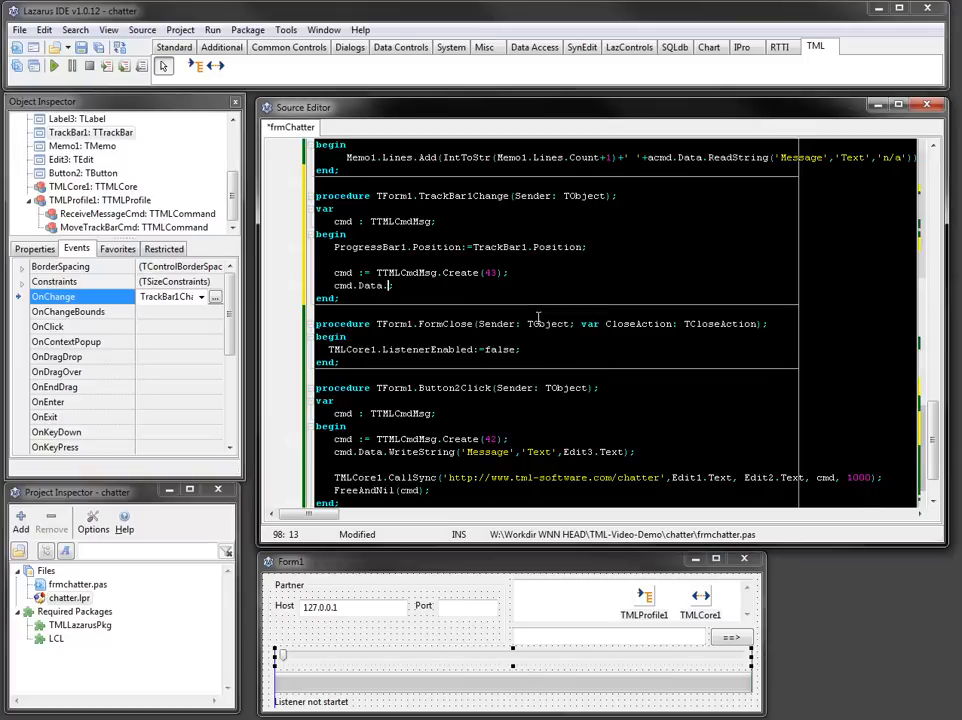
pyautogui.write("WriteInt('TrackBar');")
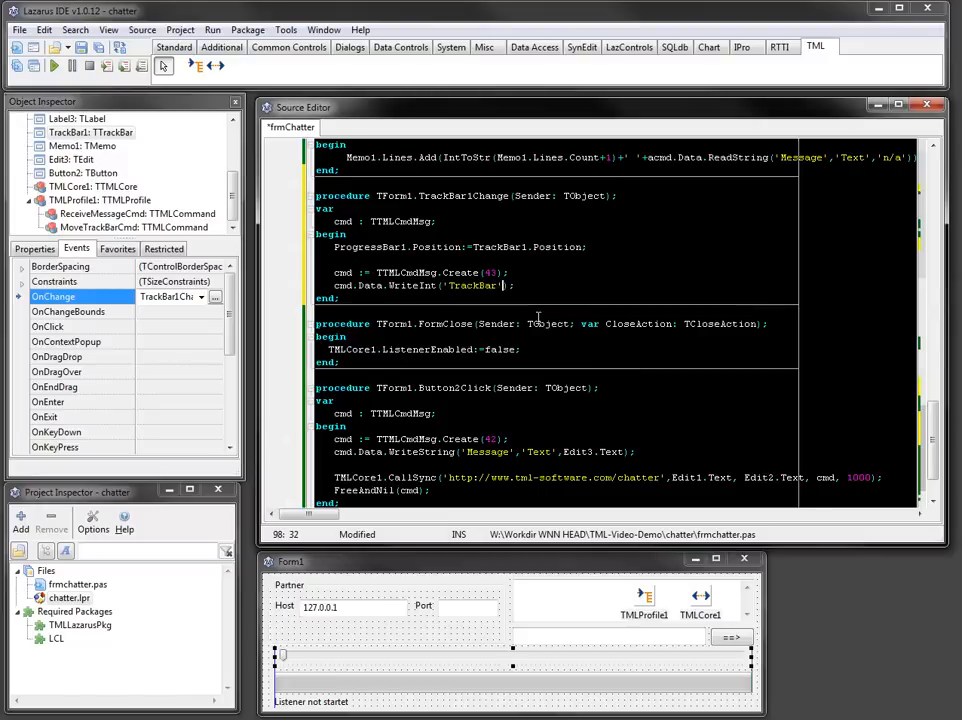
pyautogui.write(",'Position'")
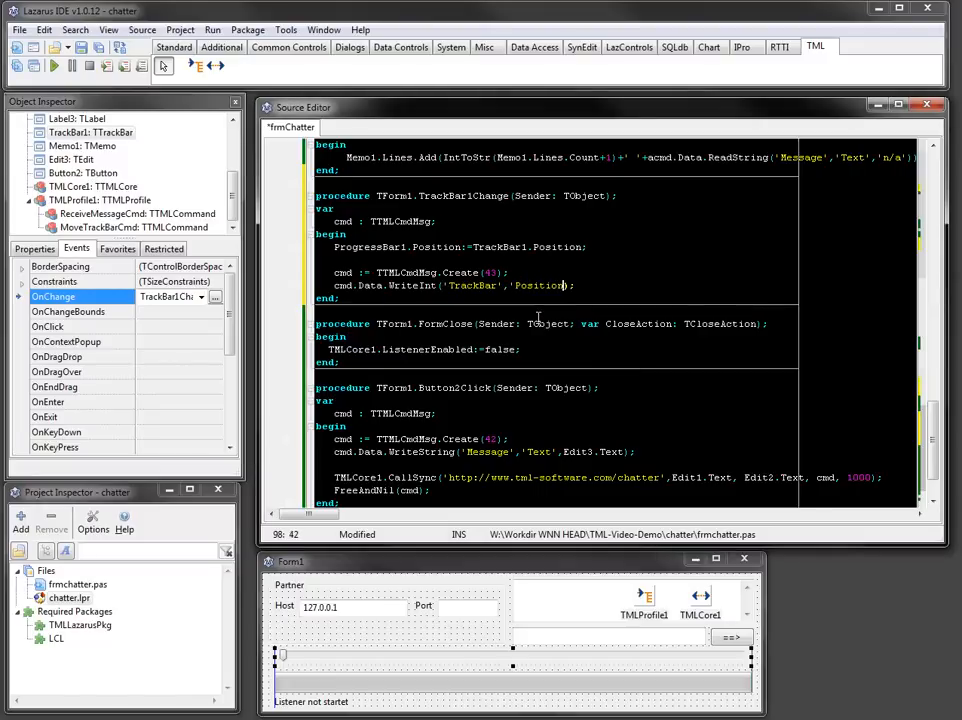
pyautogui.write(',TrackBar1.Position')
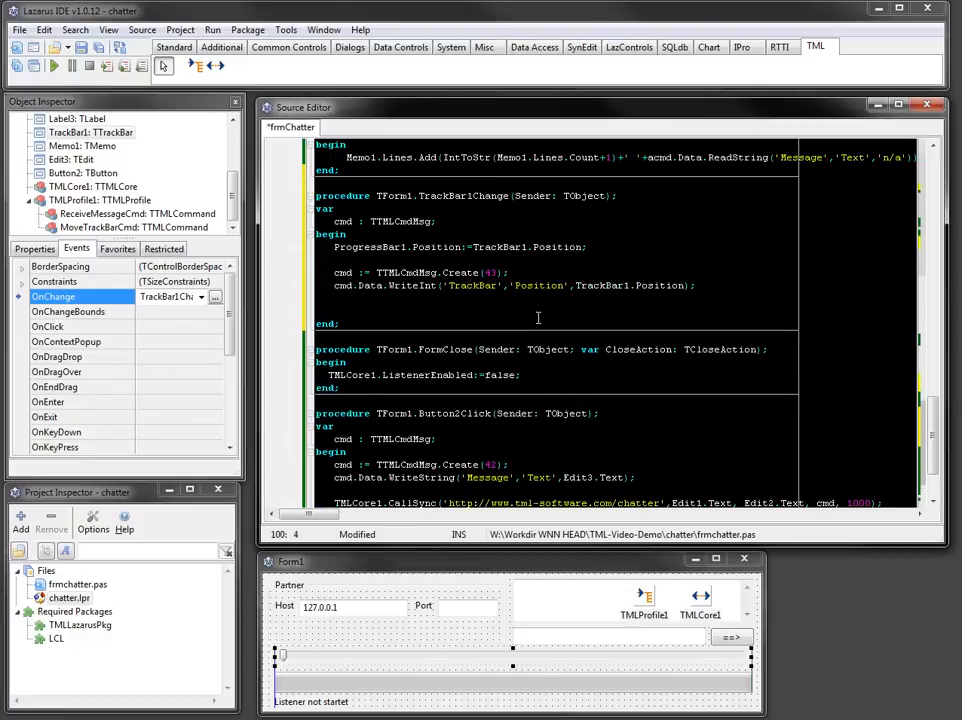
pyautogui.write('TMLCore1.')
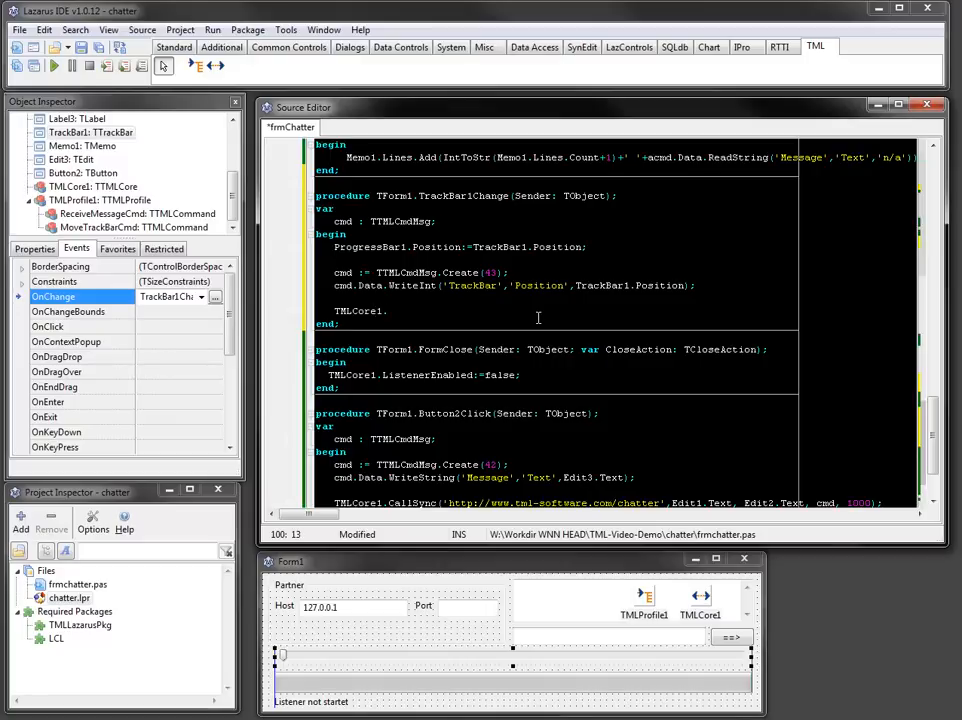
pyautogui.write("CallSync('h');")
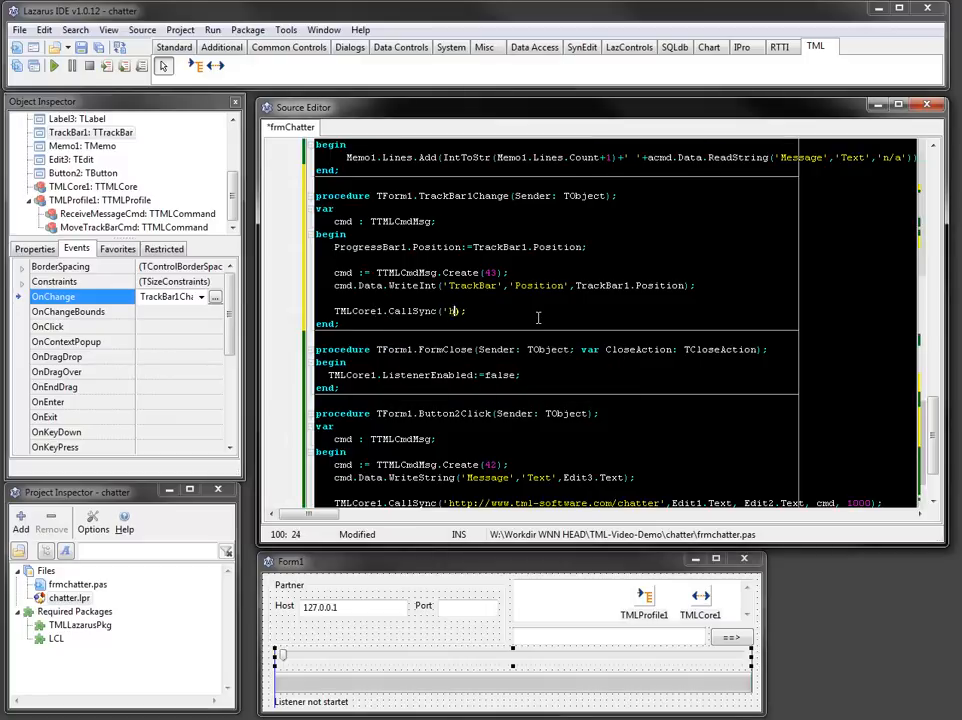
pyautogui.write('ttp://www.')
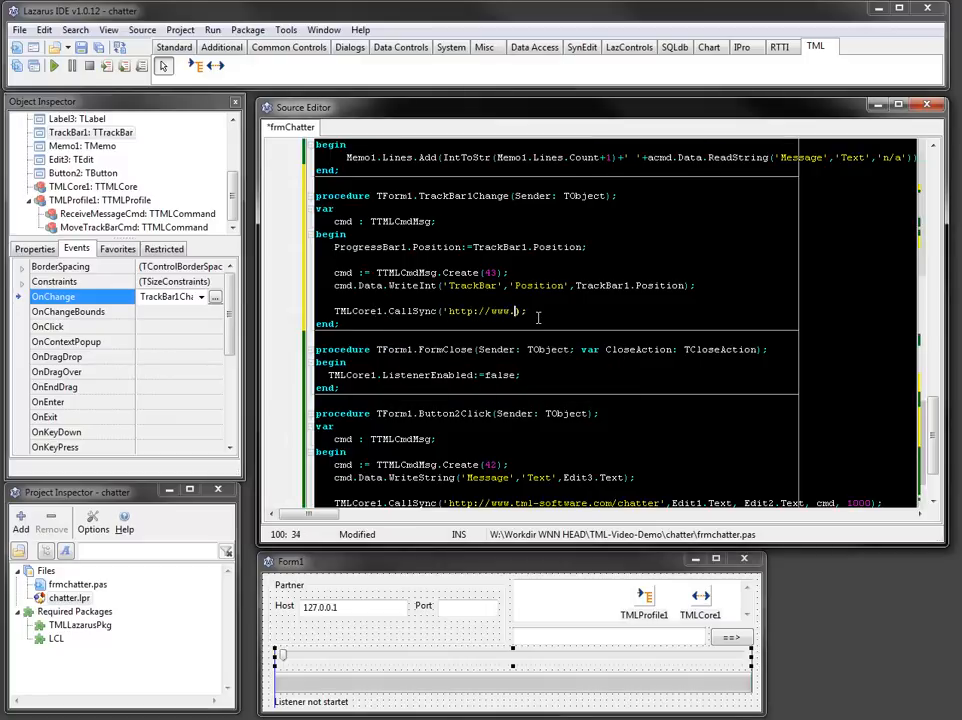
pyautogui.write('tml-software.com')
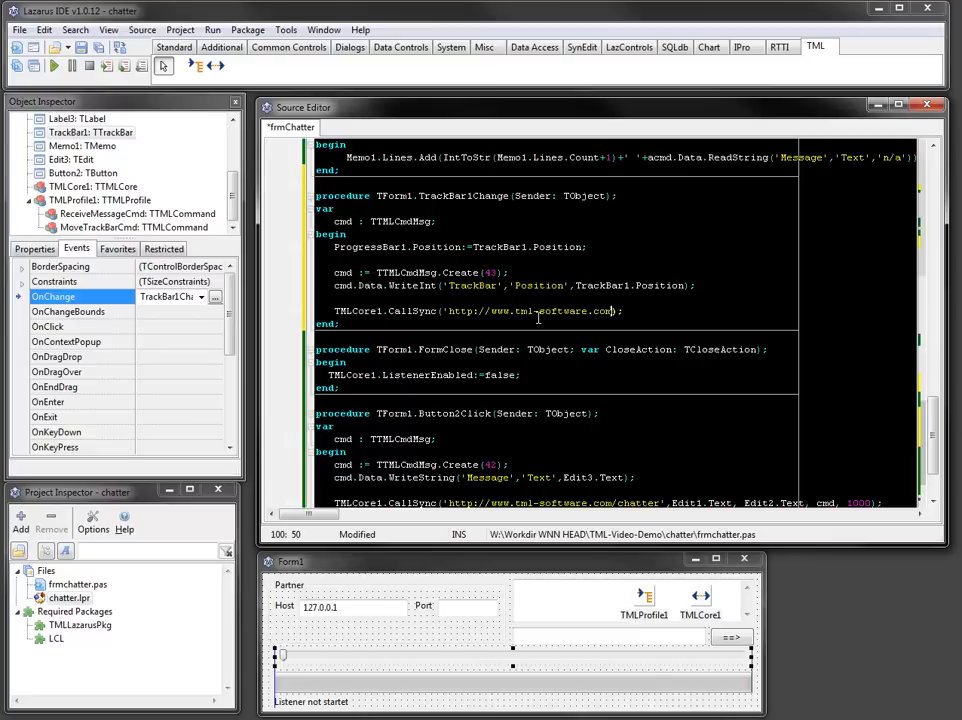
pyautogui.write('/chatter')
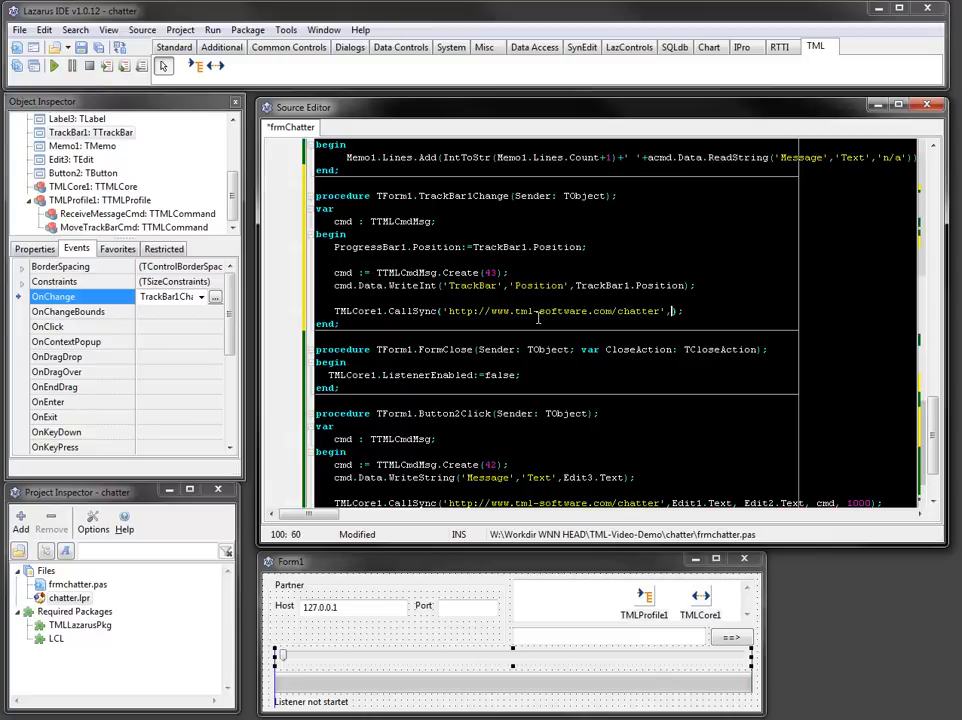
pyautogui.write('Edit1.Text, Edit2.')
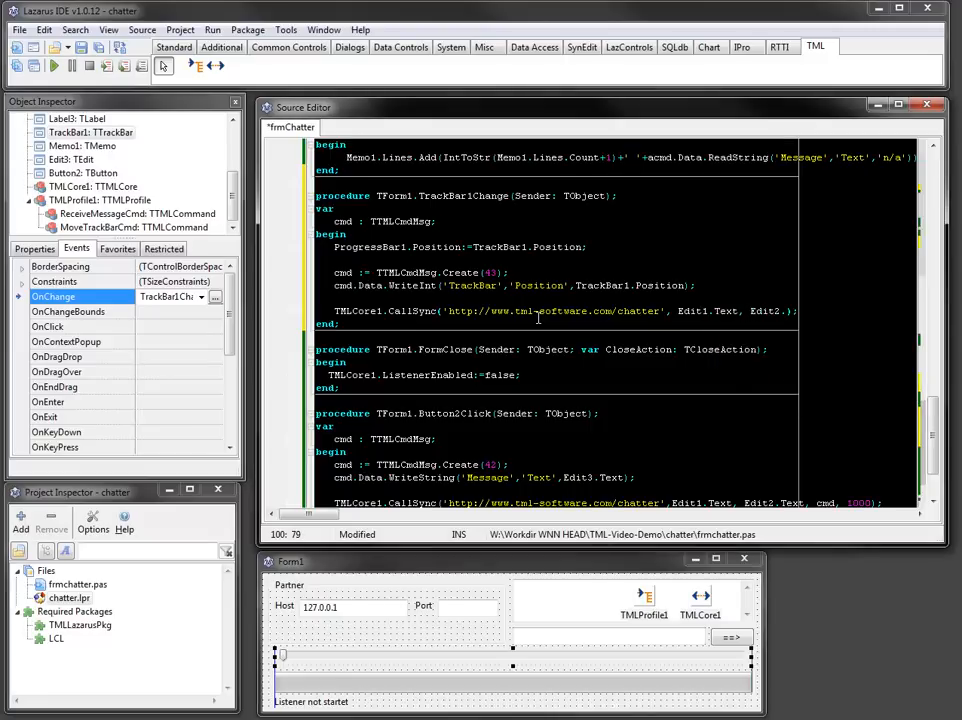
pyautogui.write('Text, 1000')
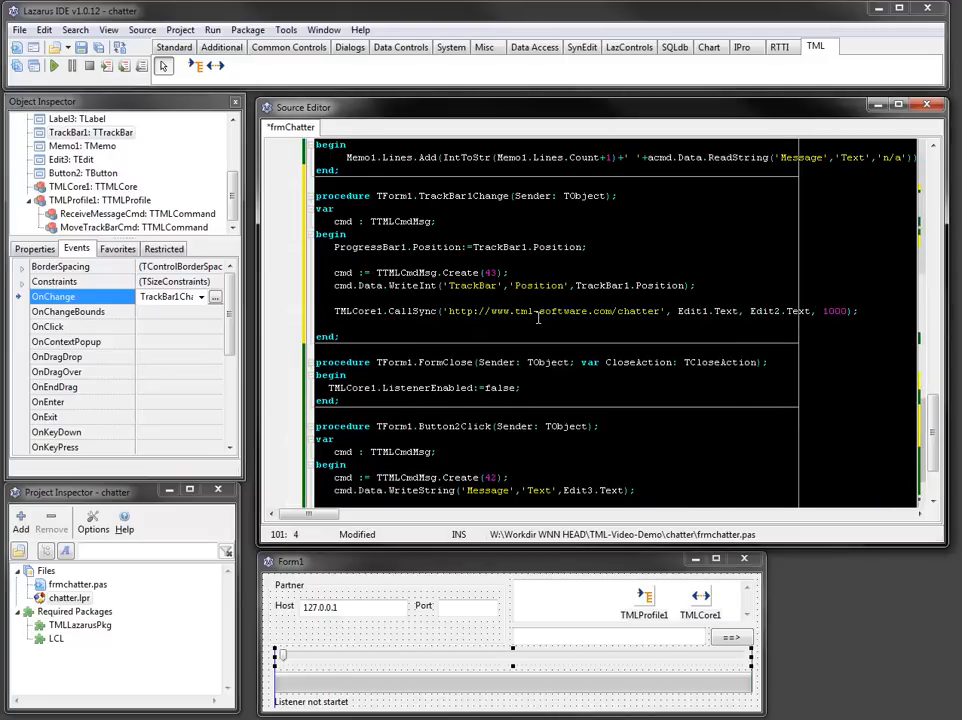
# Complete the CallSync arguments with cmd and release it via FreeAndNil(cmd)
pyautogui.write('FreeAndNil(cmd);')
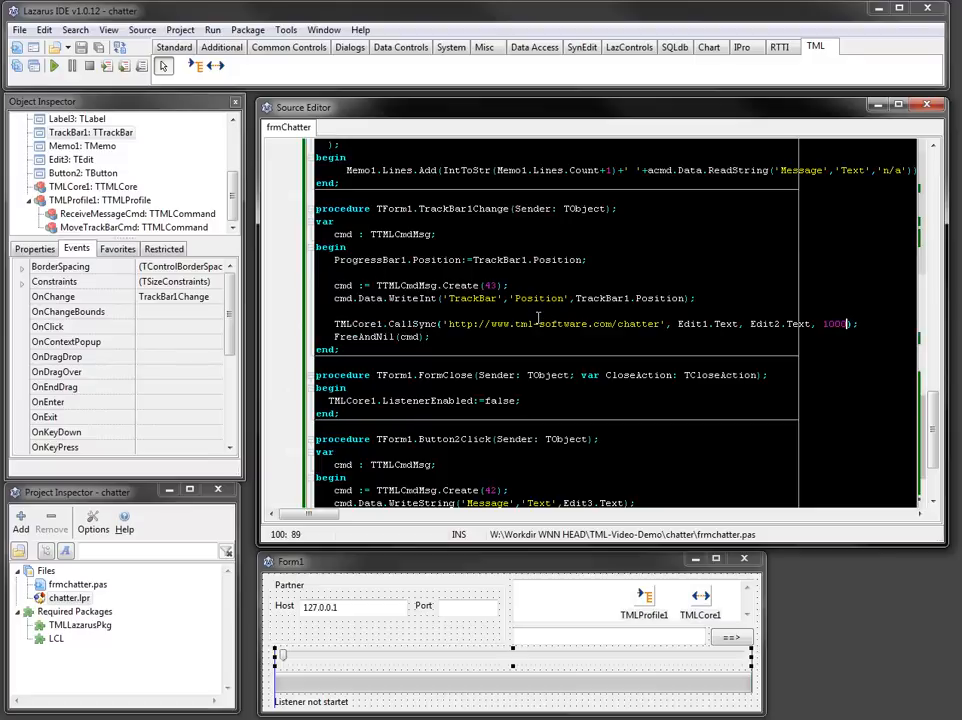
pyautogui.write(',cmd,')
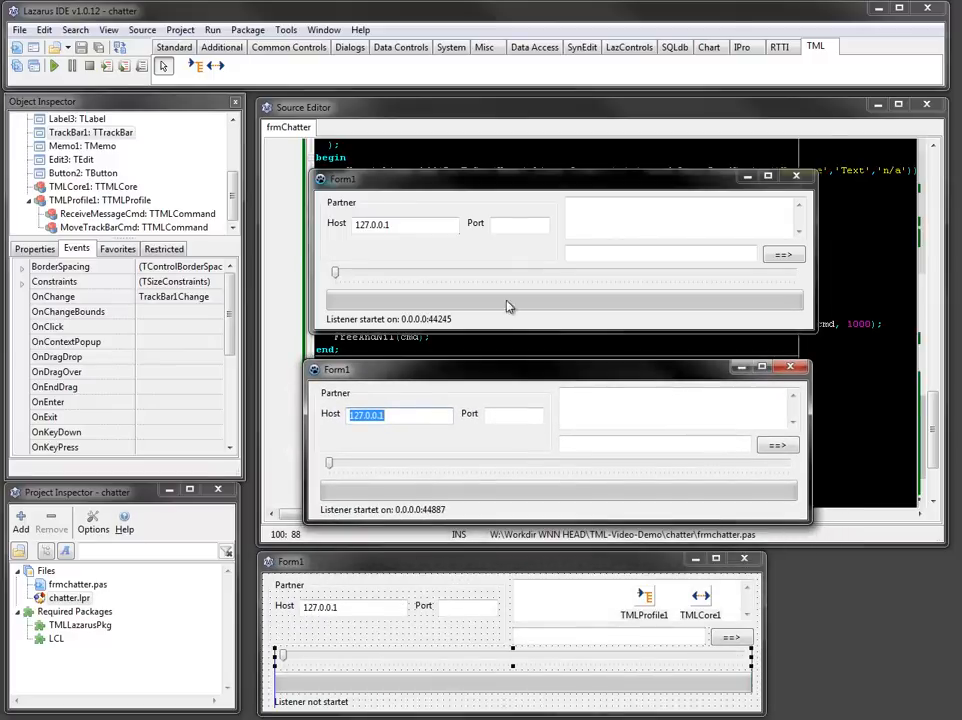
# Enter partner port 44887 in the first instance and drag its trackbar so the progress bars fill
pyautogui.click(514, 228)
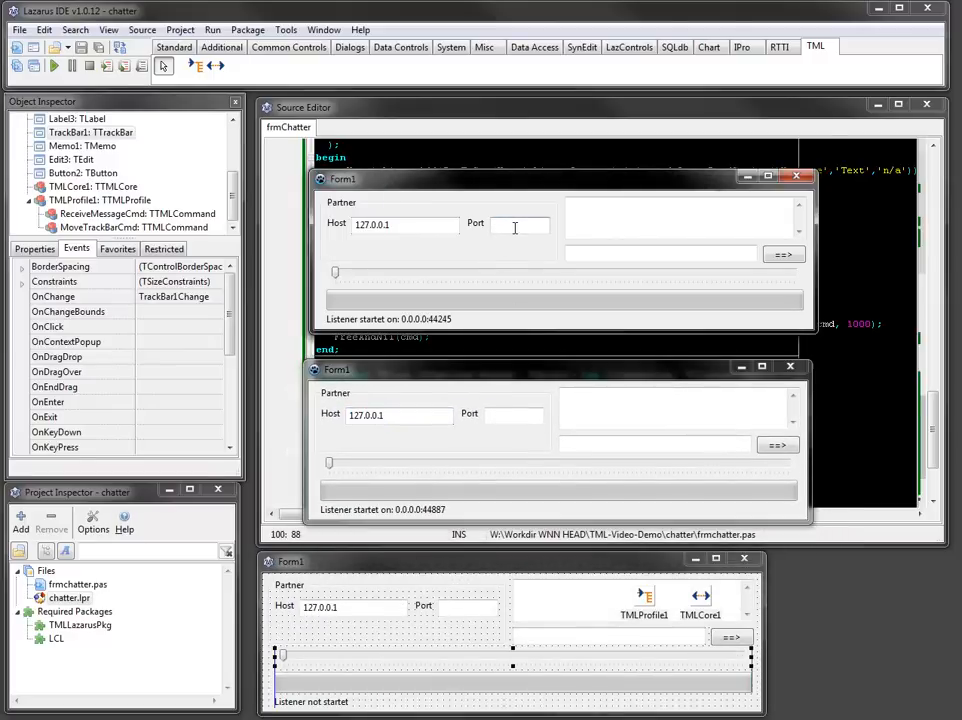
pyautogui.write('44887')
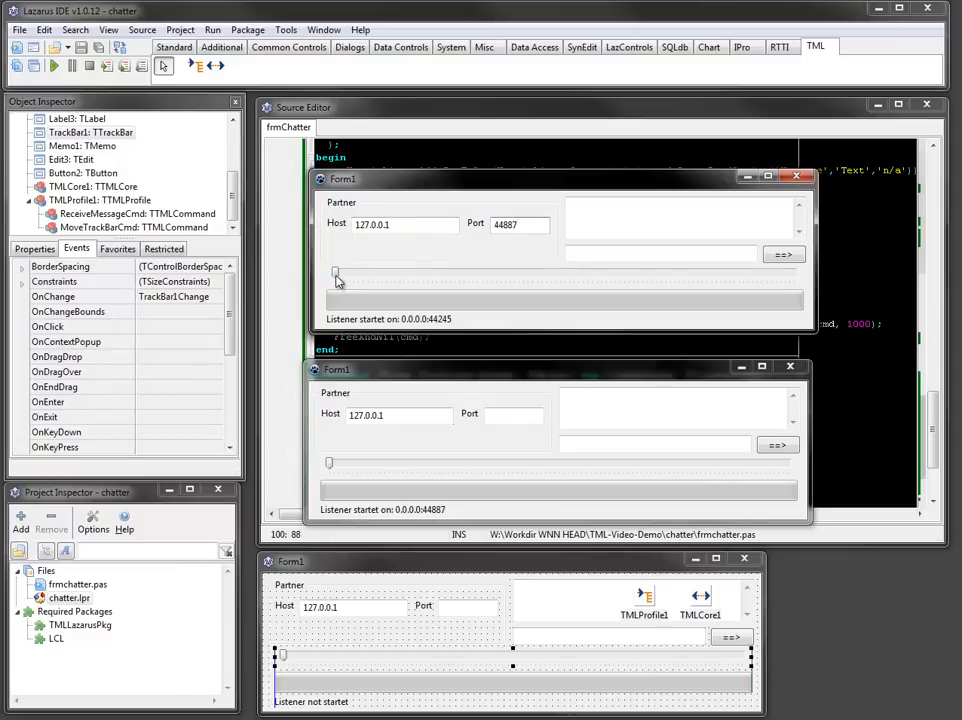
pyautogui.moveTo(336, 272); pyautogui.dragTo(450, 272)
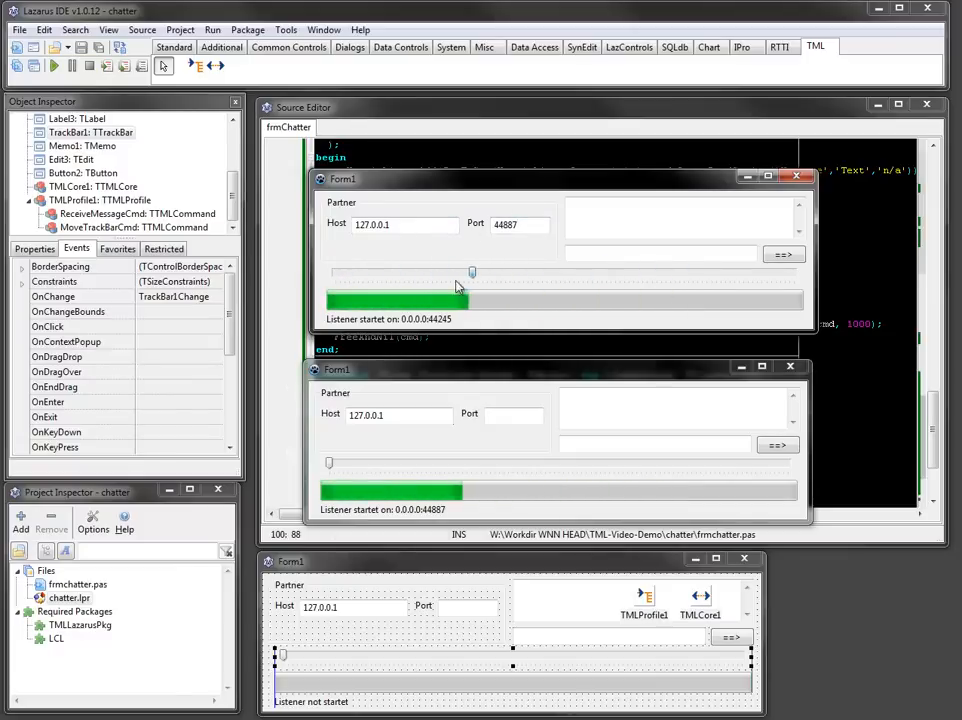
pyautogui.moveTo(472, 272); pyautogui.dragTo(656, 272)
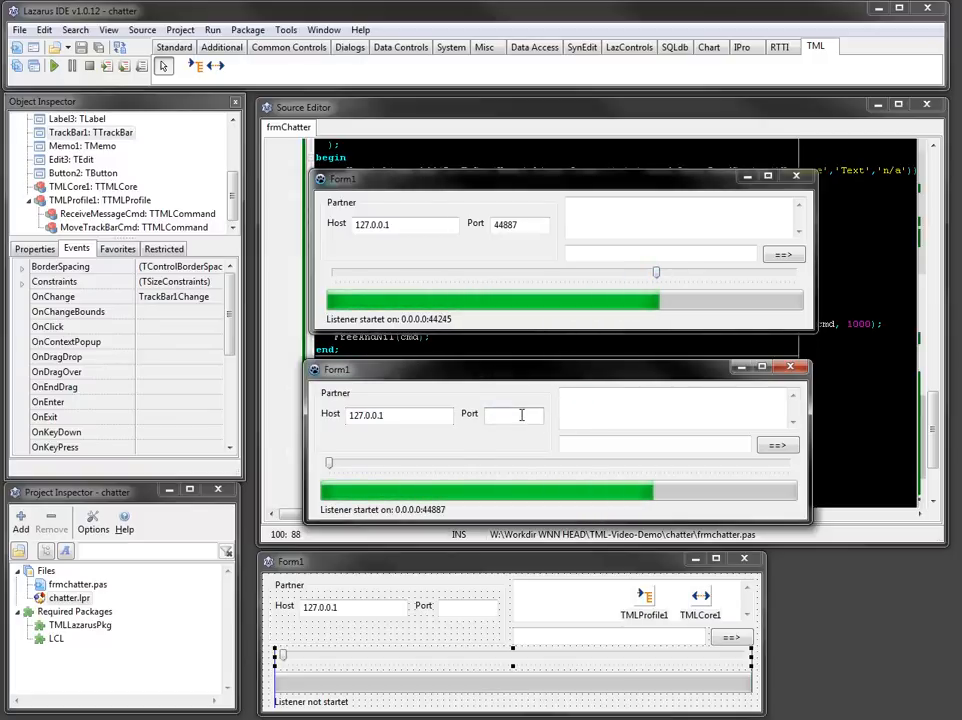
# Enter partner port 44245 in the second instance and drag its trackbar so the partner's progress follows
pyautogui.write('44245')
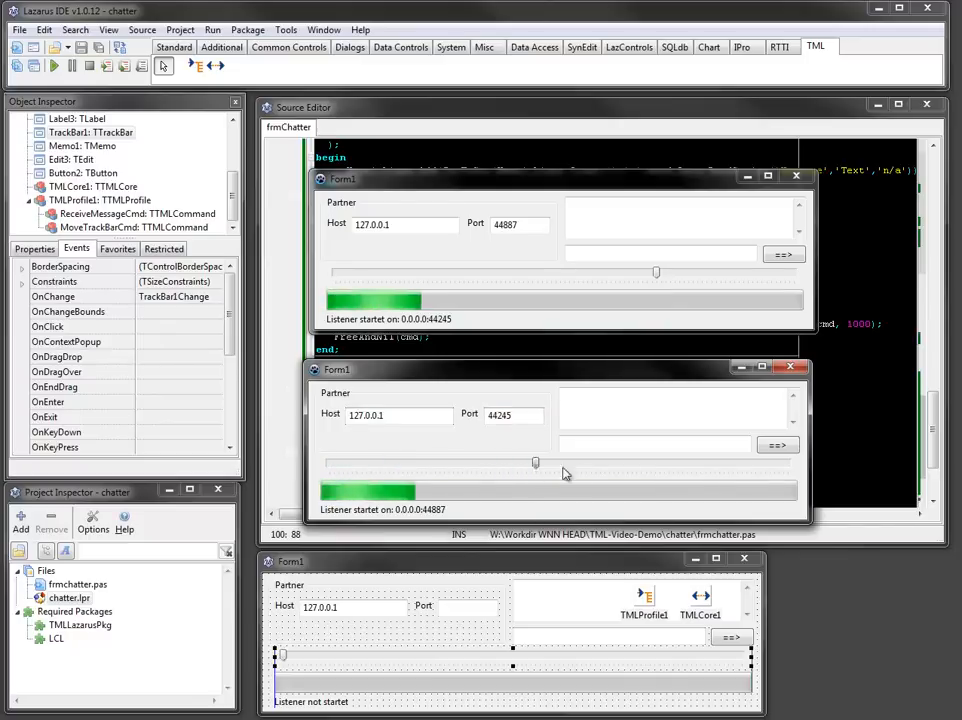
pyautogui.moveTo(536, 462); pyautogui.dragTo(384, 462)
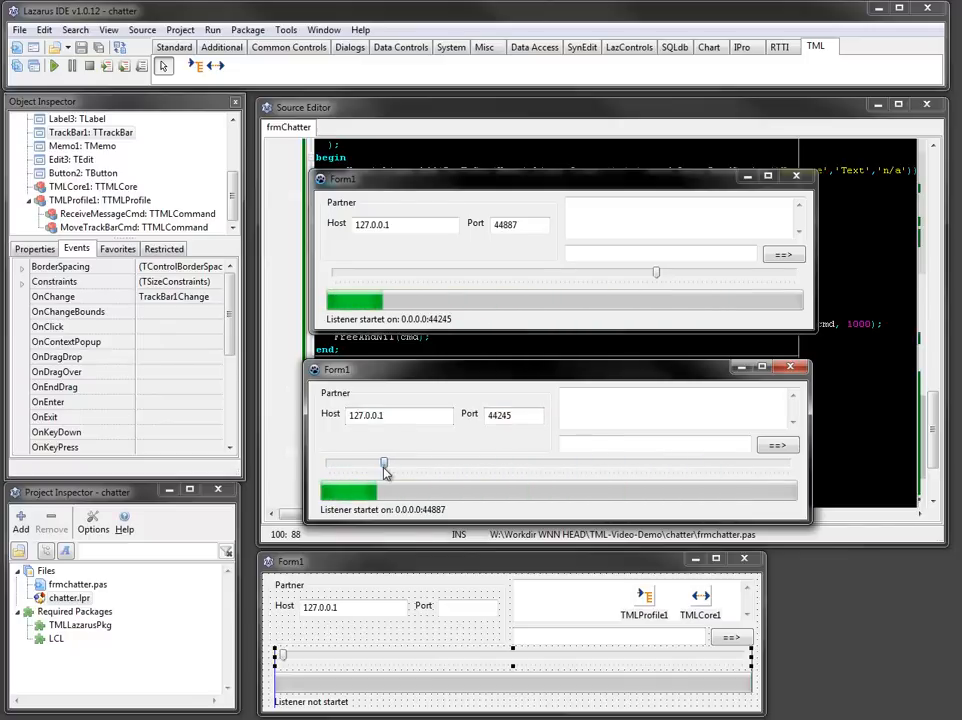
pyautogui.moveTo(384, 464); pyautogui.dragTo(670, 464)
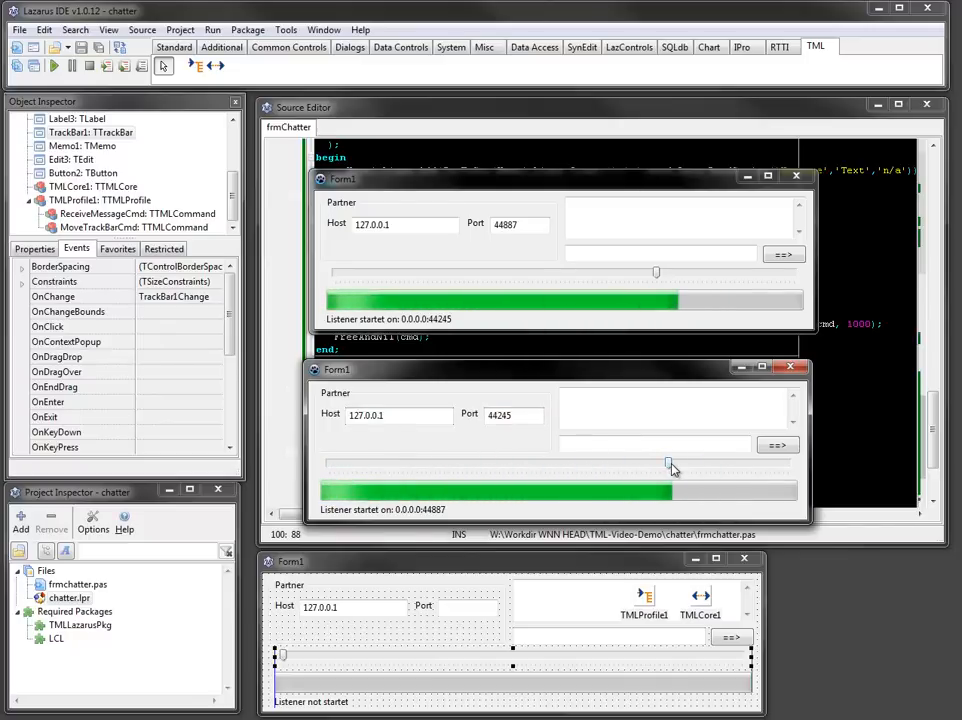